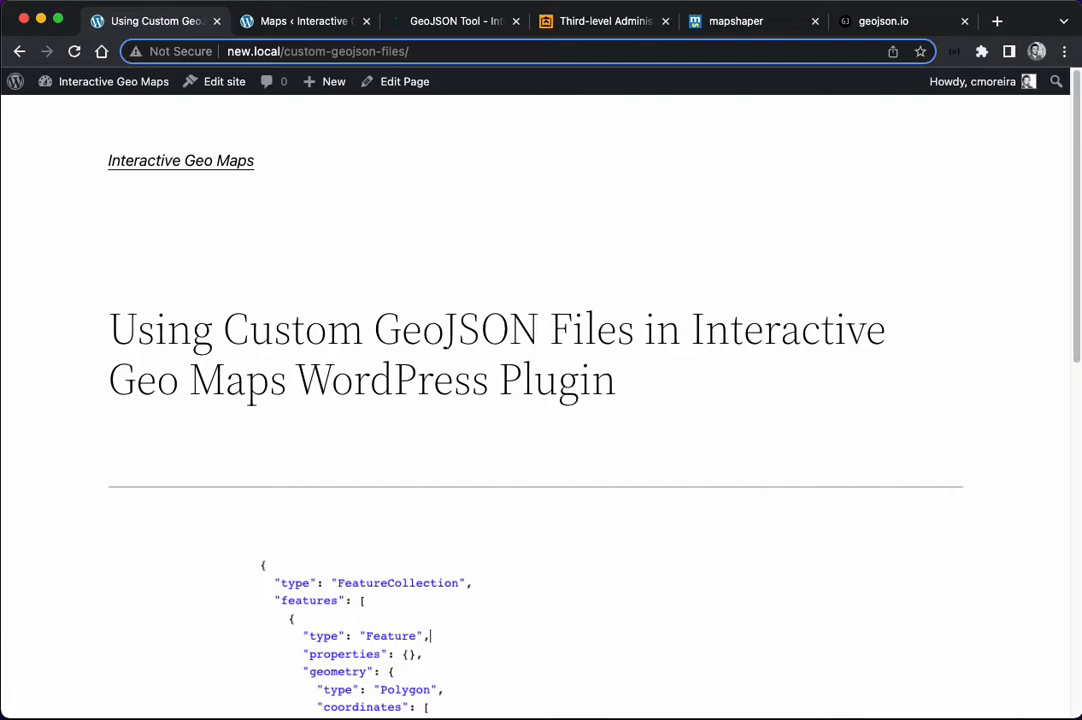
Step: Add a new map, set Map to display to Custom Map Source, and select the Custom URL field
left_click(300, 21)
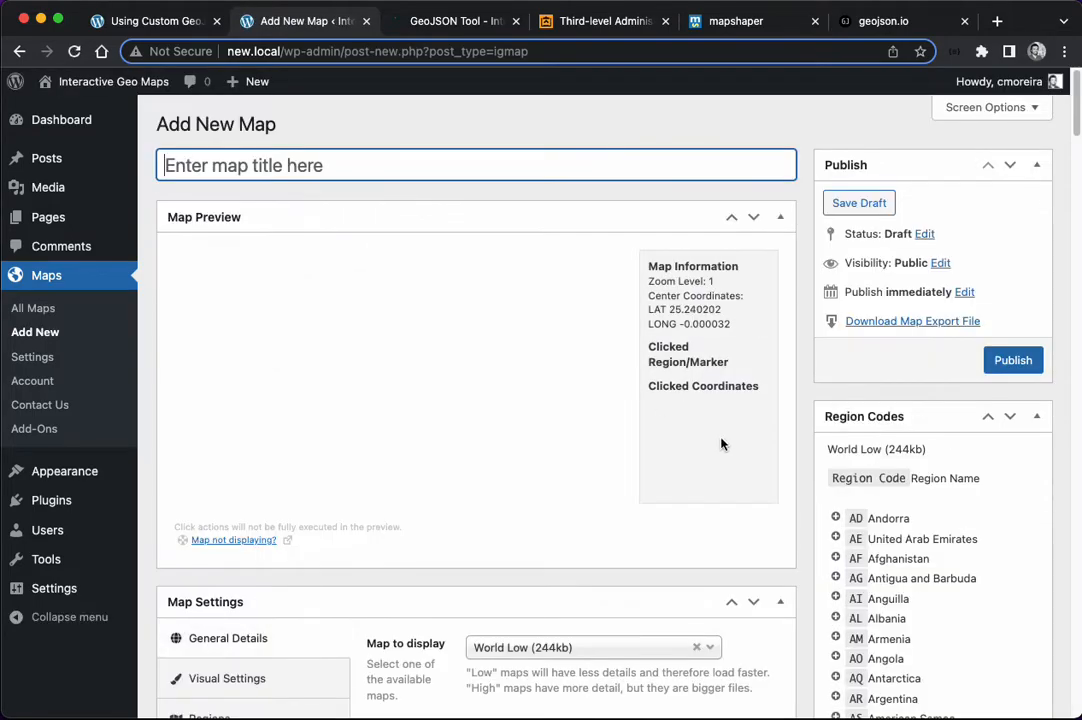
left_click(590, 411)
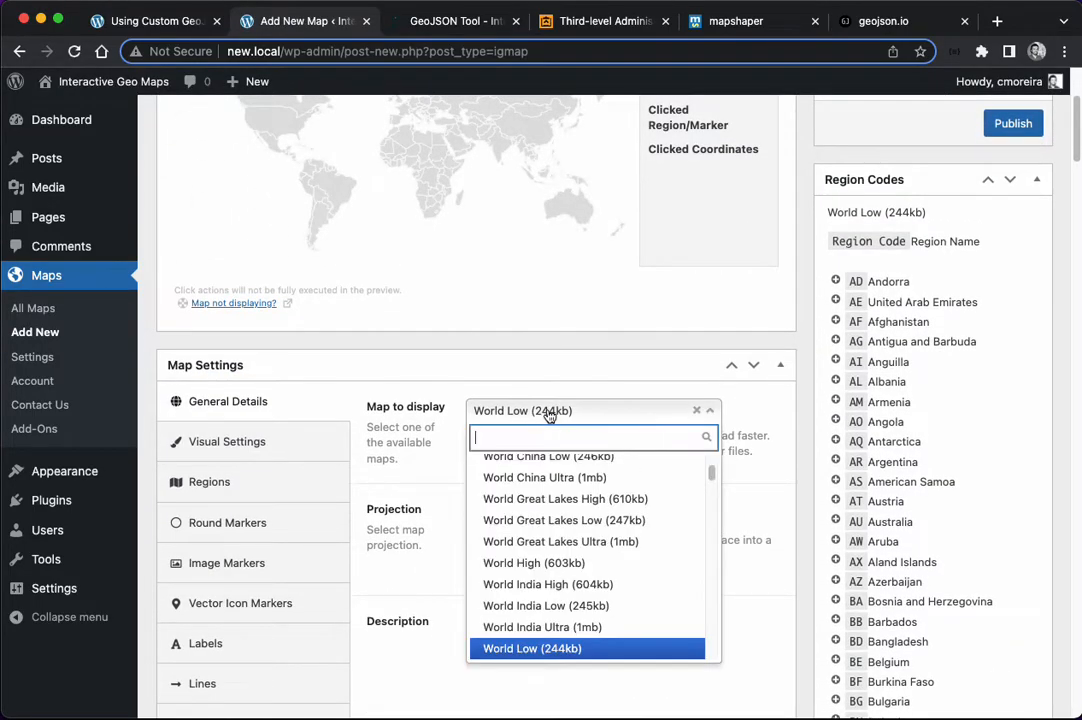
type("custom")
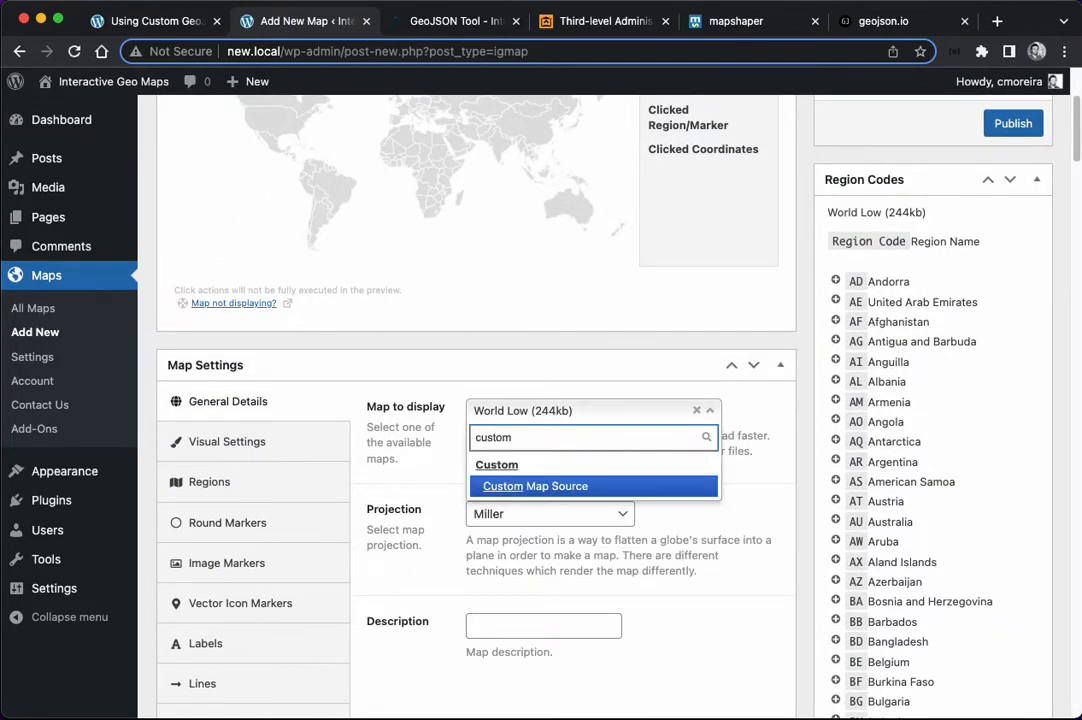
left_click(535, 486)
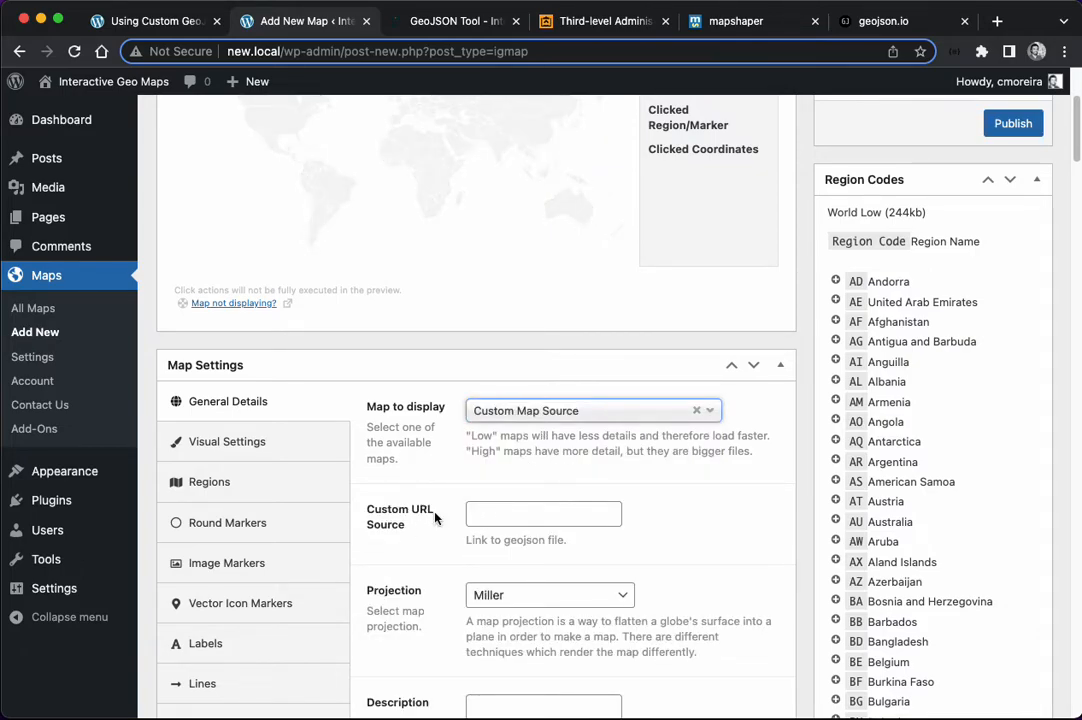
left_click(543, 513)
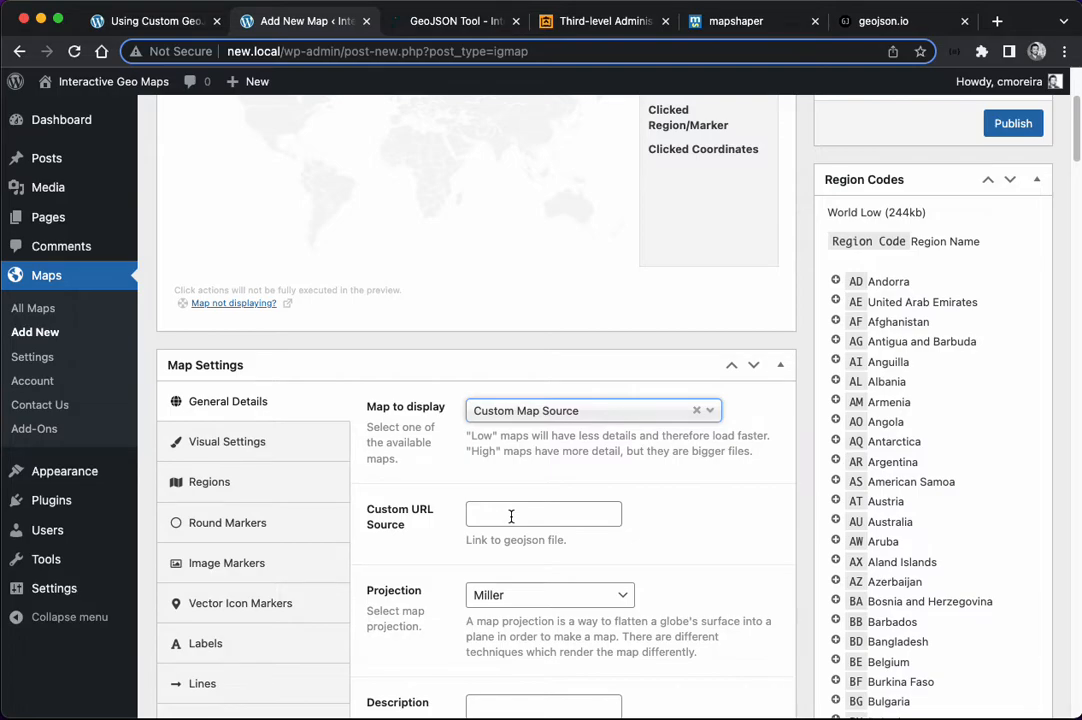
left_click(543, 513)
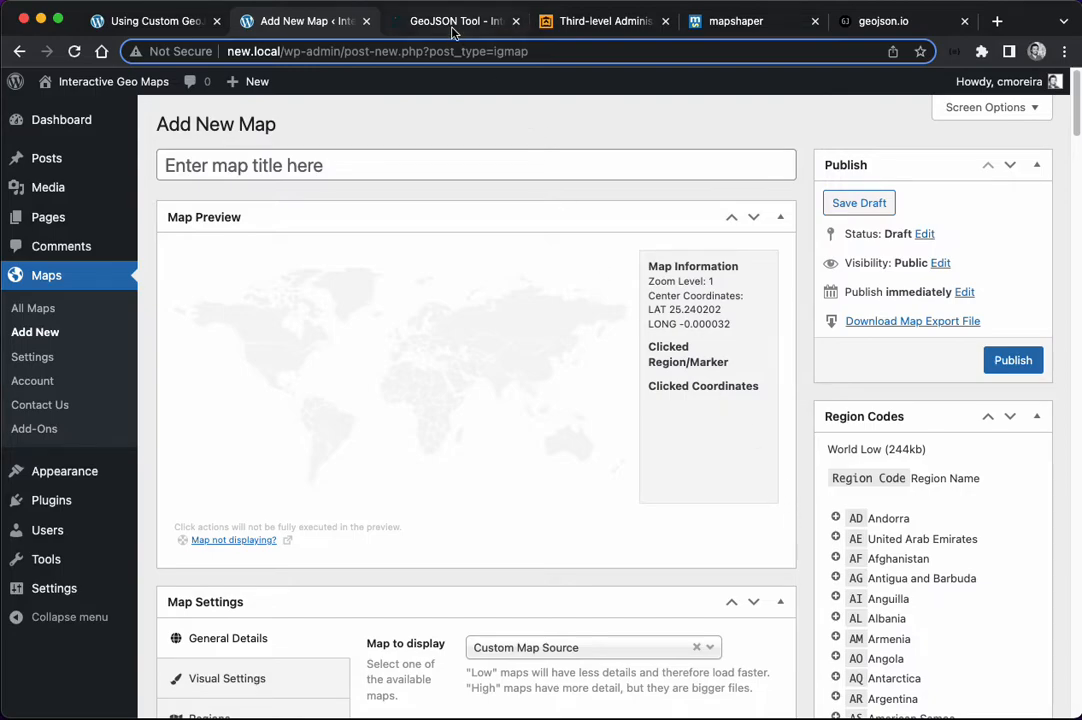
Step: Switch to the GeoJSON Tool page and scroll back up to its Input section
left_click(450, 20)
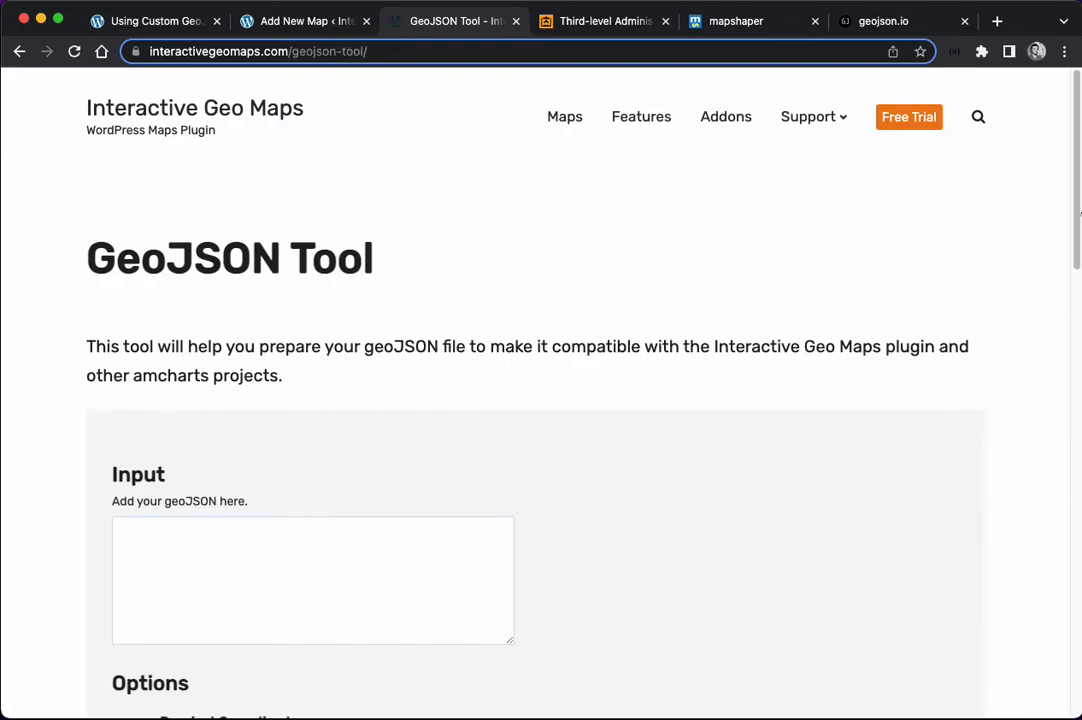
scroll("down", 3)
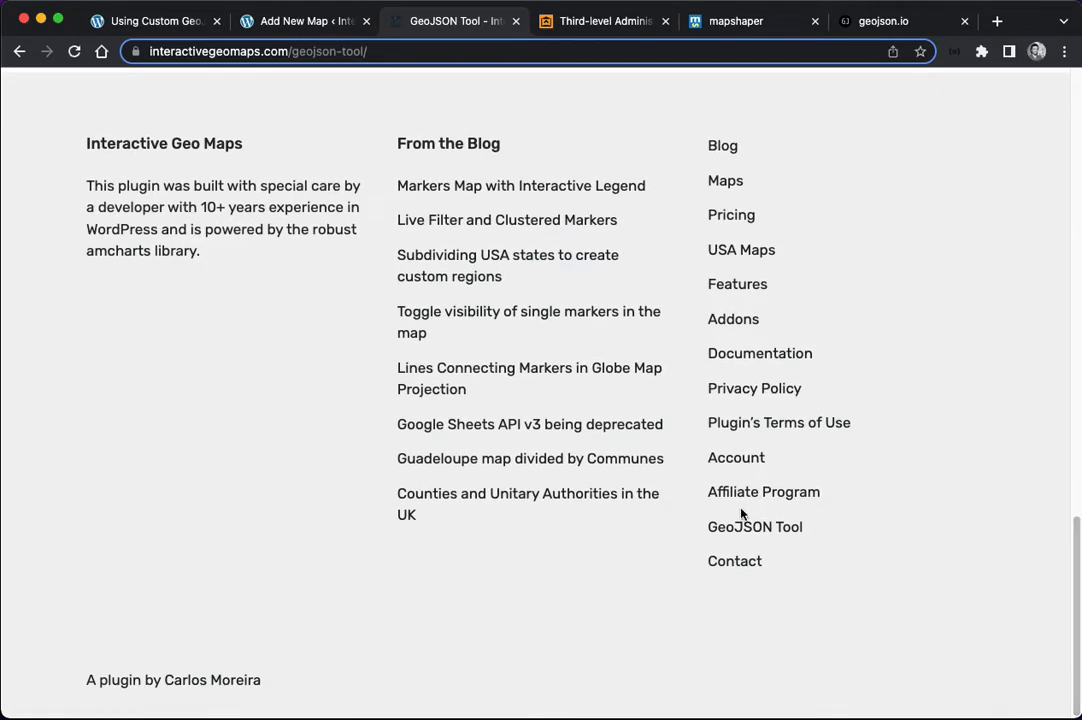
scroll("up", 3)
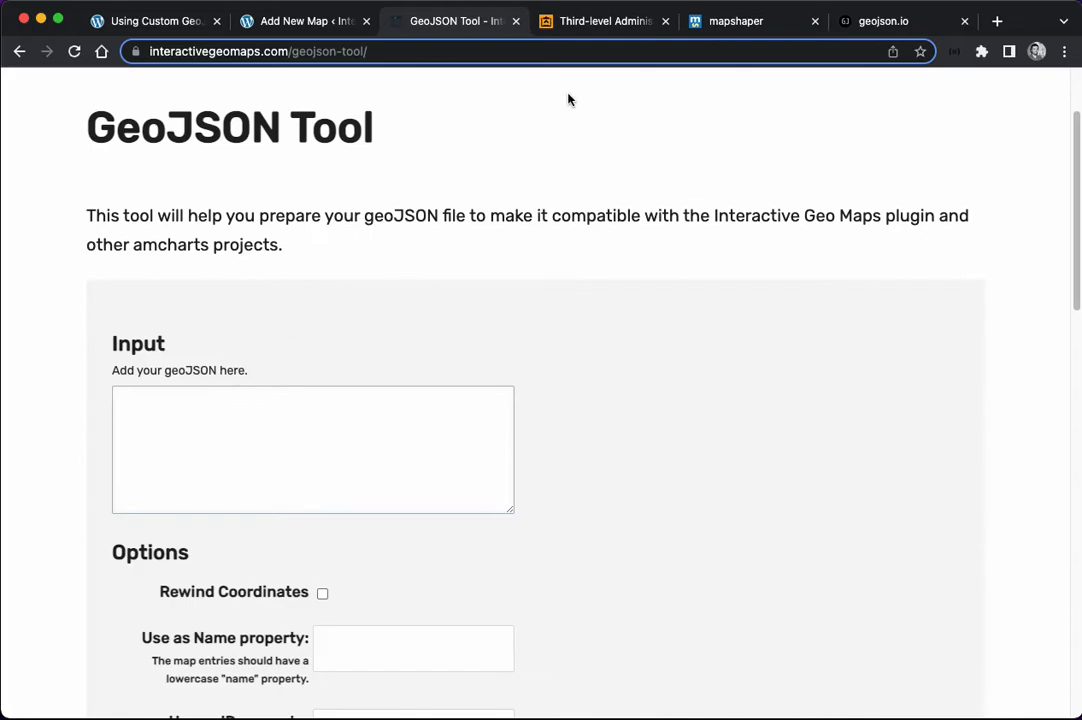
Step: Open maps.princeton.edu and search the catalogue for 'italy'
left_click(604, 20)
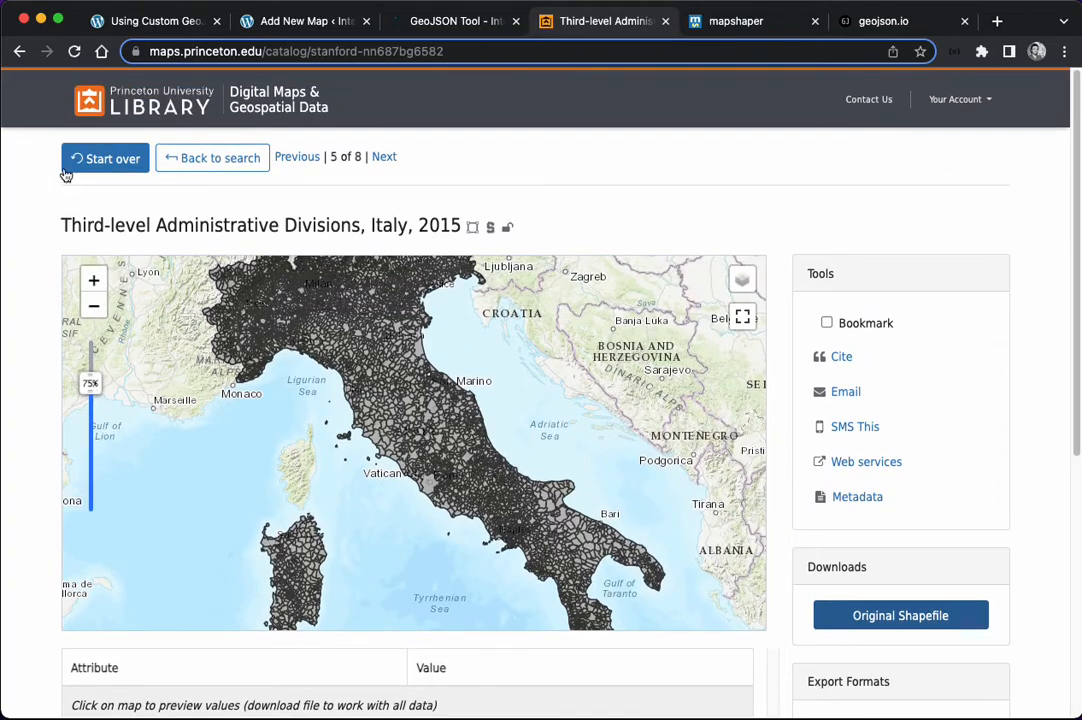
mouse_move(248, 107)
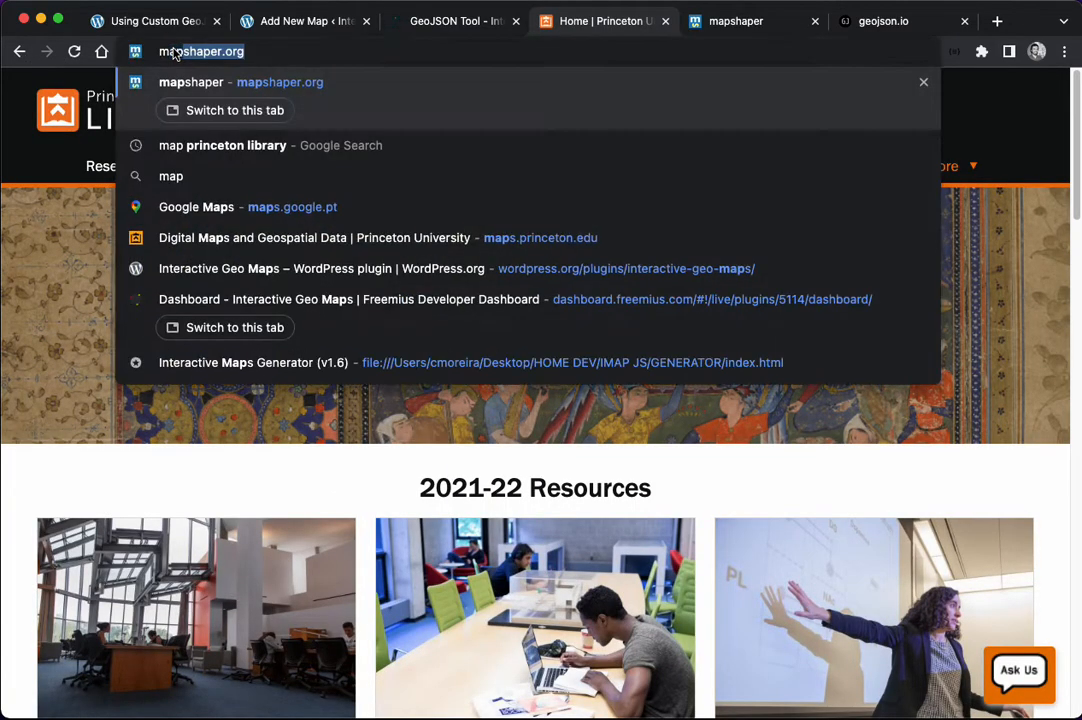
type("maps.princeton.edu")
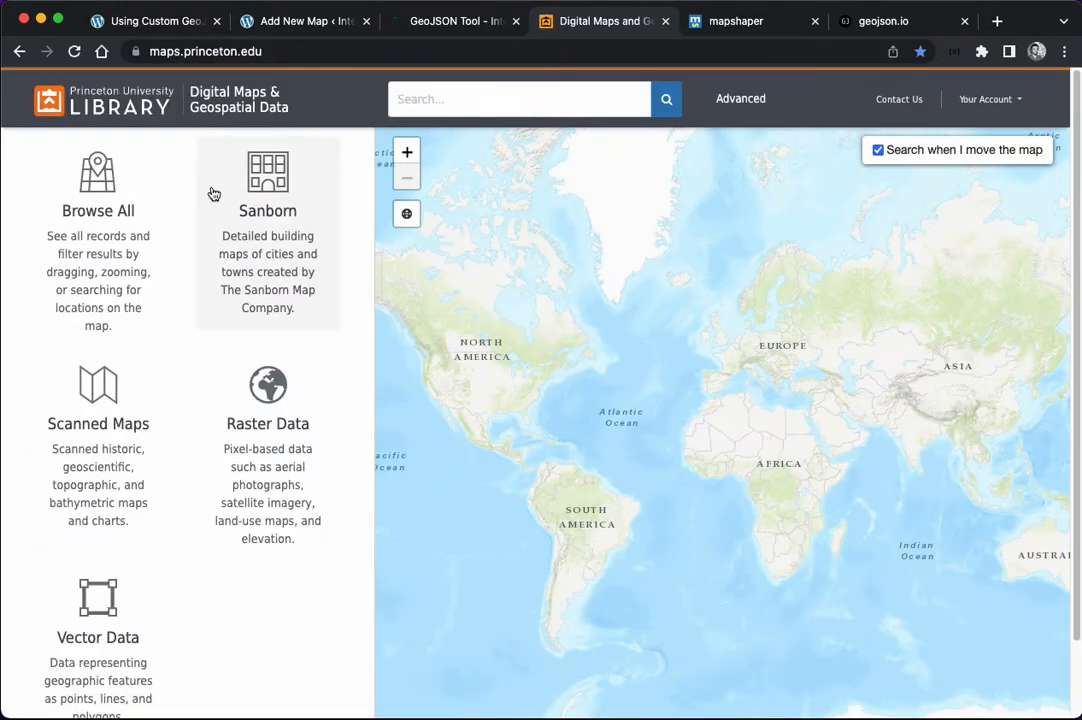
left_click(519, 99)
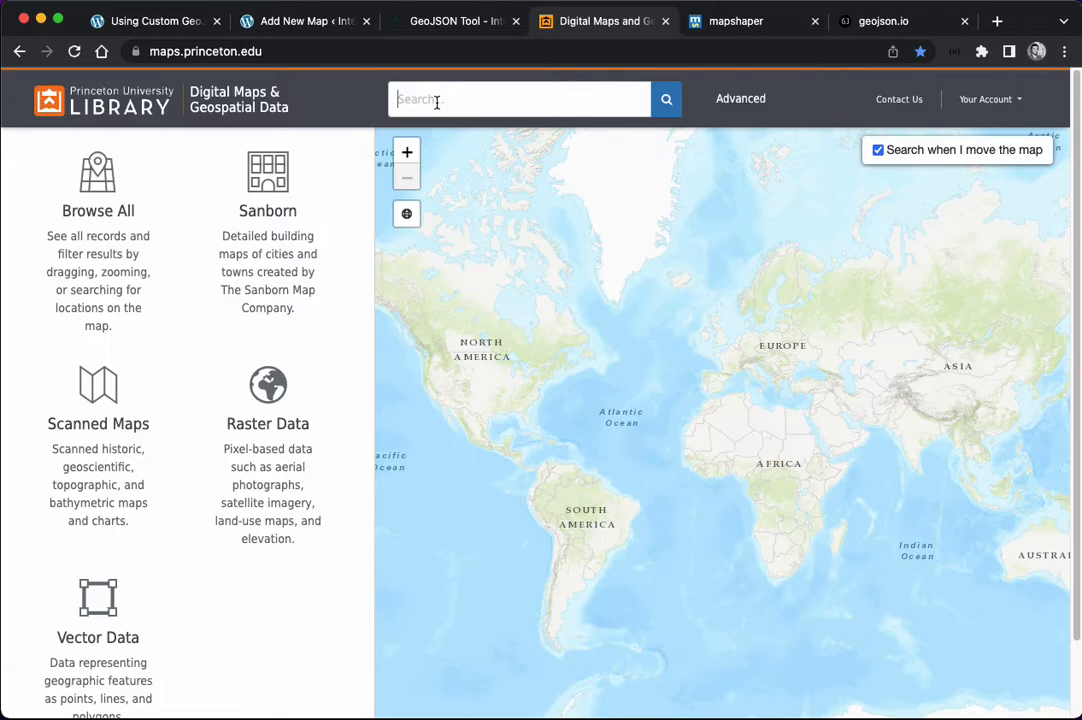
type("italy")
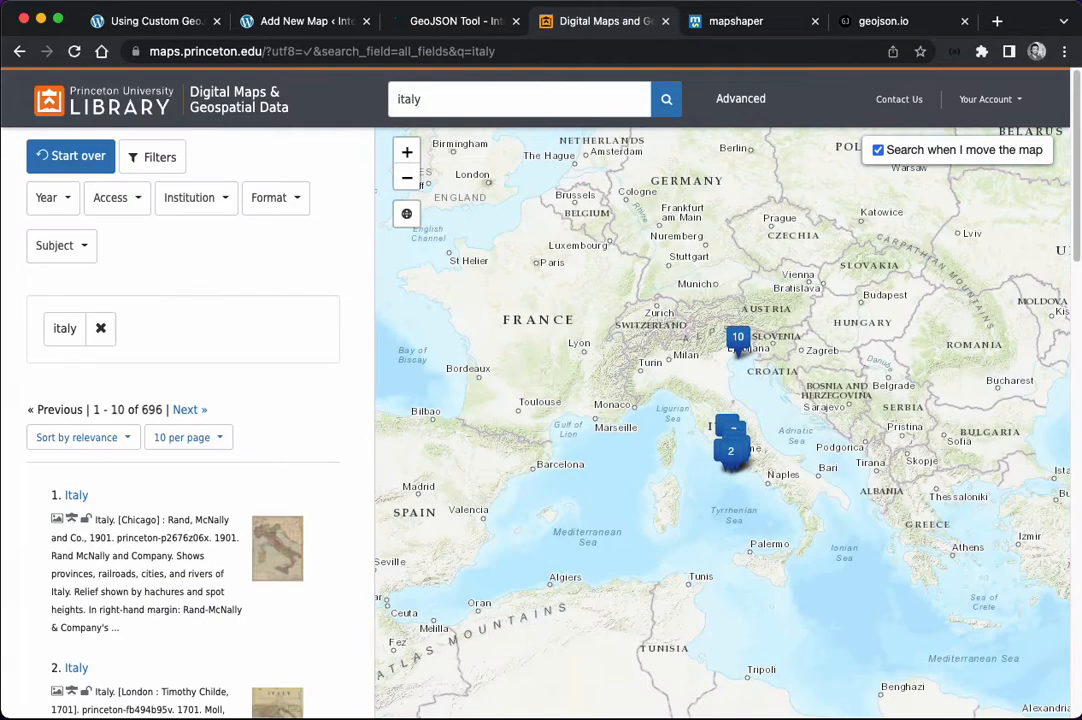
Step: Filter the 'italy' results to Public access and Polygon format
left_click(110, 197)
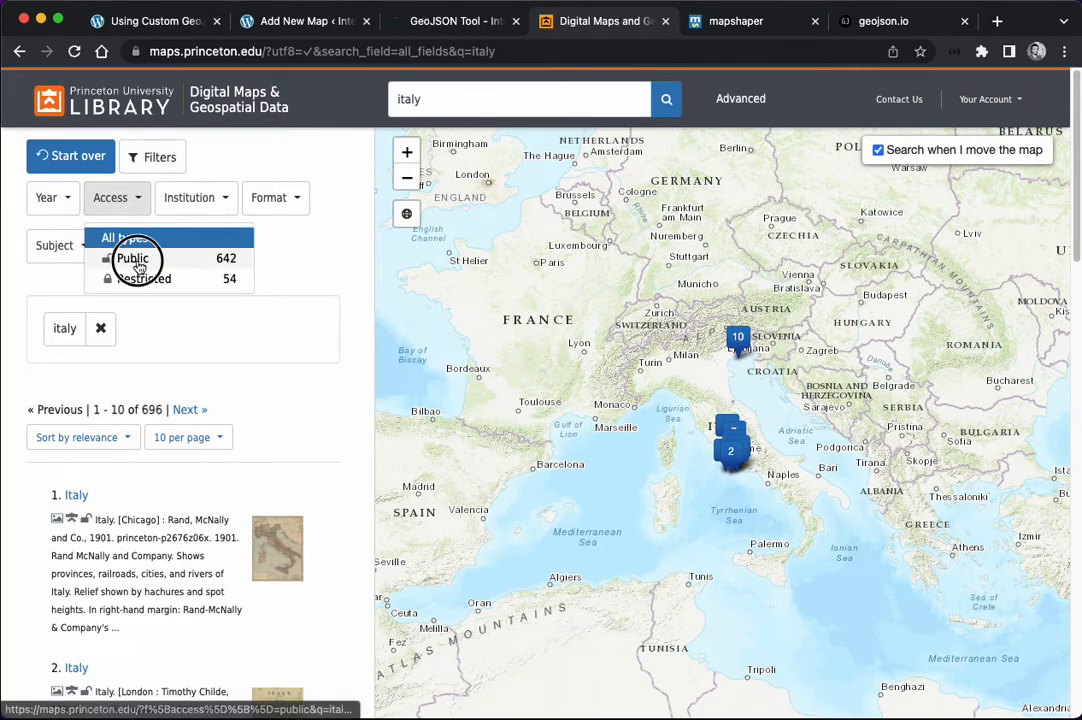
left_click(275, 197)
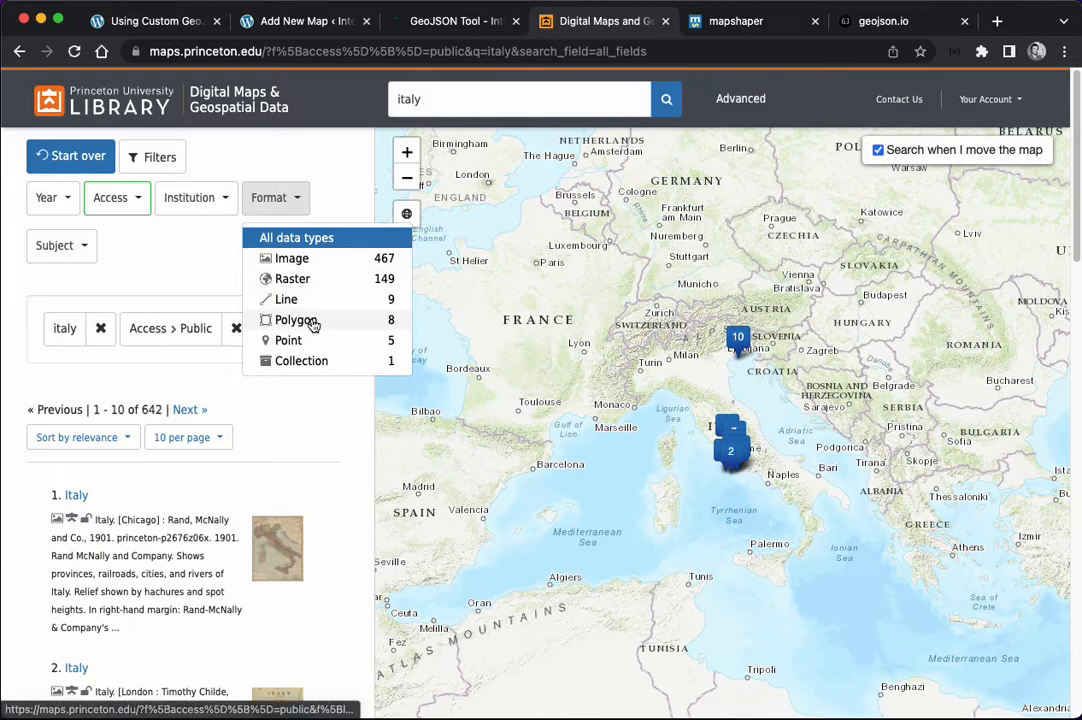
left_click(295, 320)
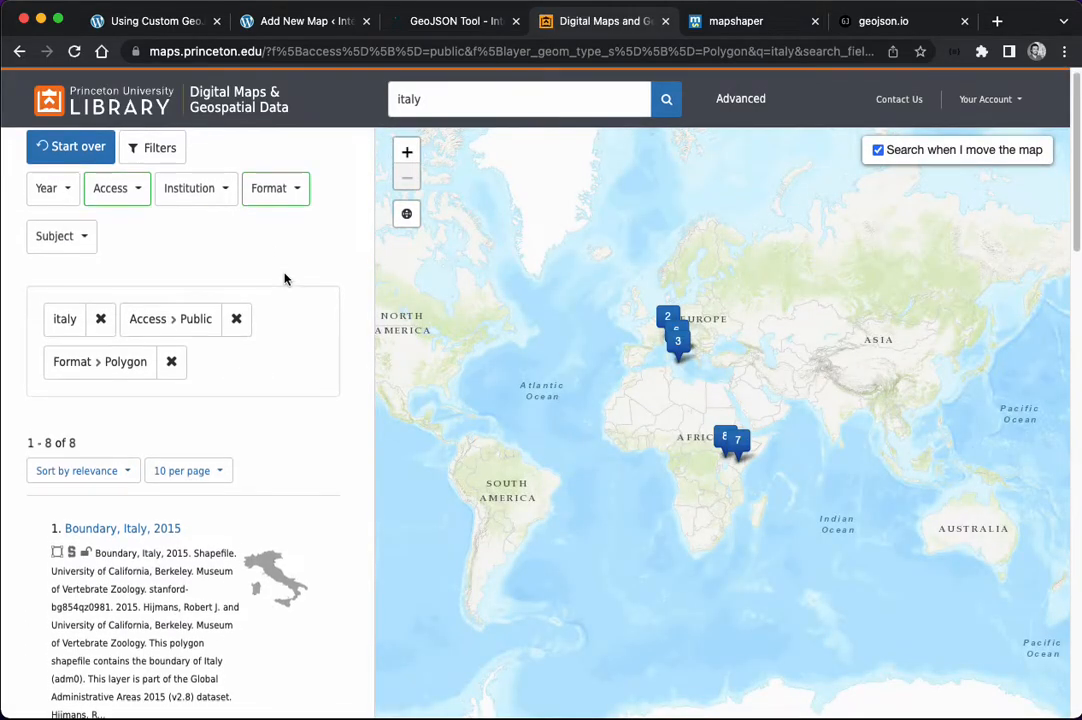
scroll("down", 3)
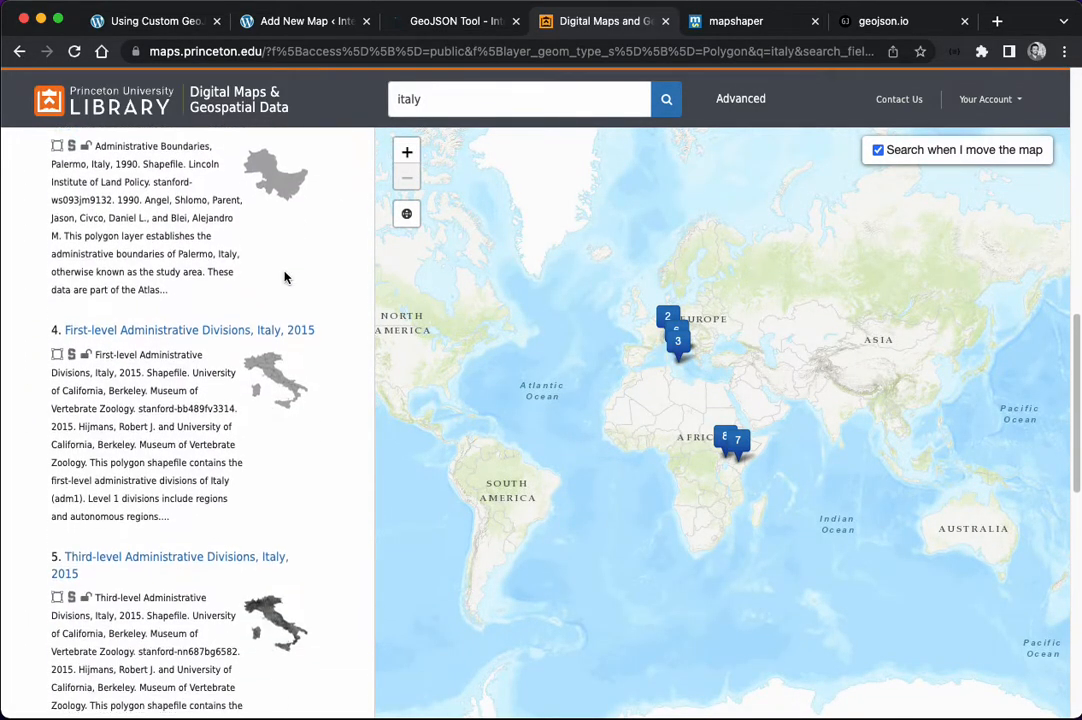
Step: Open the Third-level Administrative Divisions, Italy, 2015 record and save its Original Shapefile as italy.zip
left_click(175, 555)
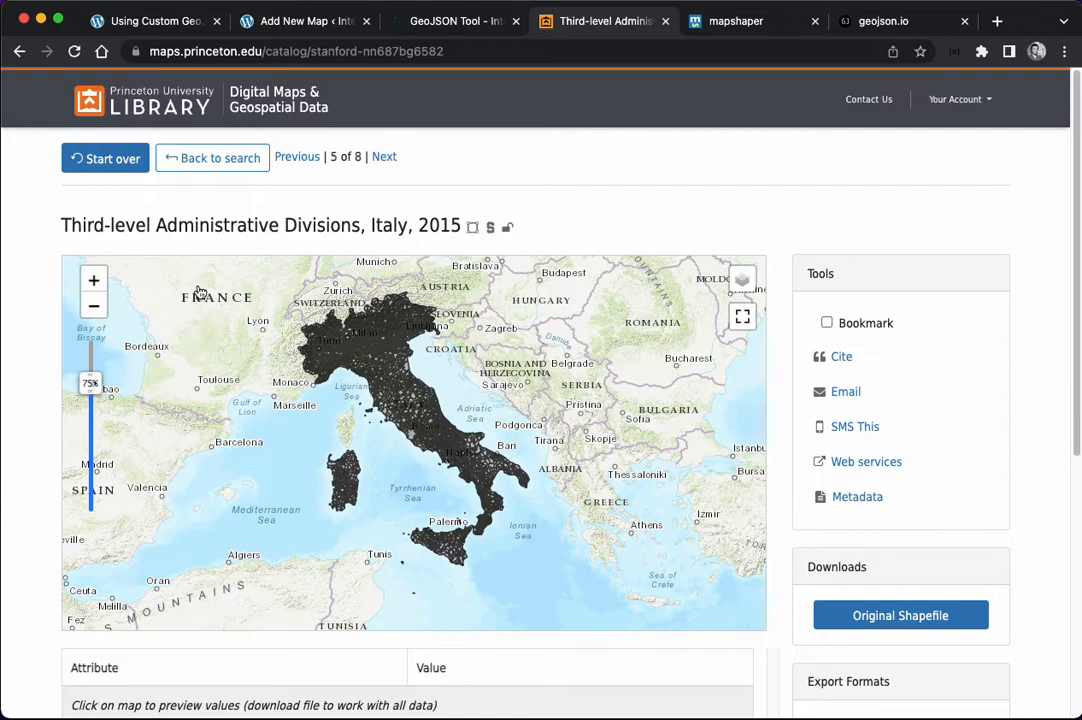
scroll("down", 3)
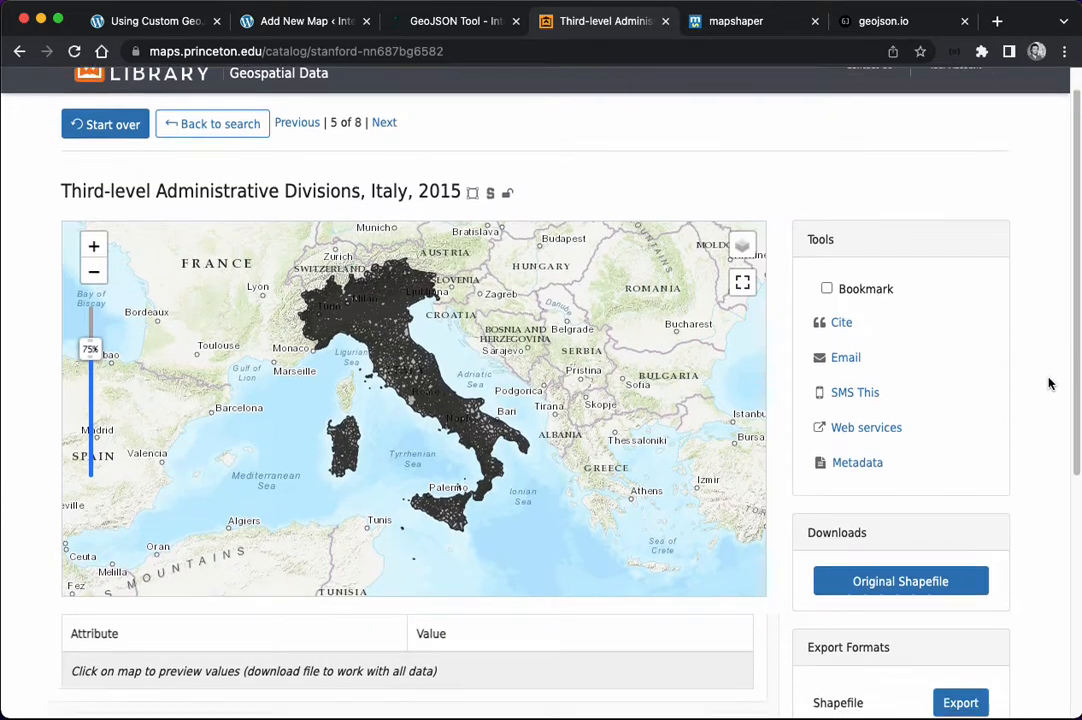
scroll("down", 3)
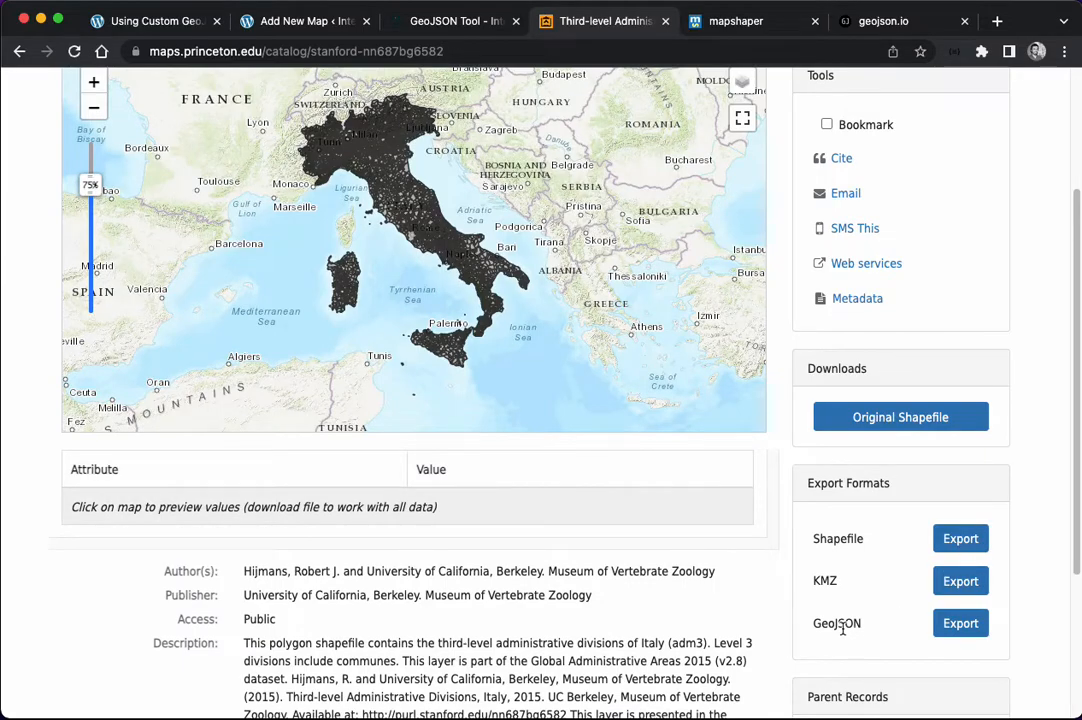
mouse_move(920, 420)
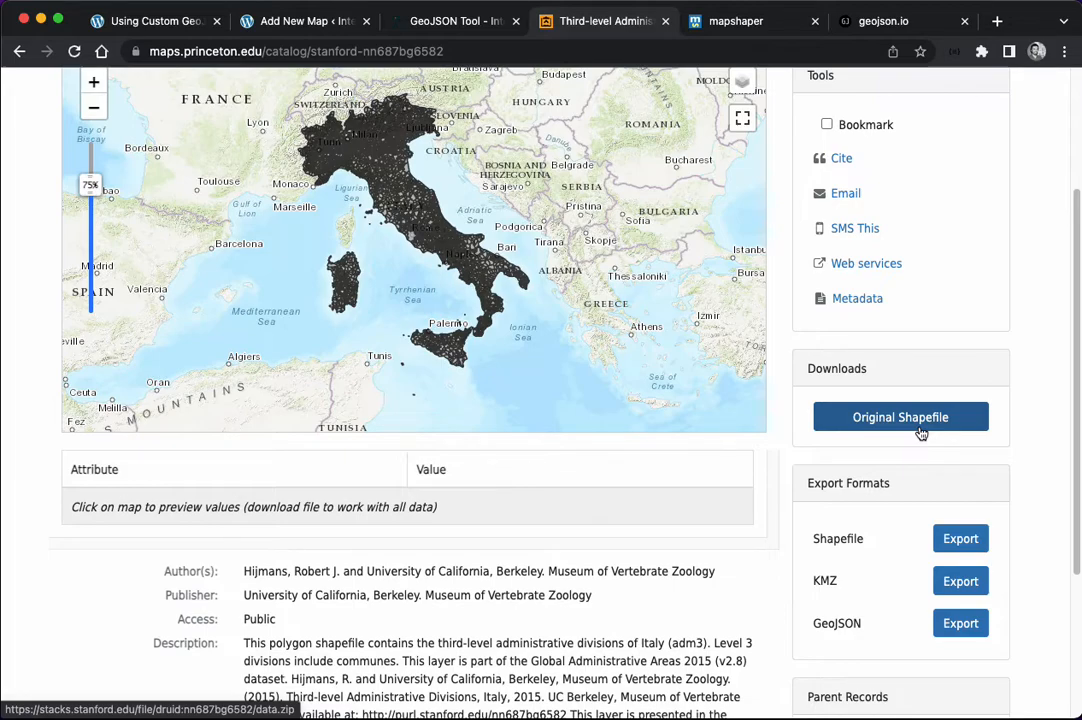
left_click(901, 416)
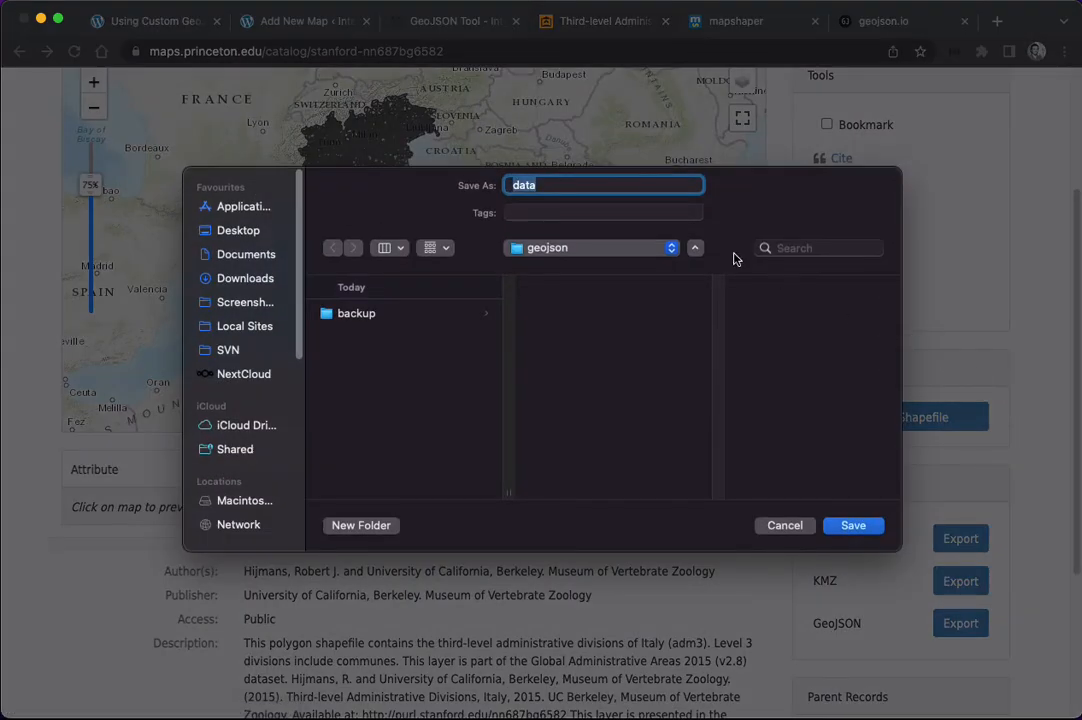
type("it")
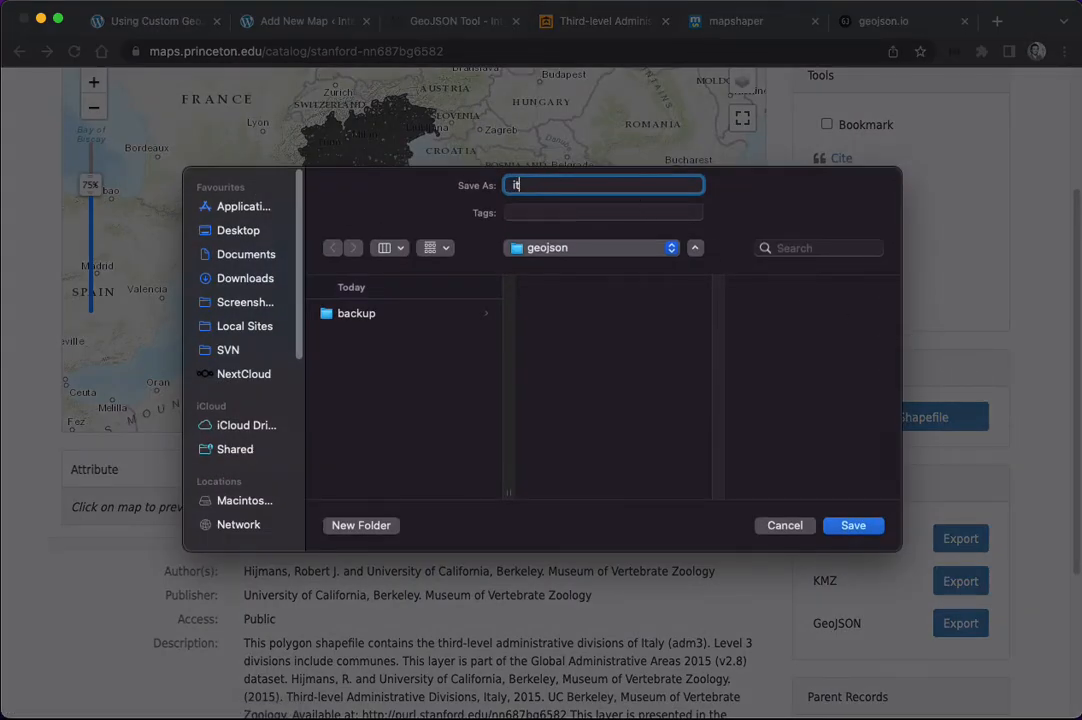
left_click(852, 525)
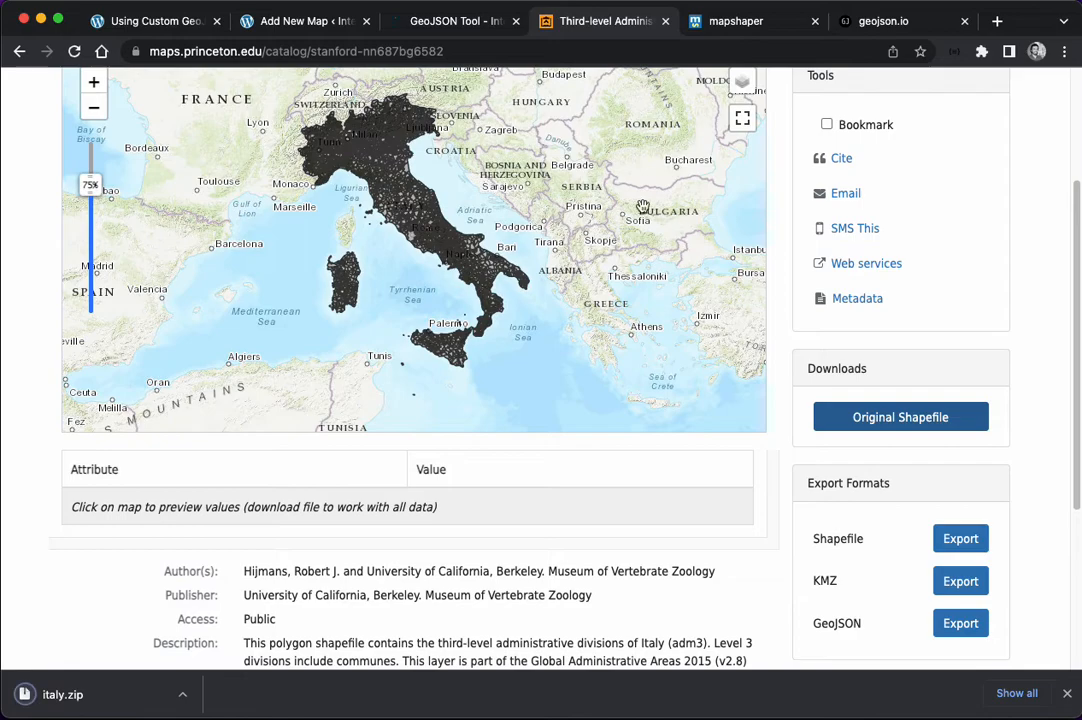
mouse_move(738, 28)
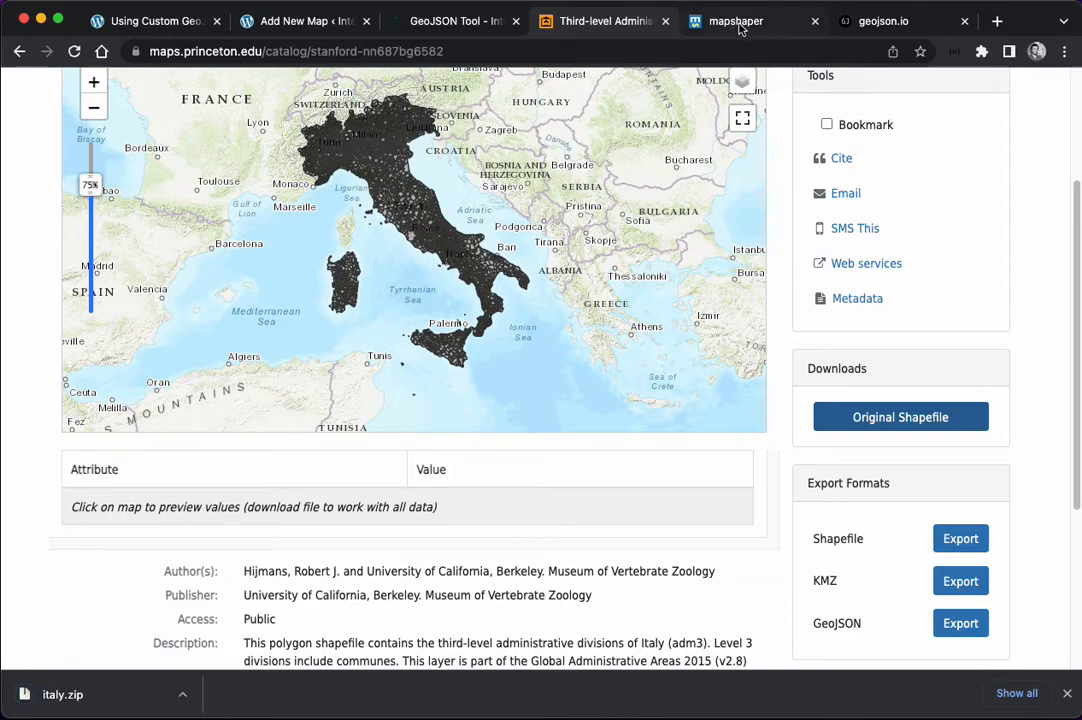
Step: Import the ITA_adm3 files in mapshaper and remove the ITA_adm3.csv layer
left_click(732, 21)
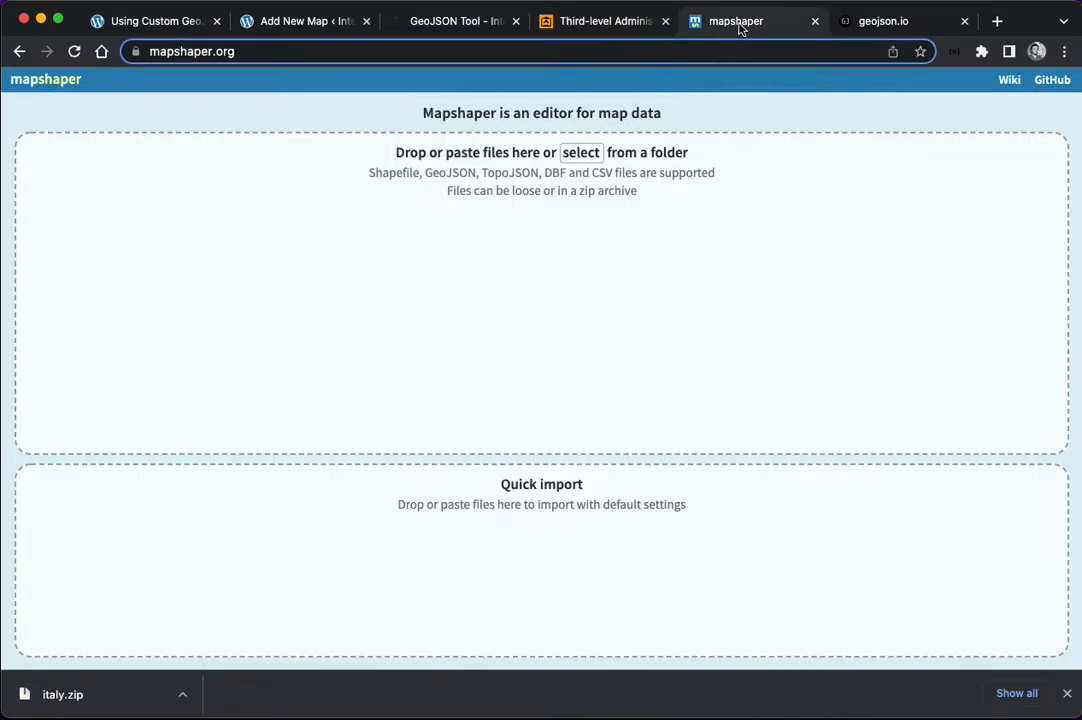
mouse_move(104, 676)
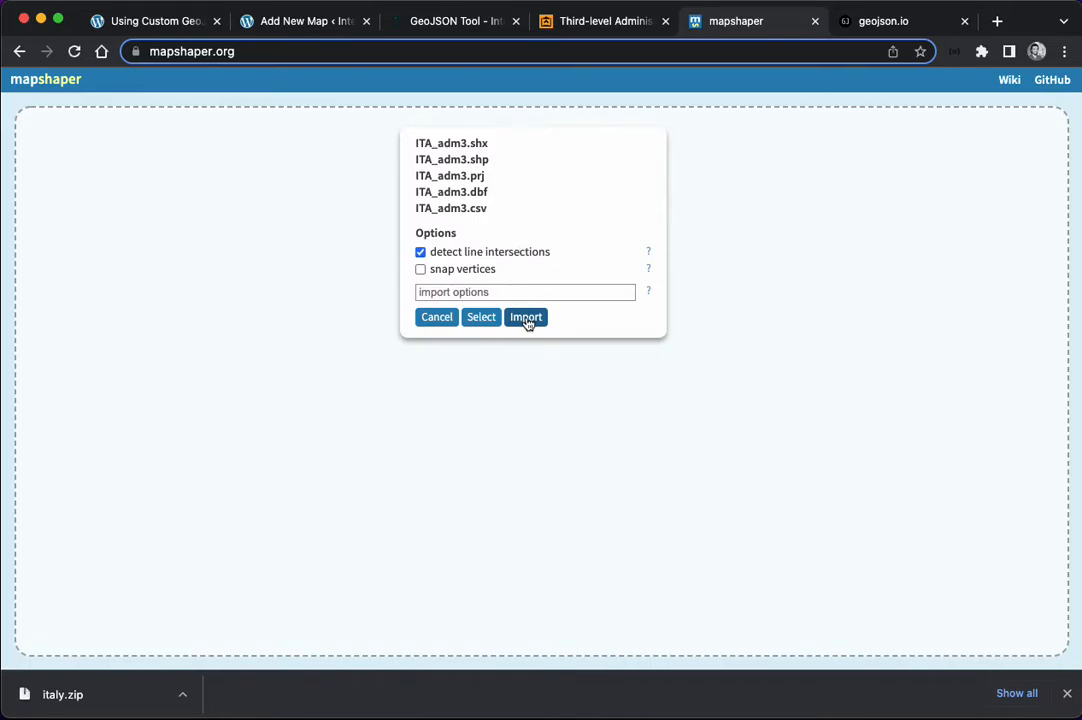
left_click(525, 317)
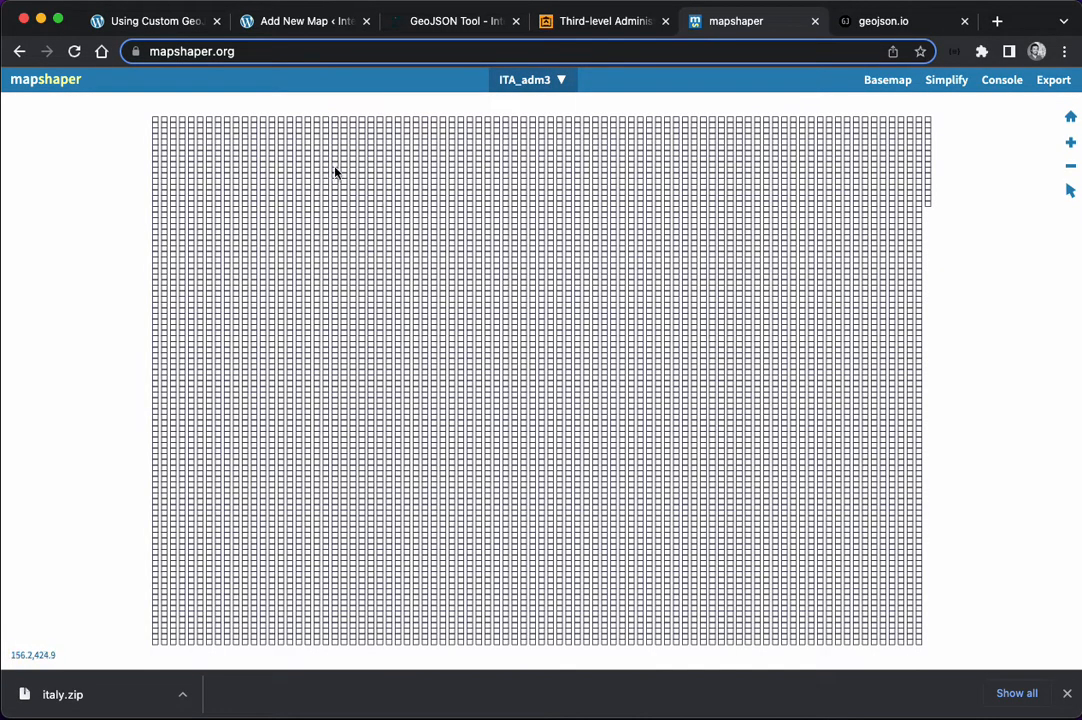
mouse_move(492, 265)
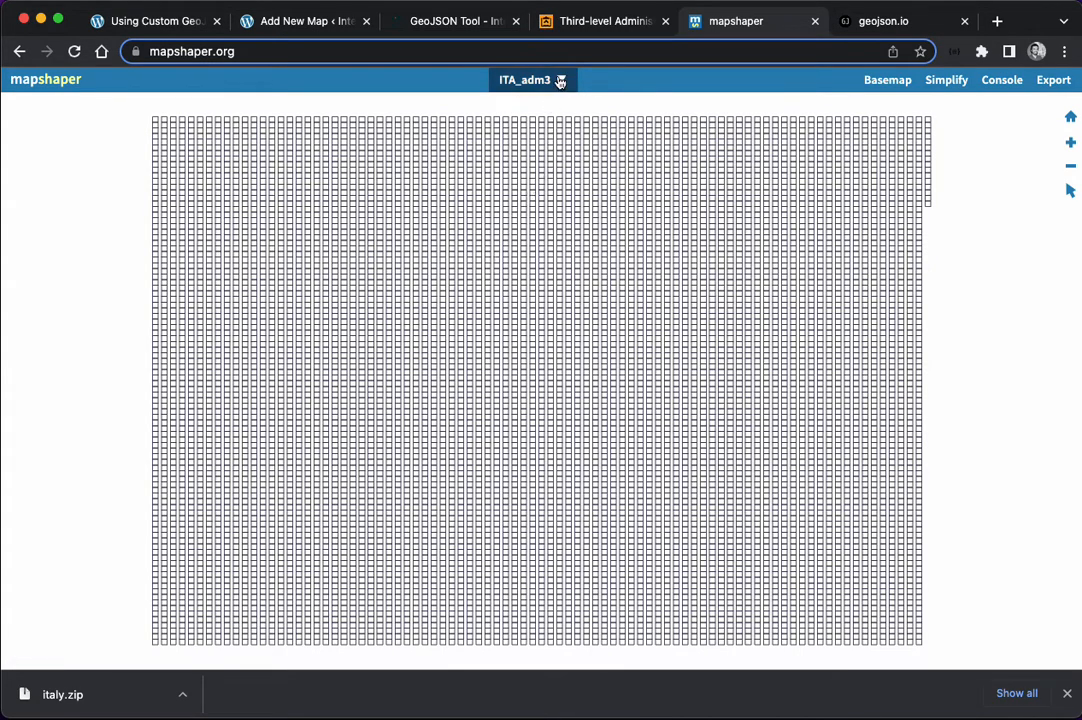
left_click(532, 80)
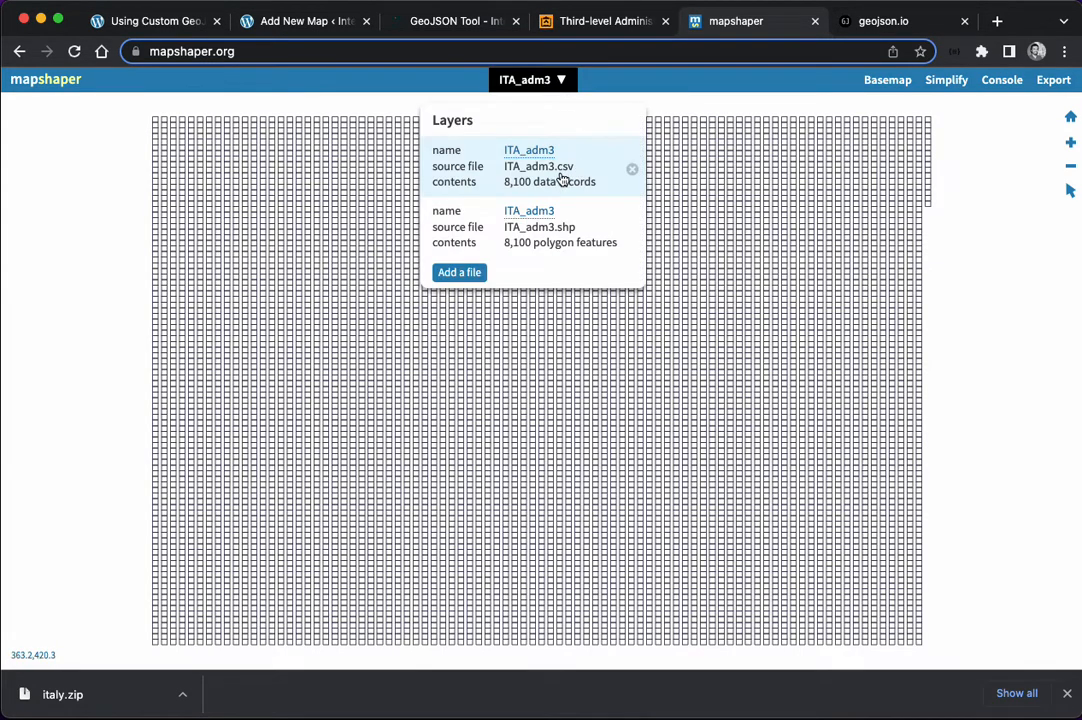
mouse_move(632, 170)
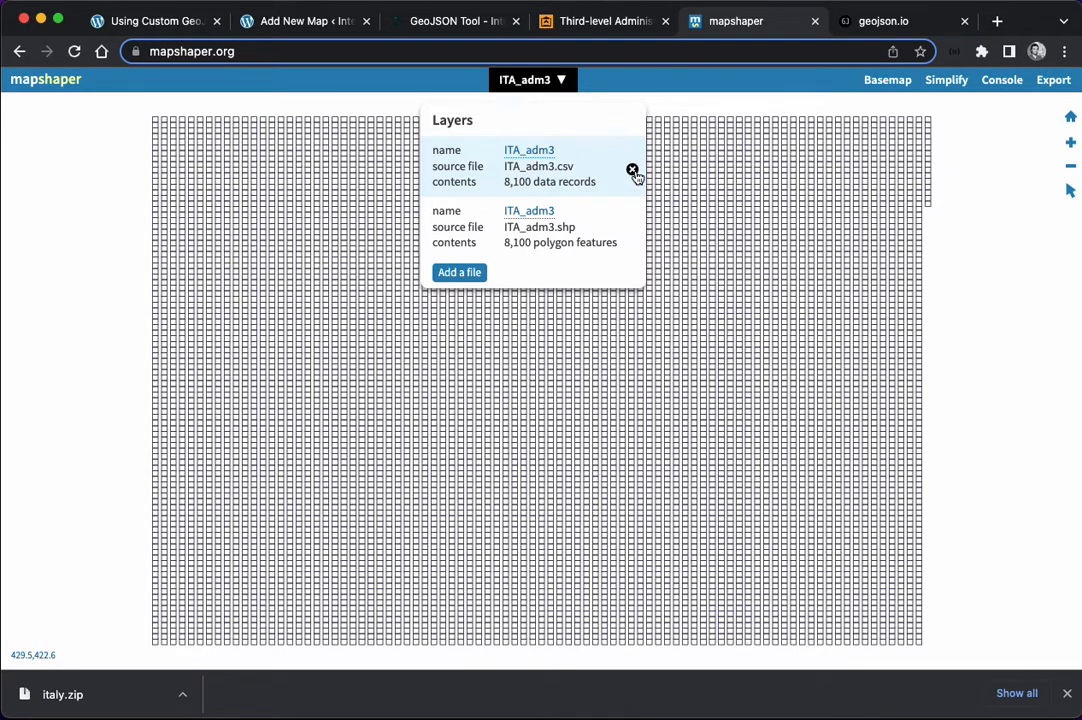
left_click(633, 170)
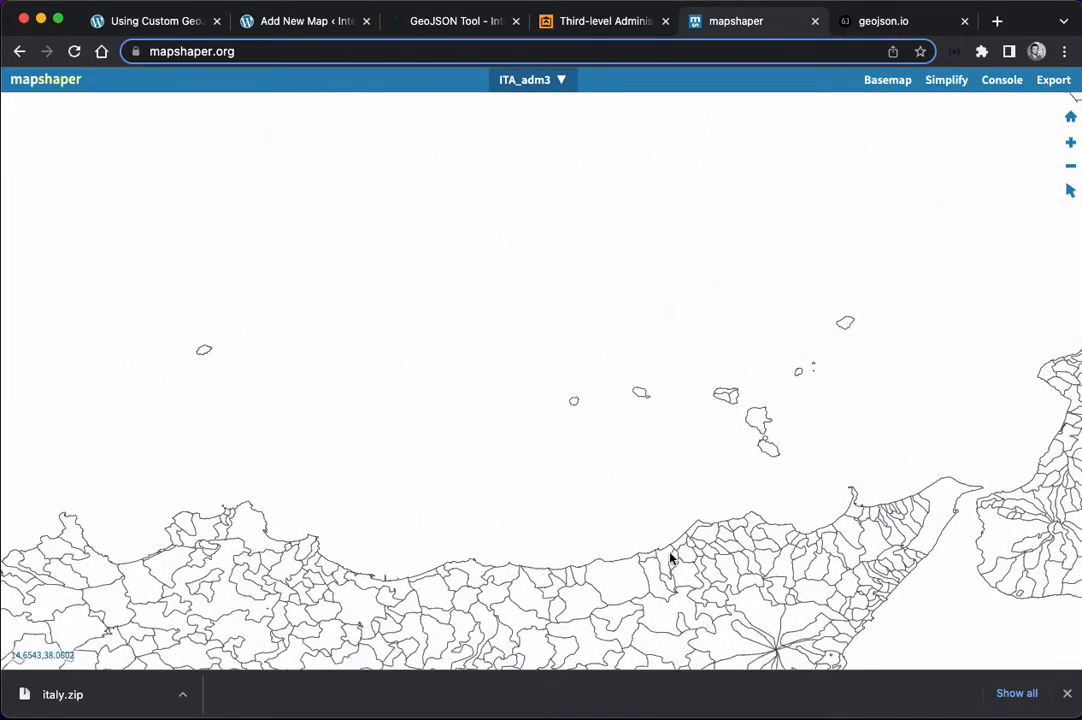
mouse_move(520, 461)
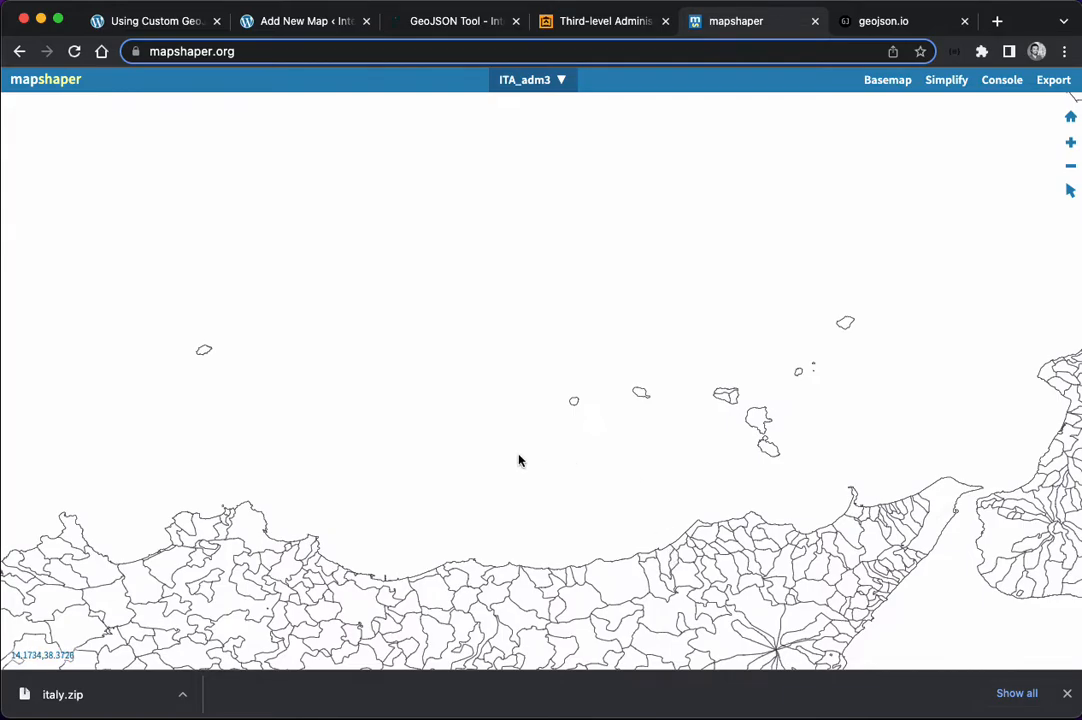
mouse_move(520, 461)
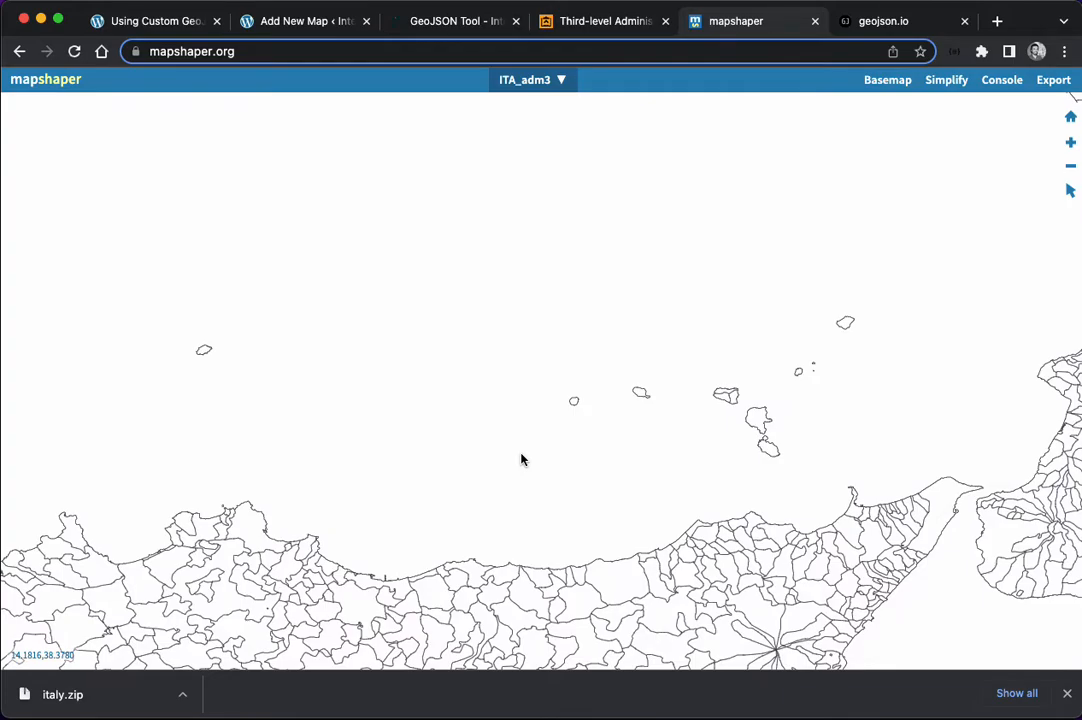
mouse_move(535, 415)
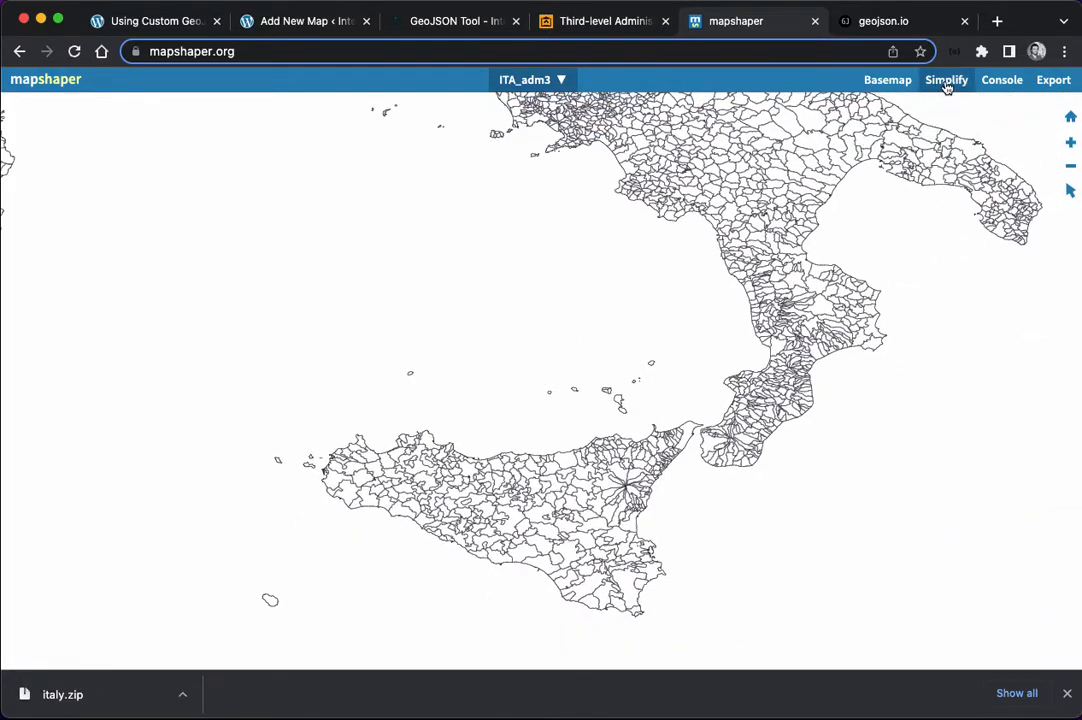
Step: Apply simplification to the boundaries with 'prevent shape removal' enabled
left_click(946, 79)
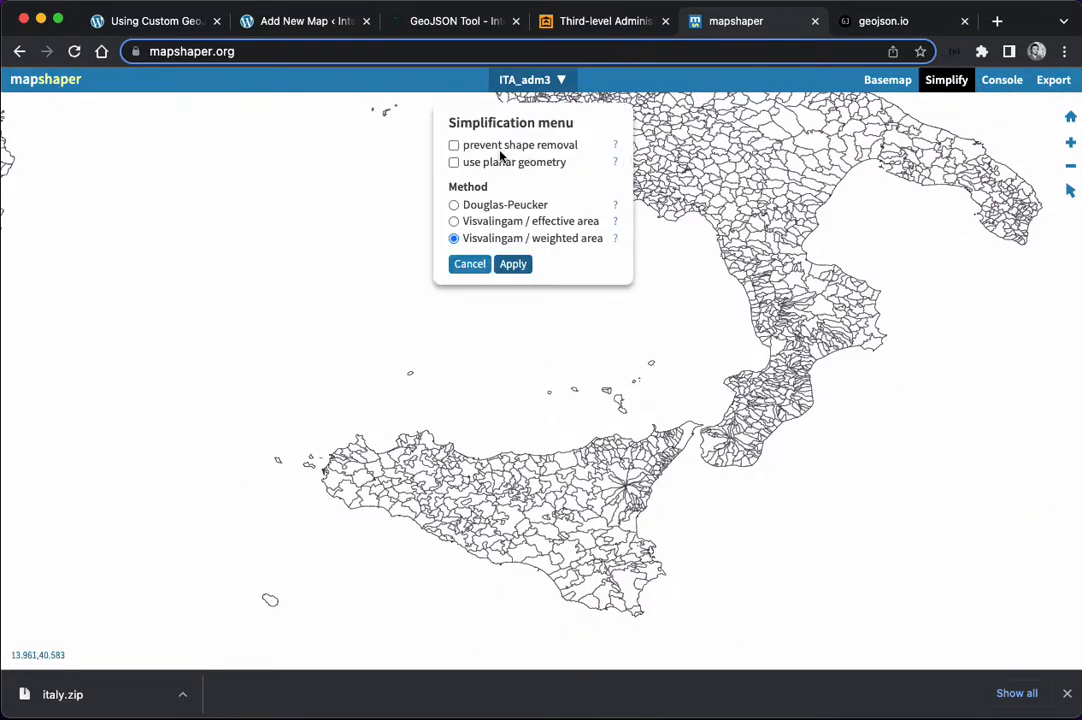
left_click(454, 145)
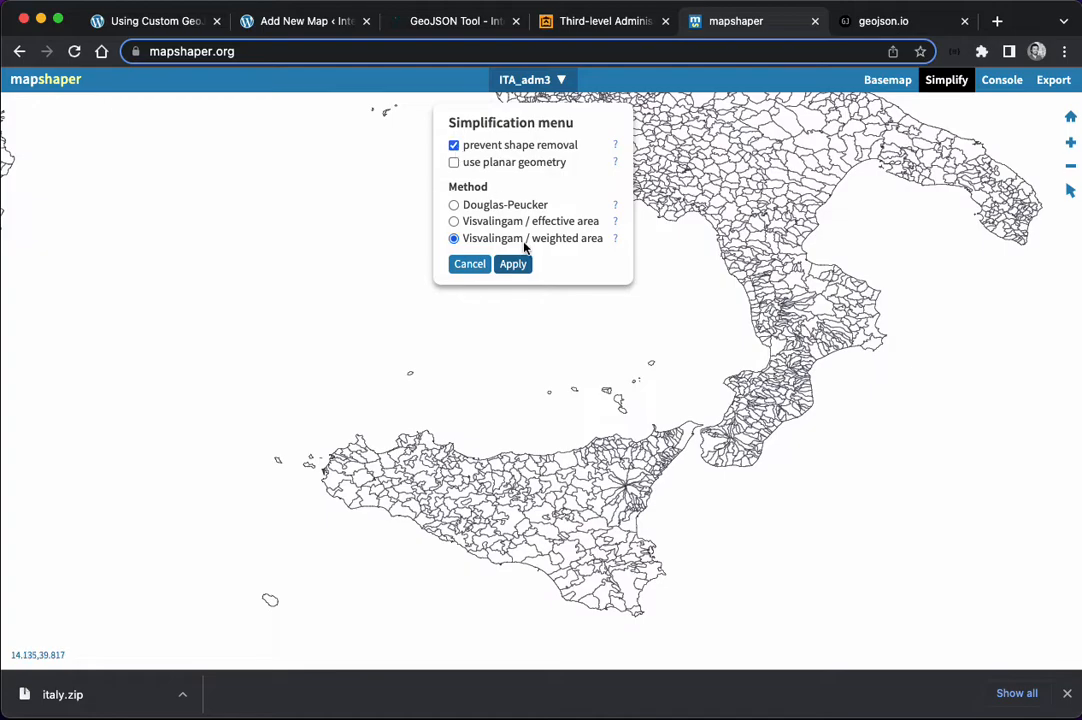
left_click(513, 263)
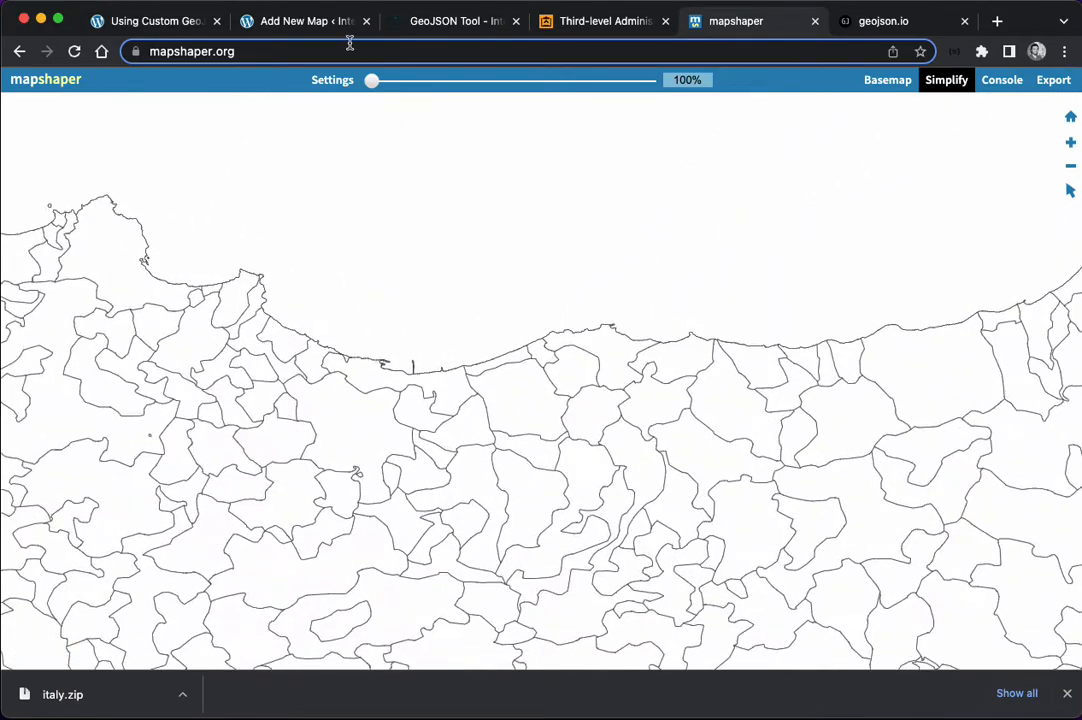
Step: Adjust the simplification slider to settle at 6.0% detail
left_click_drag(372, 80, 475, 85)
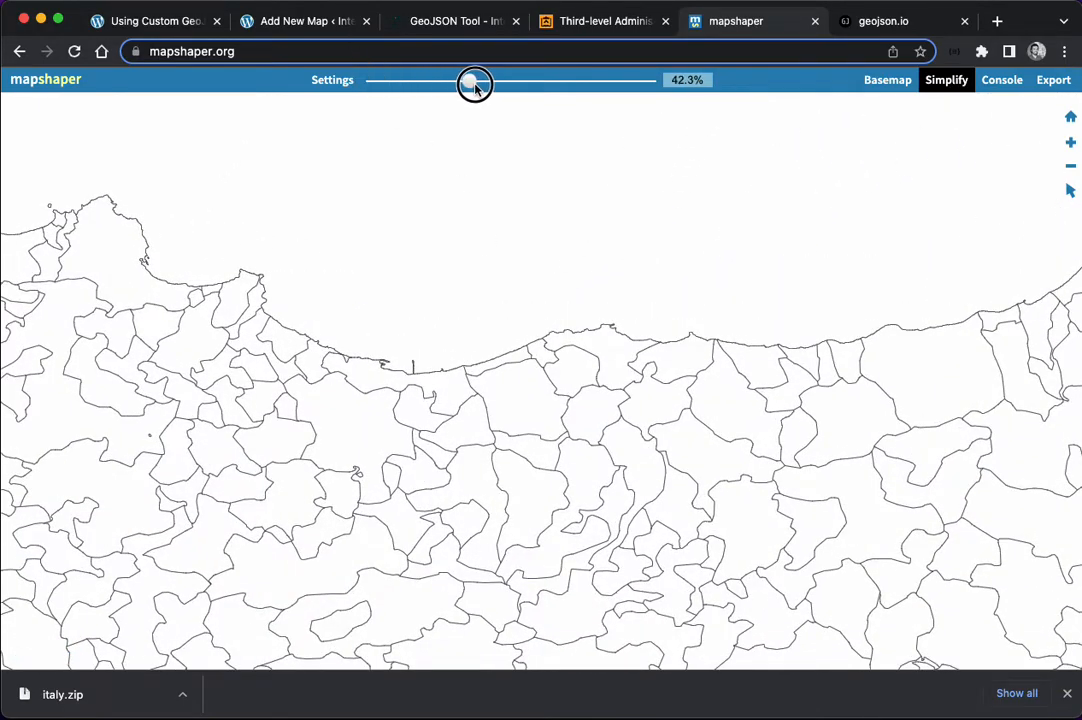
left_click_drag(475, 84, 595, 84)
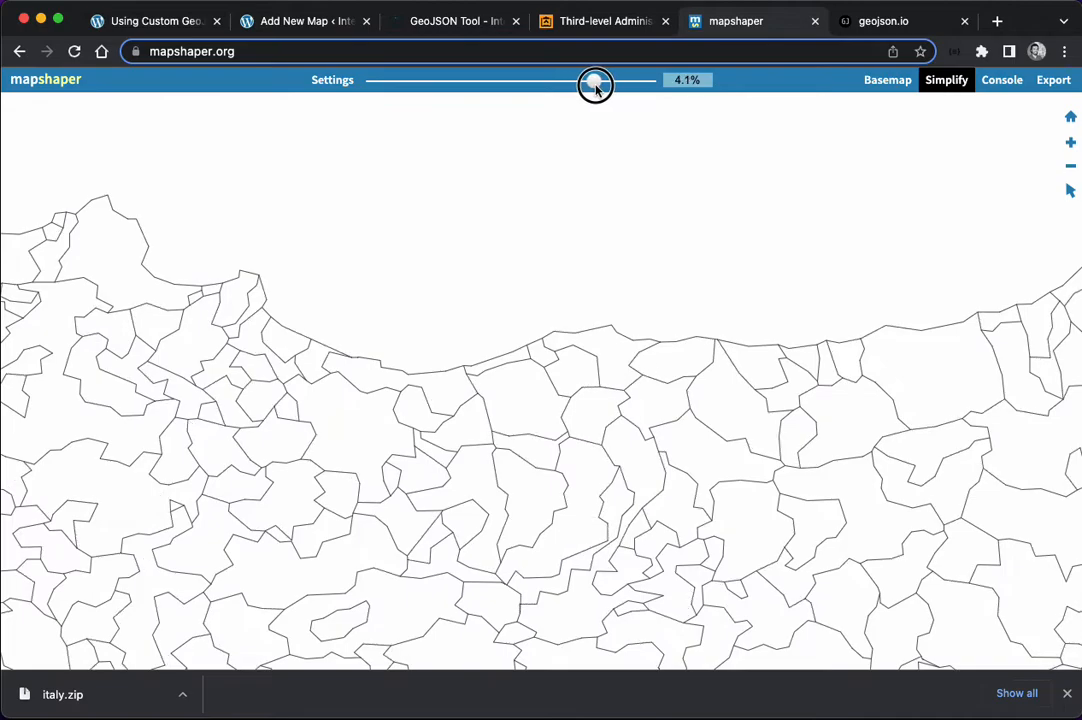
left_click_drag(595, 84, 536, 84)
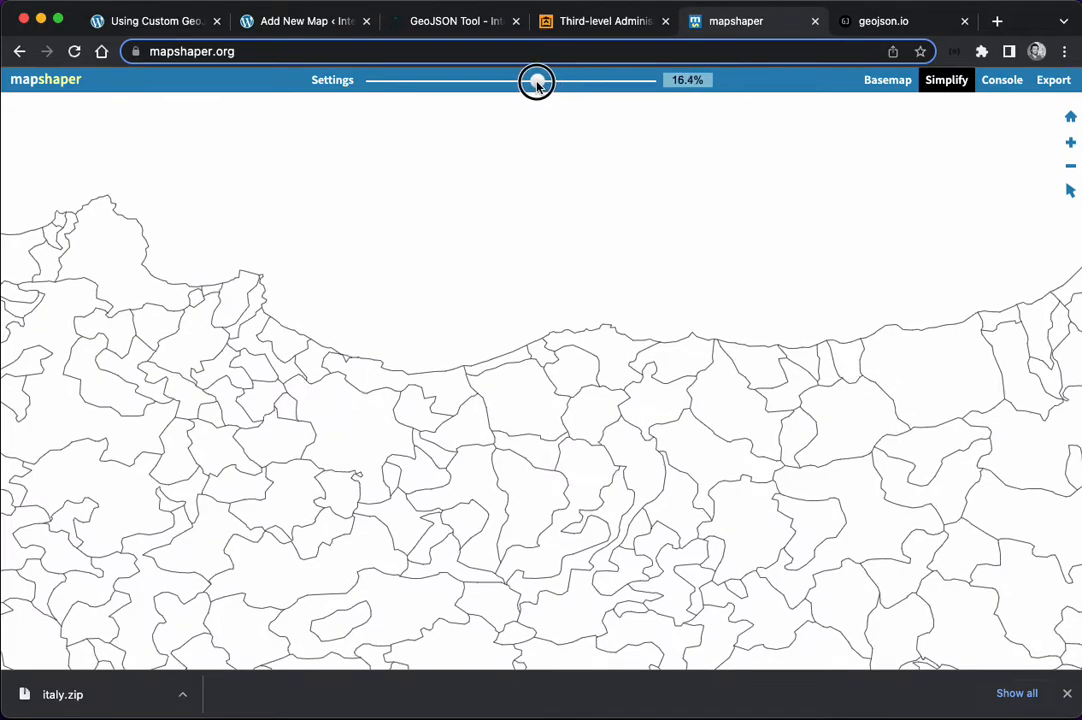
left_click_drag(537, 83, 563, 83)
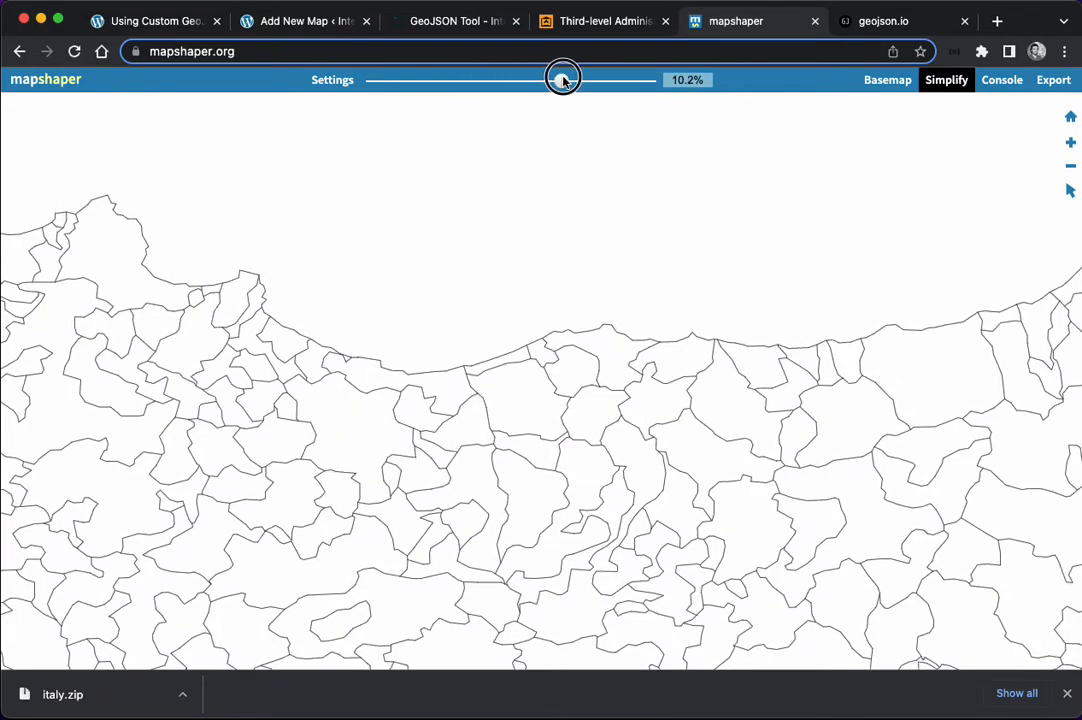
left_click_drag(562, 80, 583, 82)
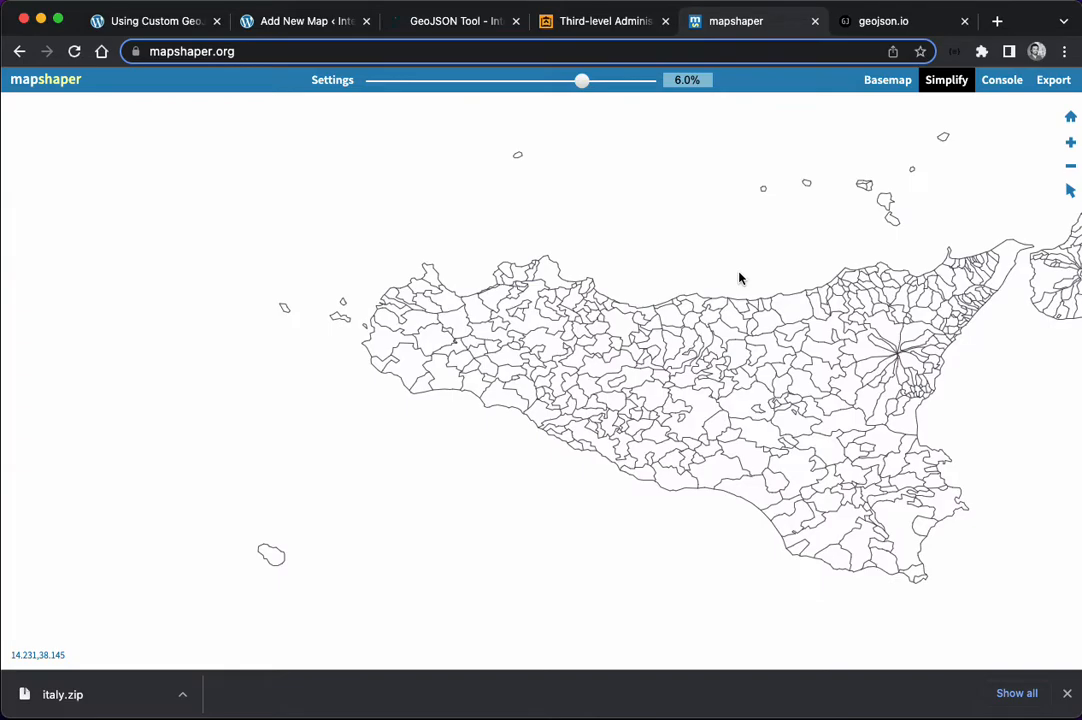
mouse_move(972, 132)
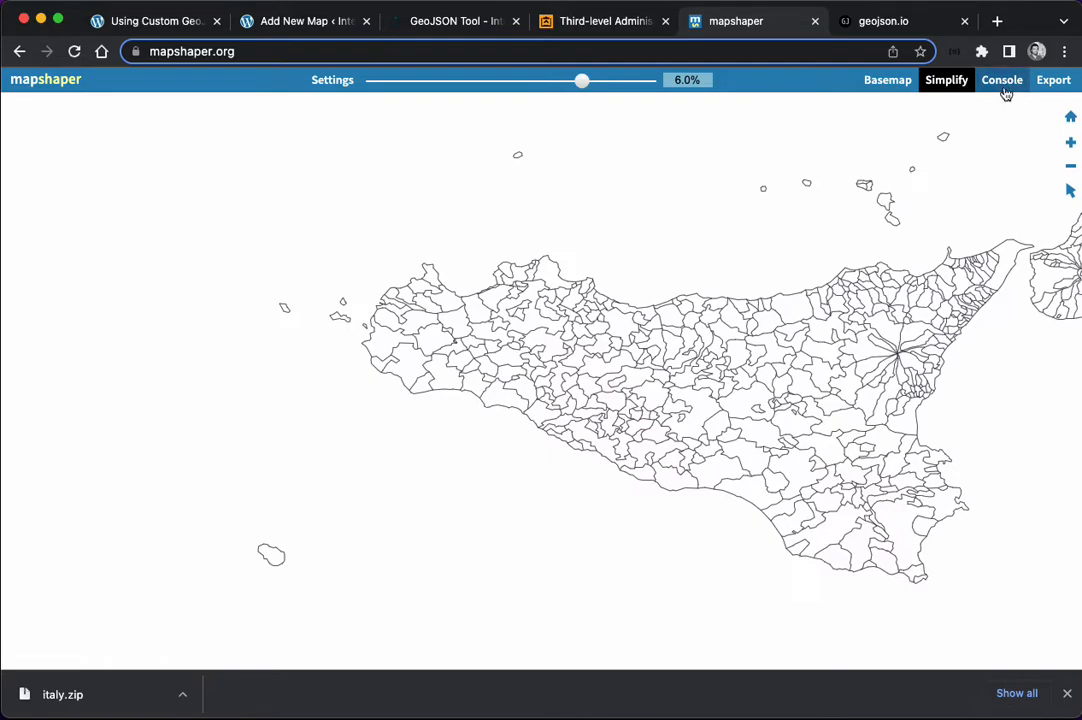
Step: Open mapshaper's command console panel
left_click(1005, 80)
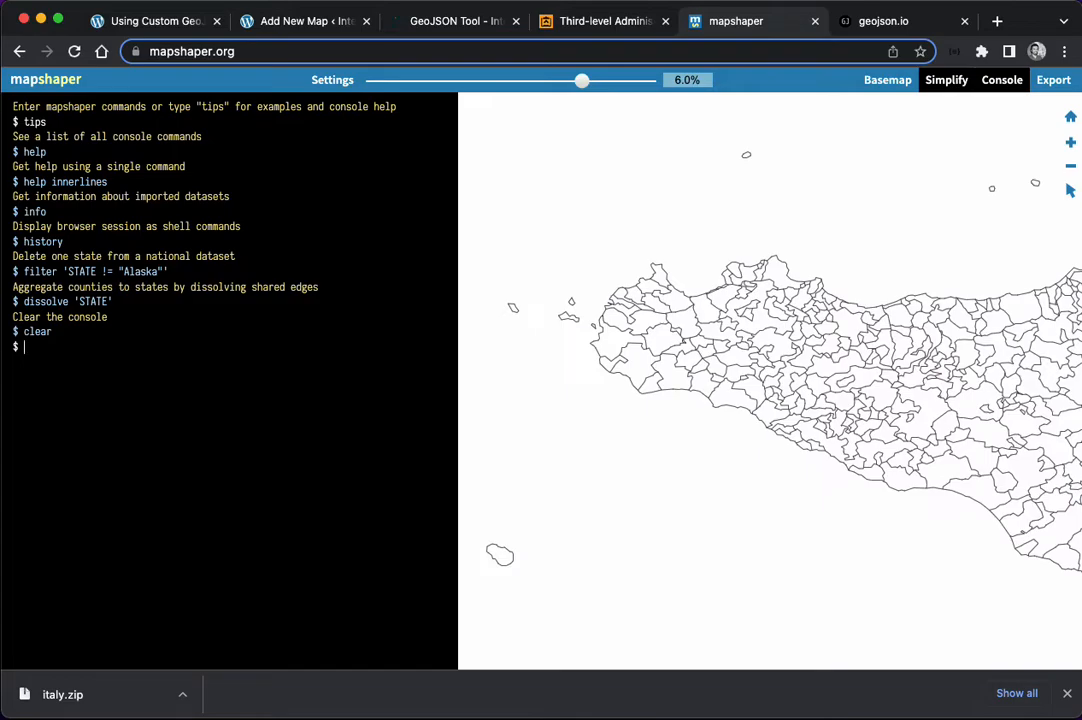
mouse_move(1045, 218)
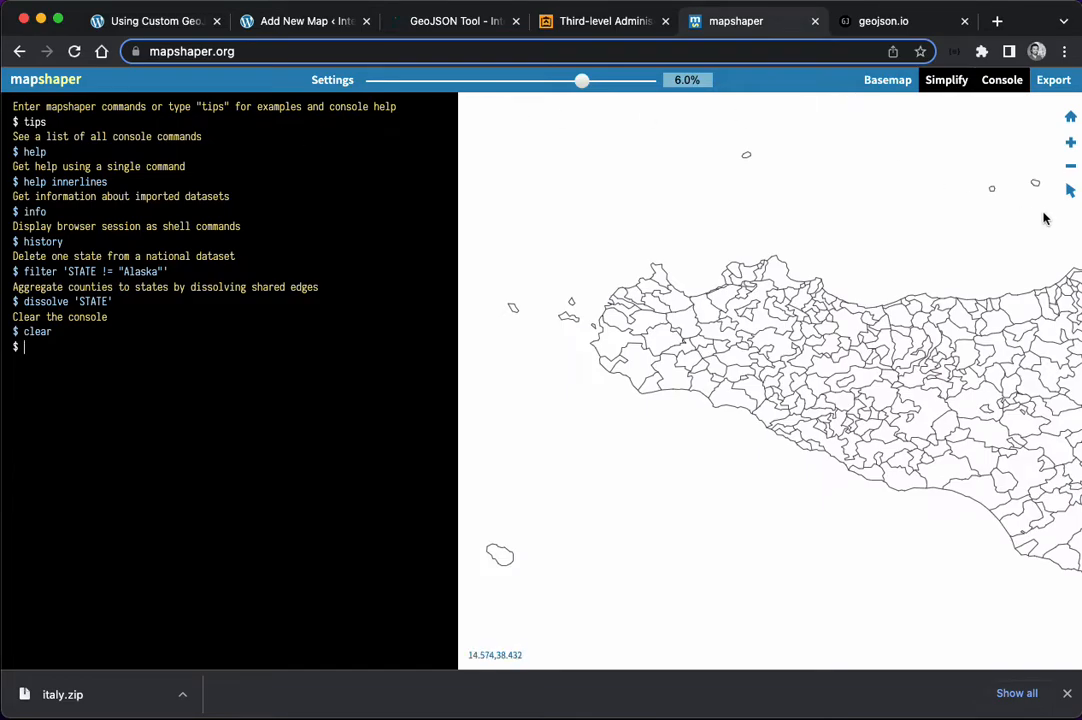
mouse_move(1069, 190)
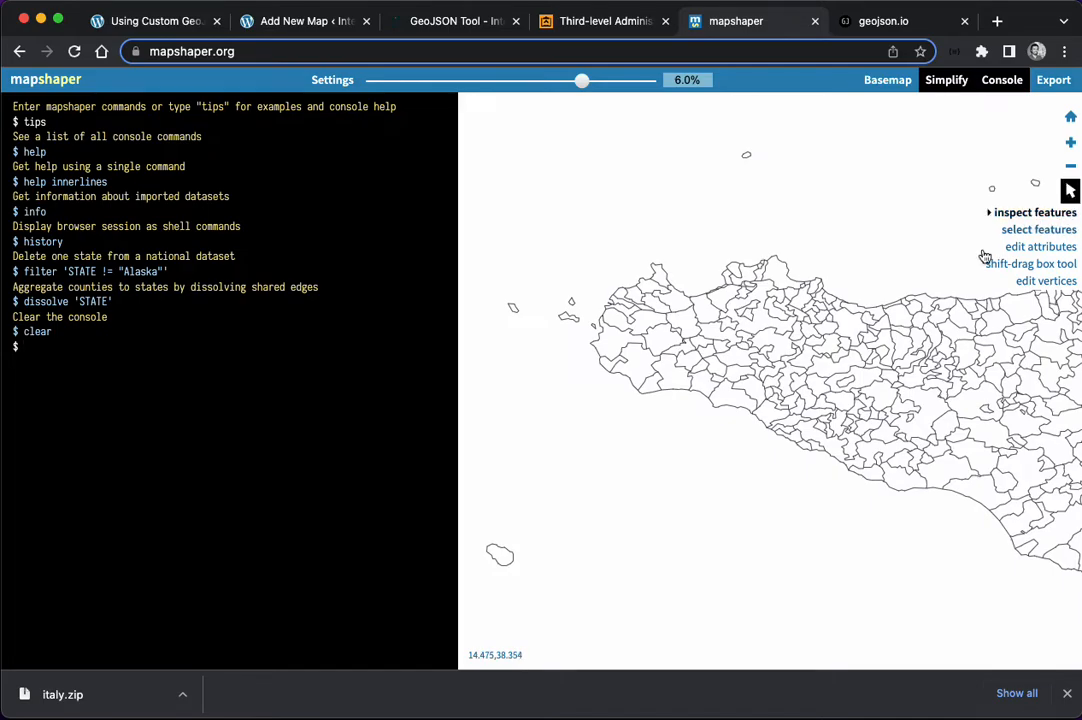
left_click(745, 320)
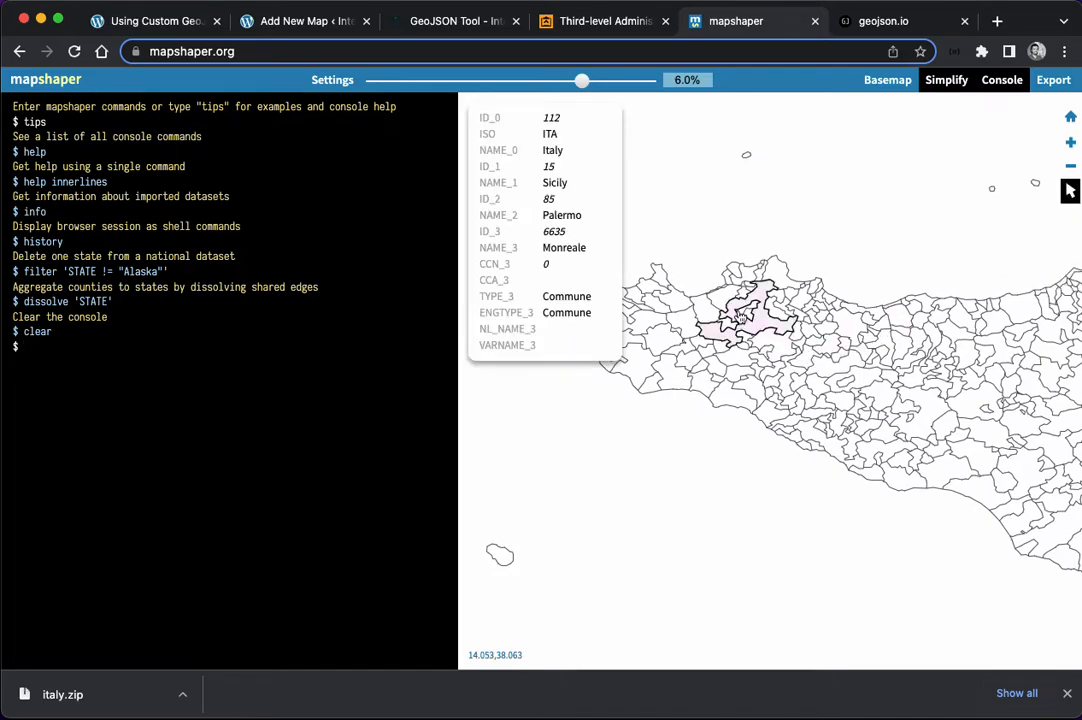
mouse_move(838, 397)
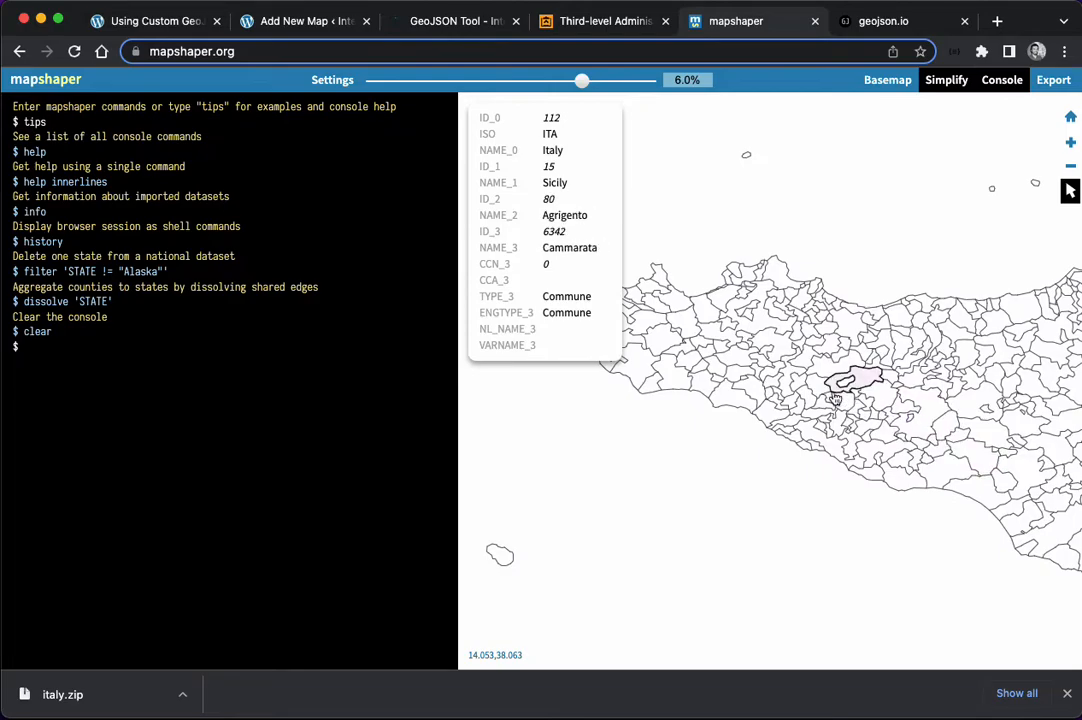
mouse_move(733, 403)
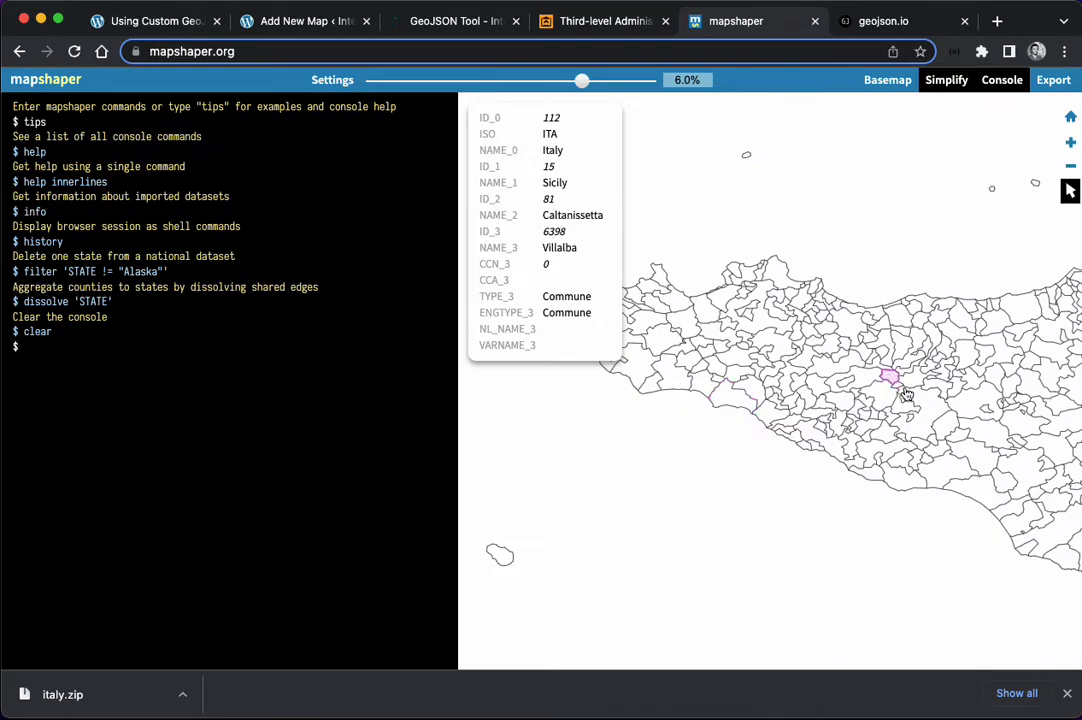
mouse_move(765, 365)
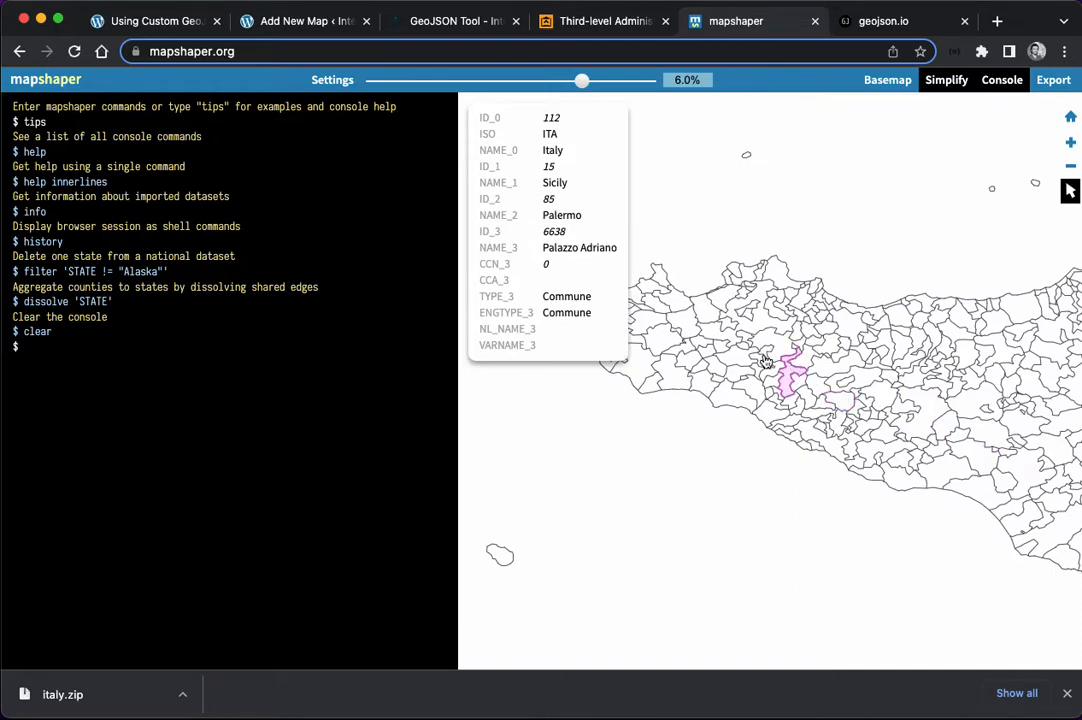
mouse_move(858, 350)
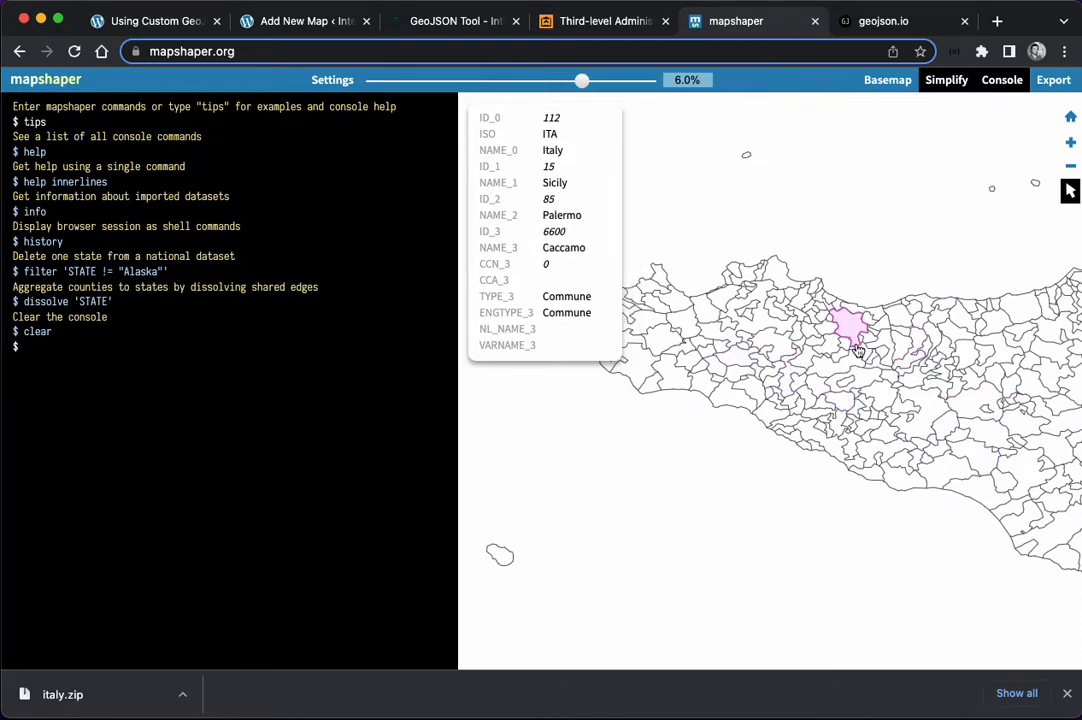
mouse_move(868, 318)
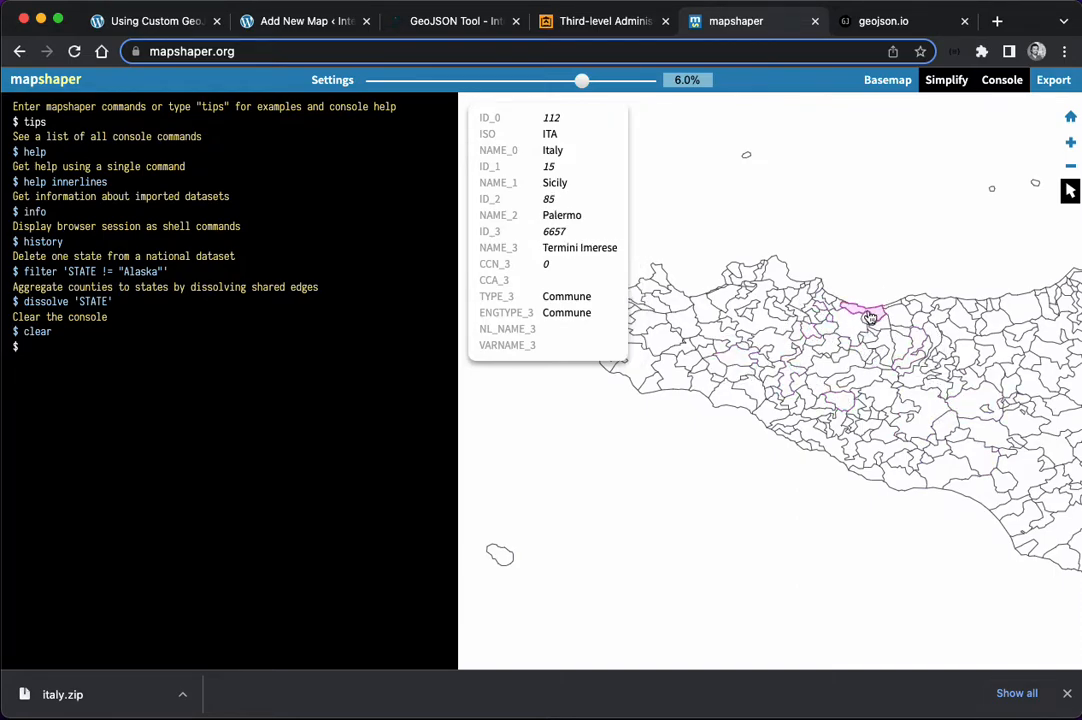
mouse_move(1015, 306)
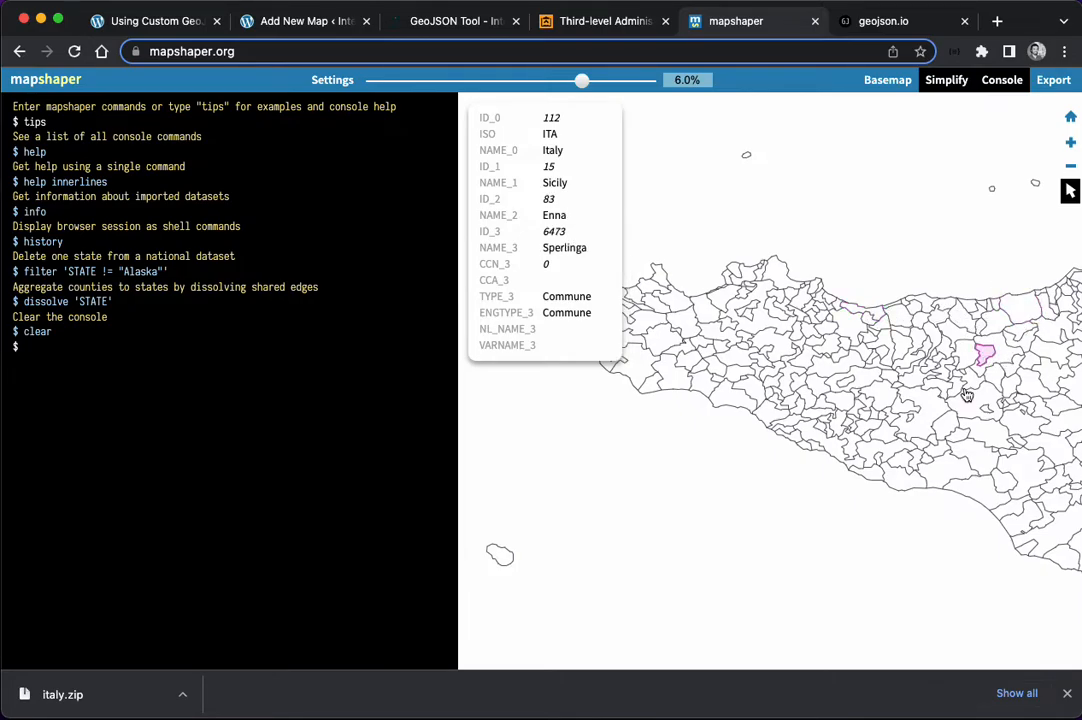
mouse_move(799, 352)
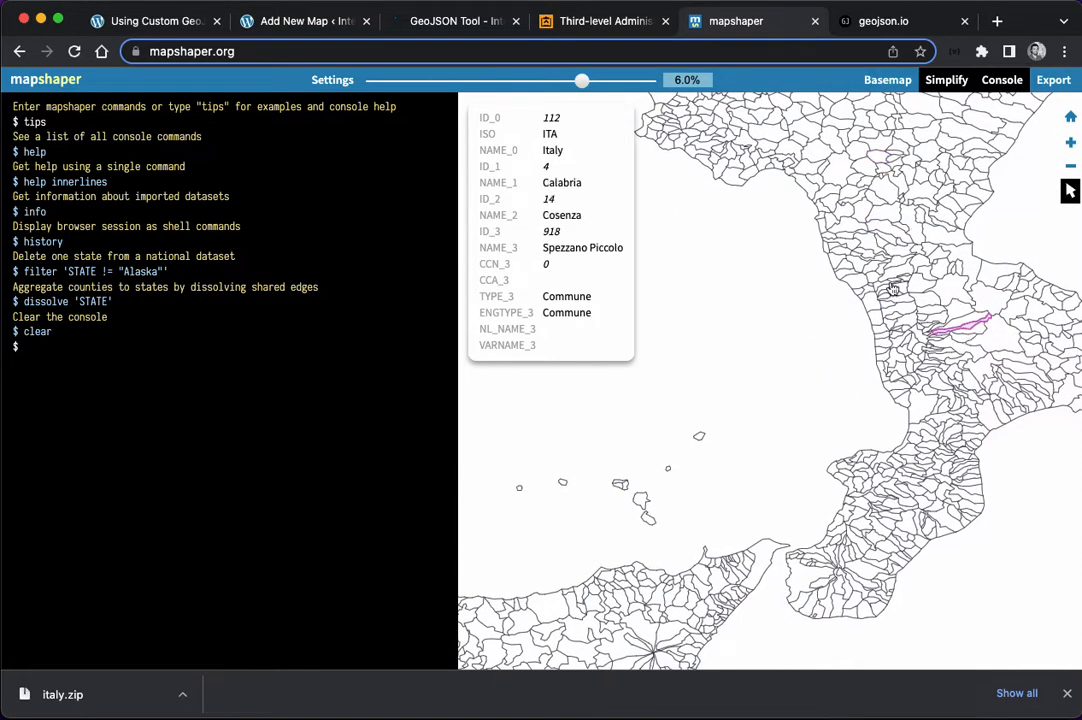
mouse_move(980, 348)
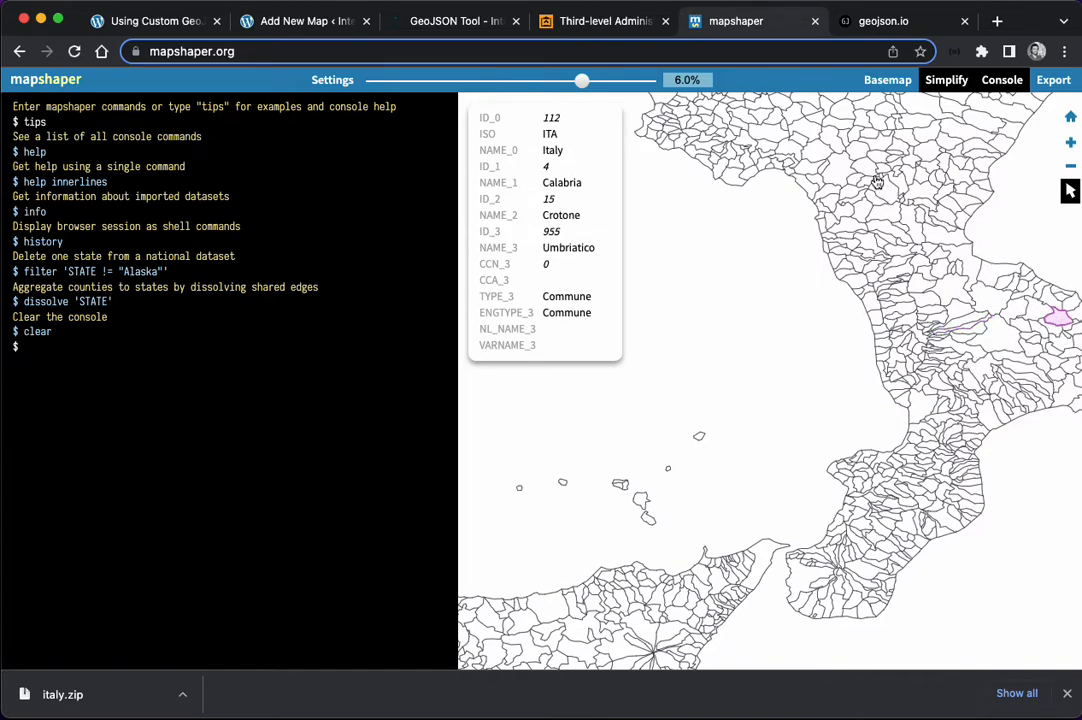
mouse_move(810, 341)
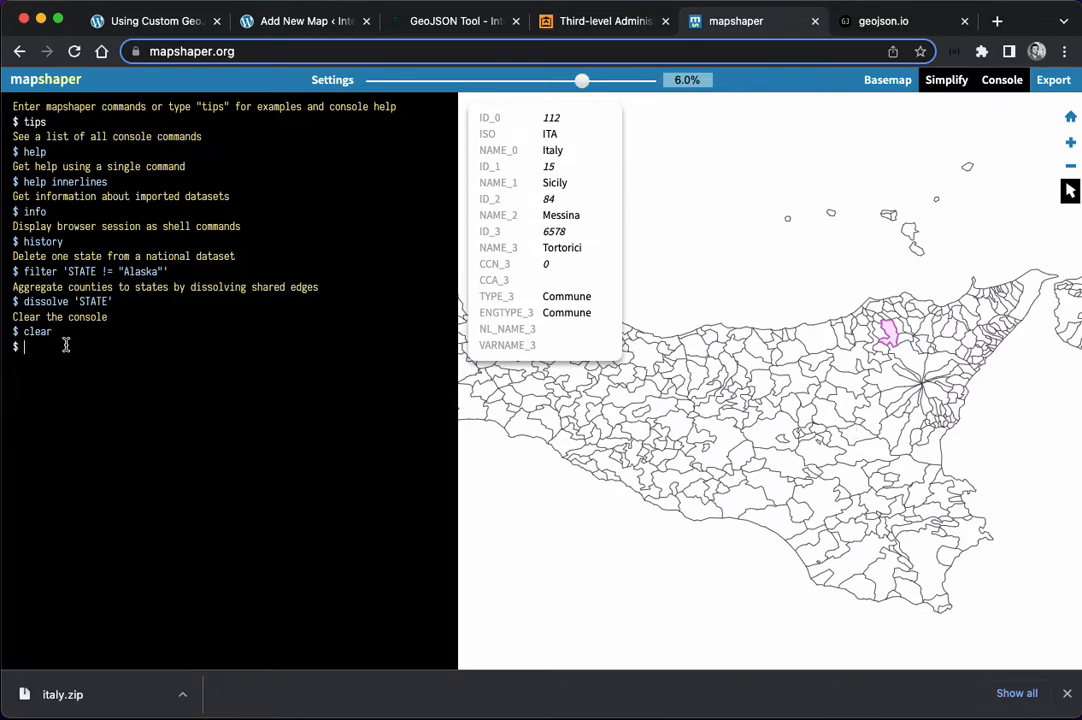
Step: Run filter 'NAME_1 == "Sicily"' in the console, keeping 391 communes
type("filter '")
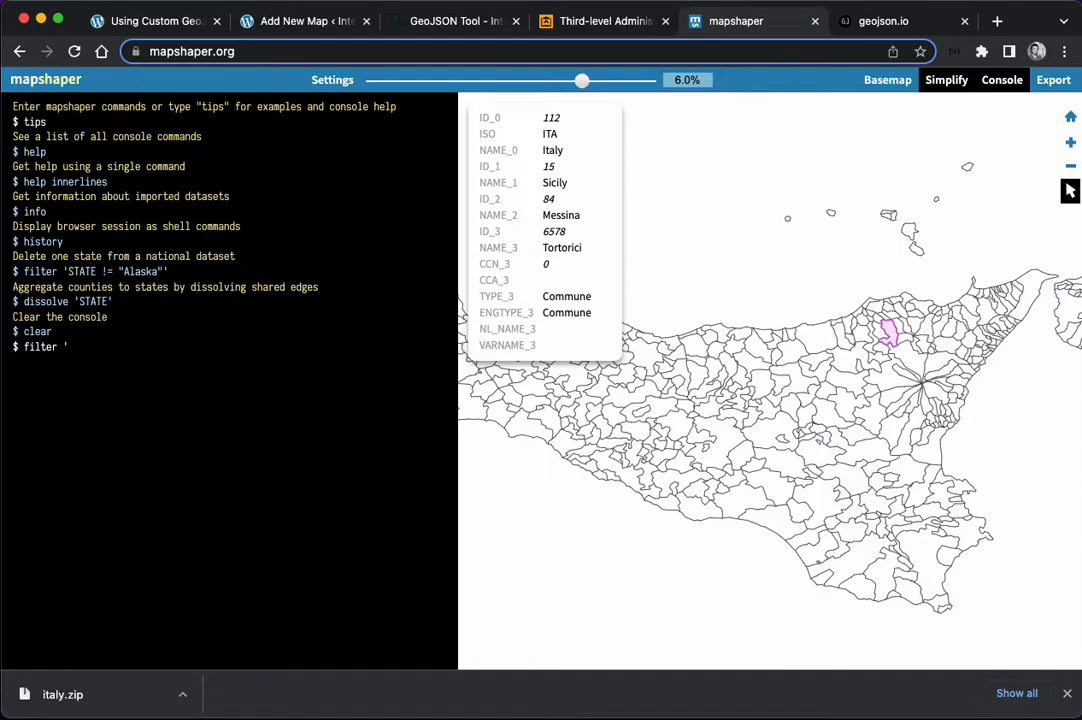
type("NAME_1")
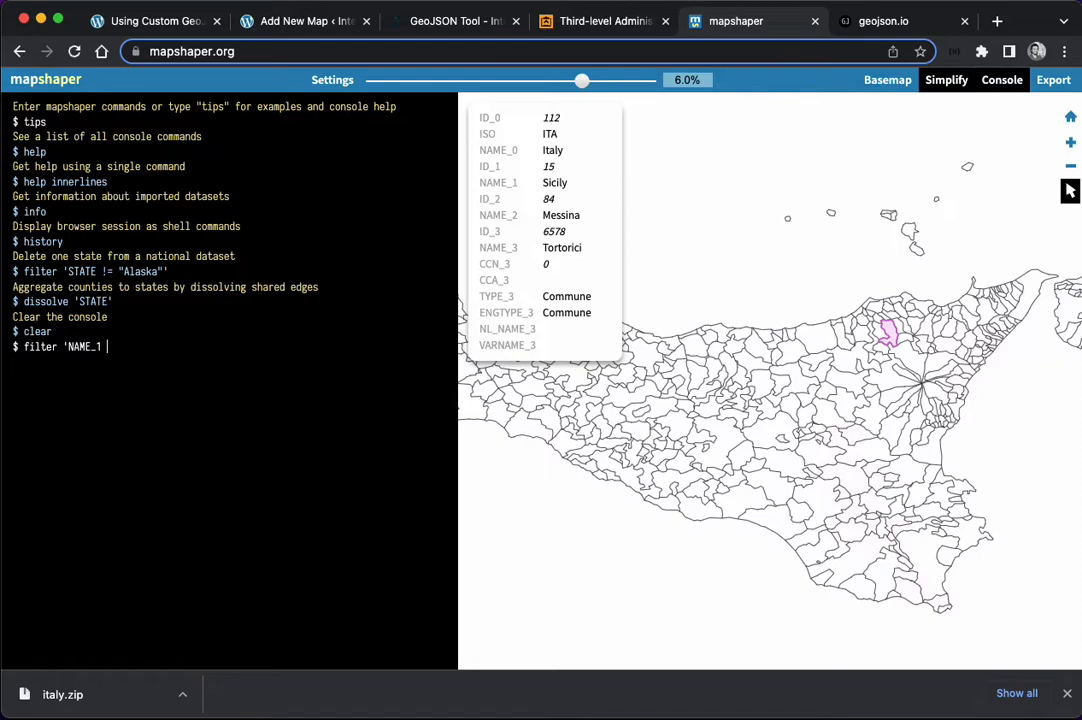
type("== \"Sicil")
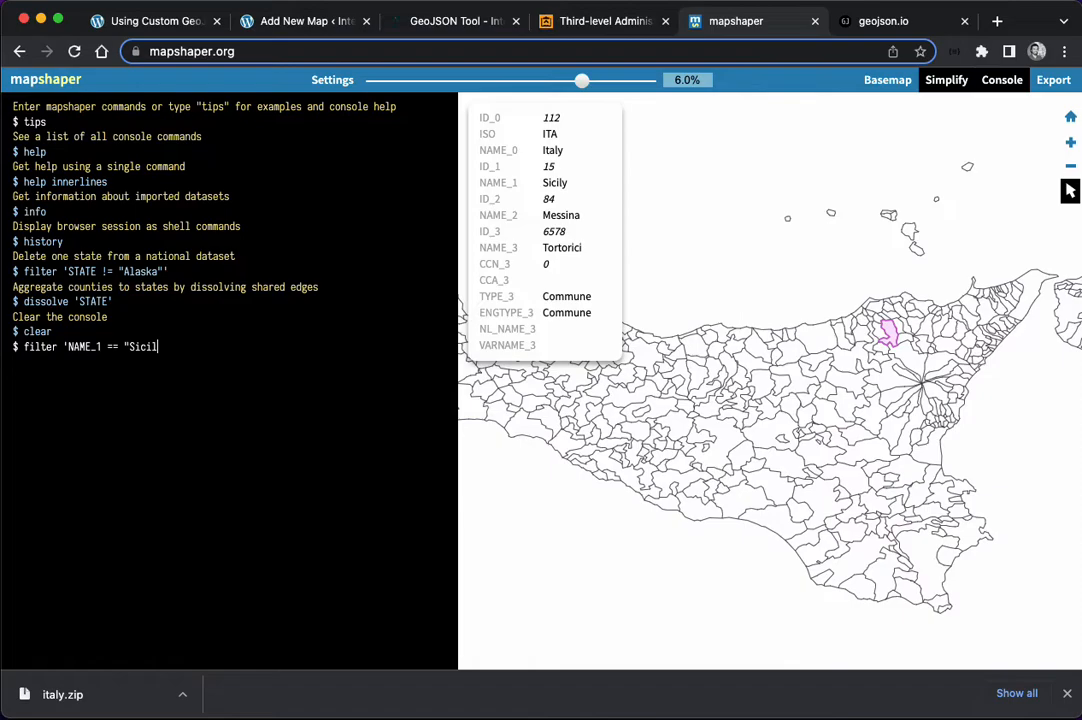
type("y\"")
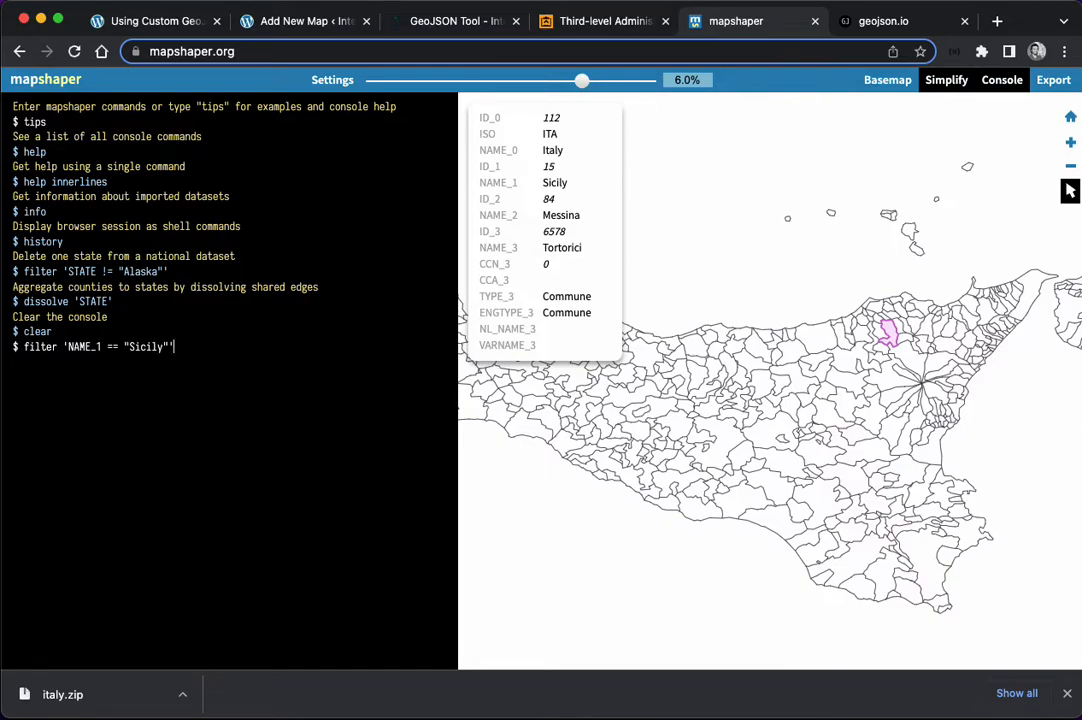
key("Enter")
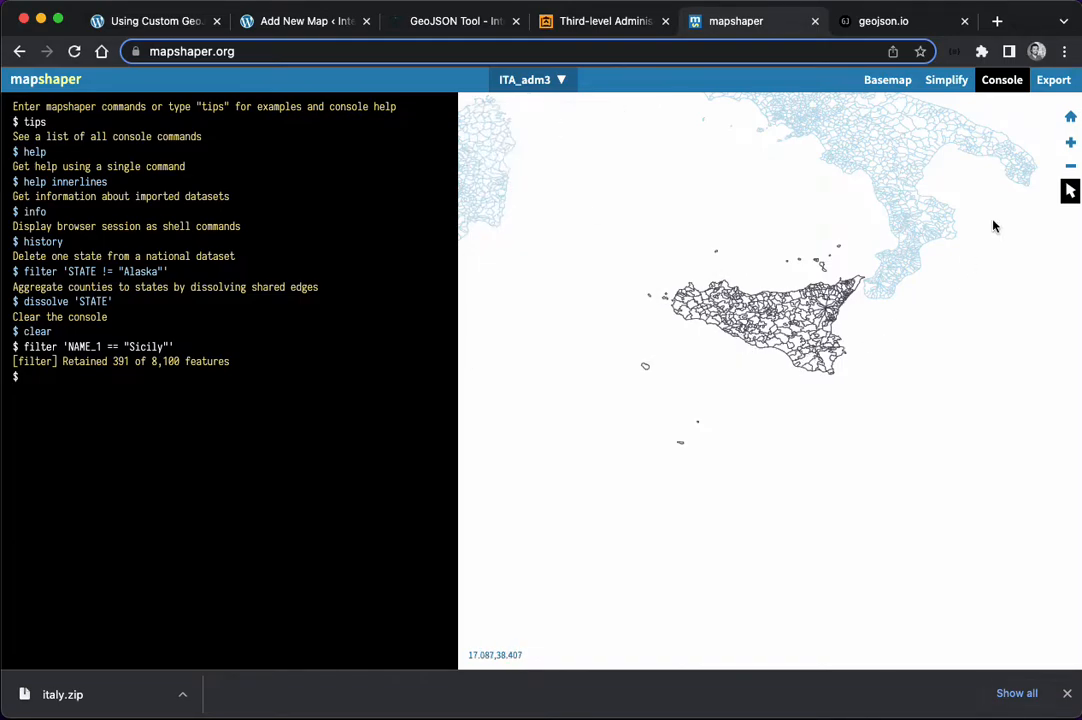
mouse_move(1052, 108)
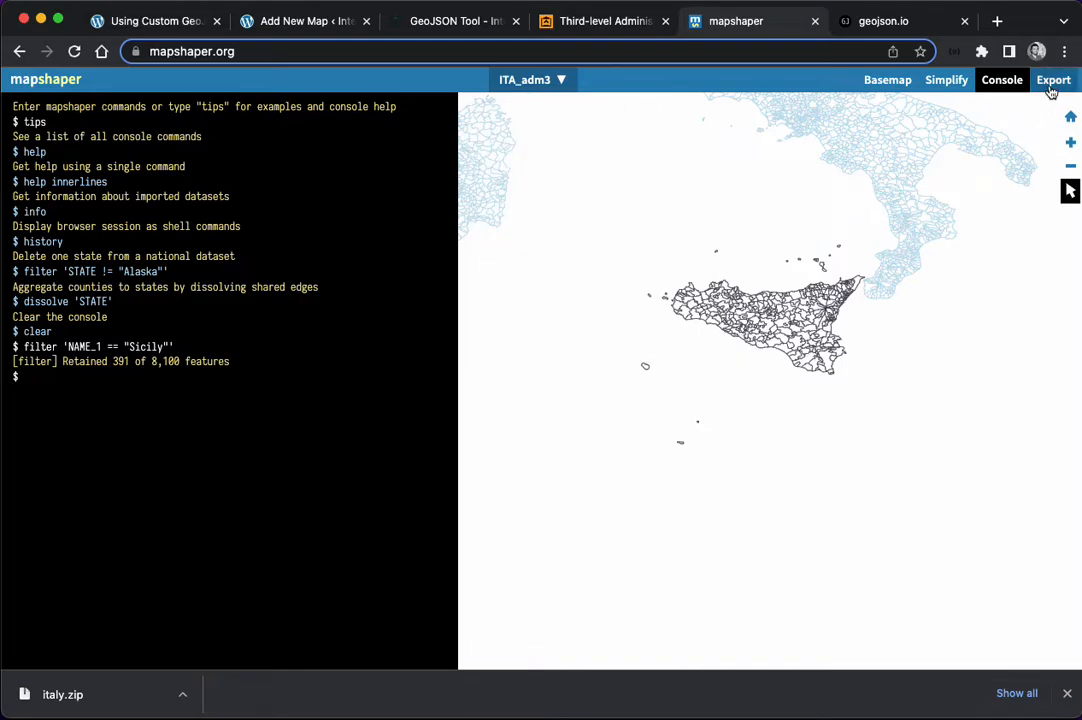
Step: Export the Sicily layer as GeoJSON and save it as sicily.json
left_click(1052, 80)
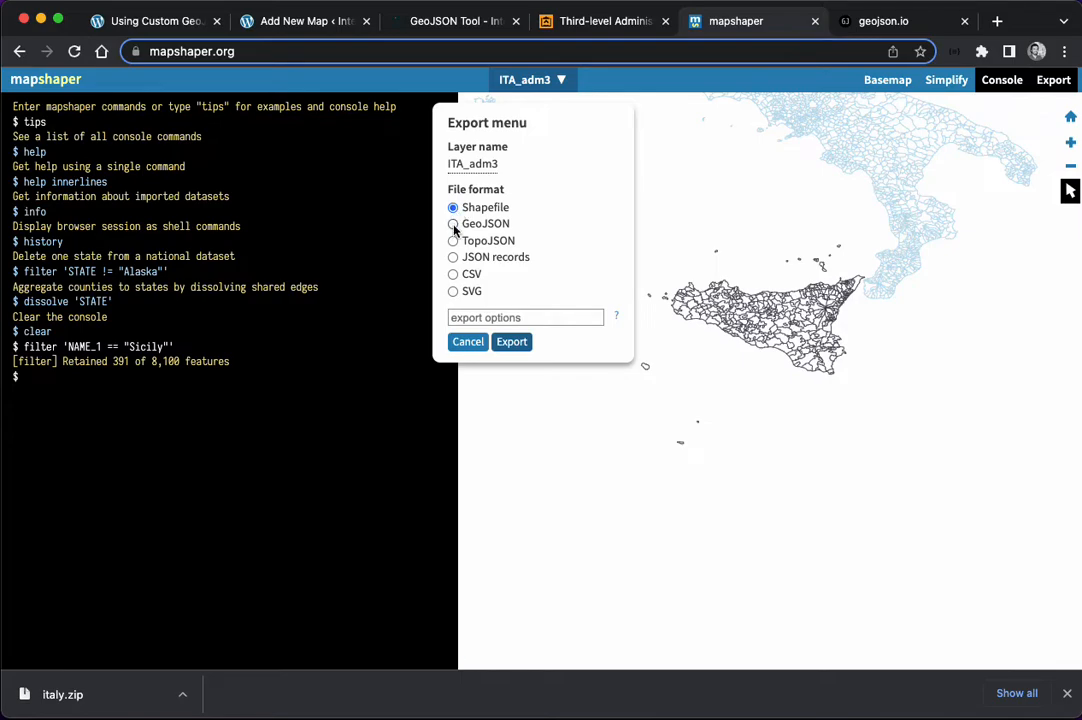
left_click(453, 223)
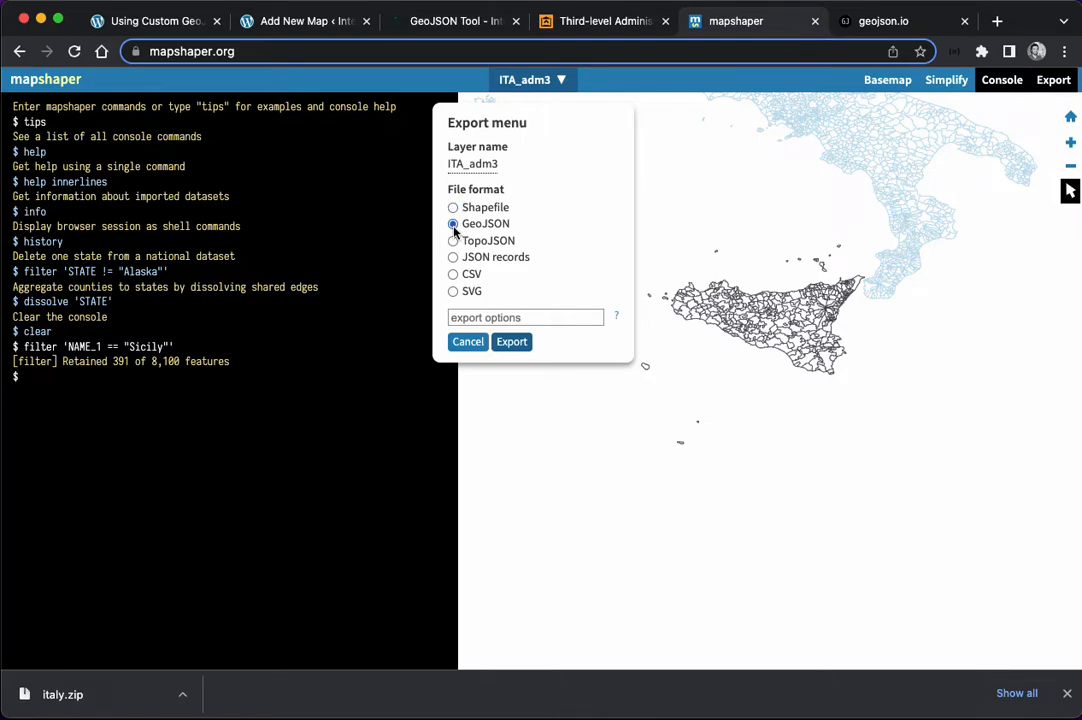
left_click(511, 341)
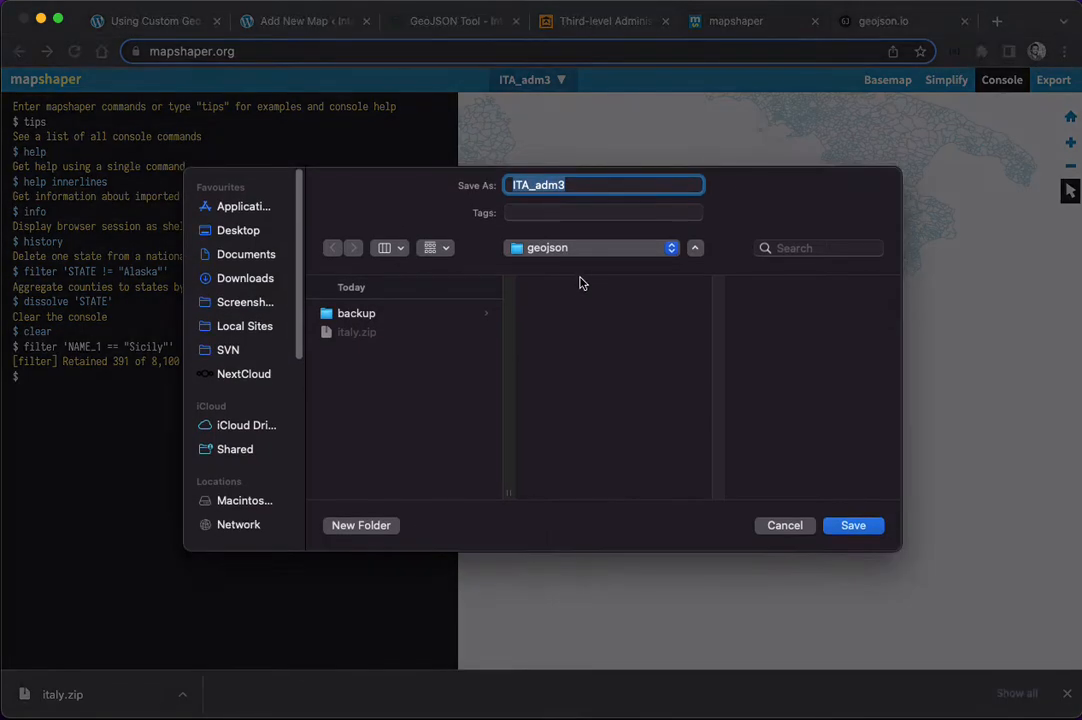
type("sici")
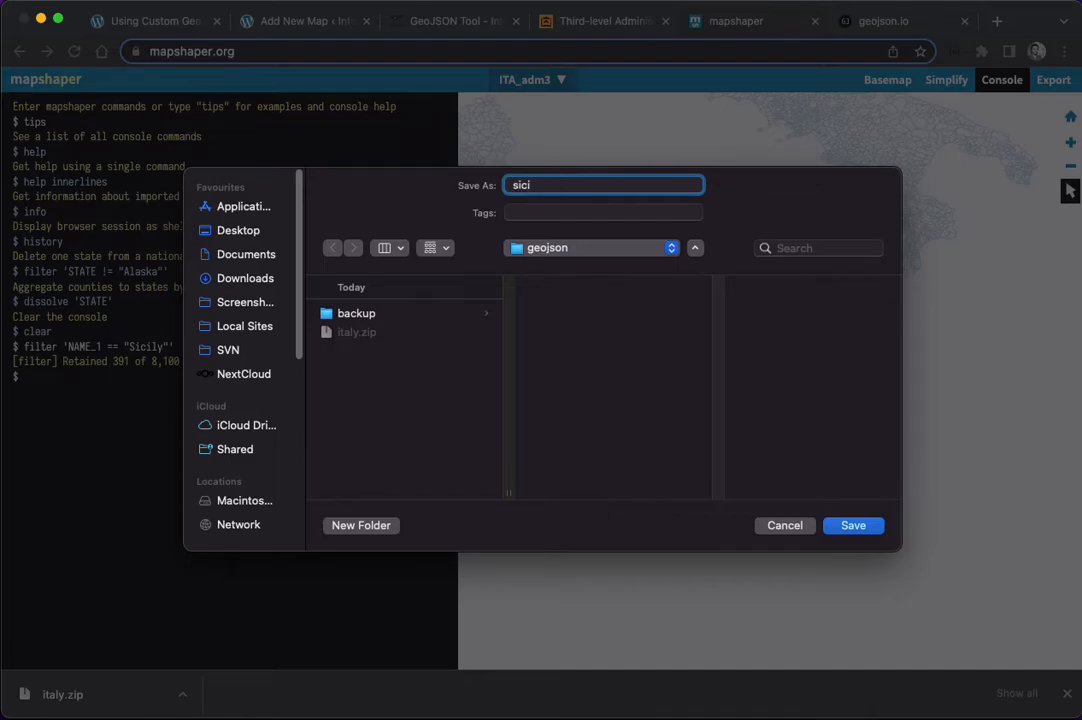
left_click(853, 526)
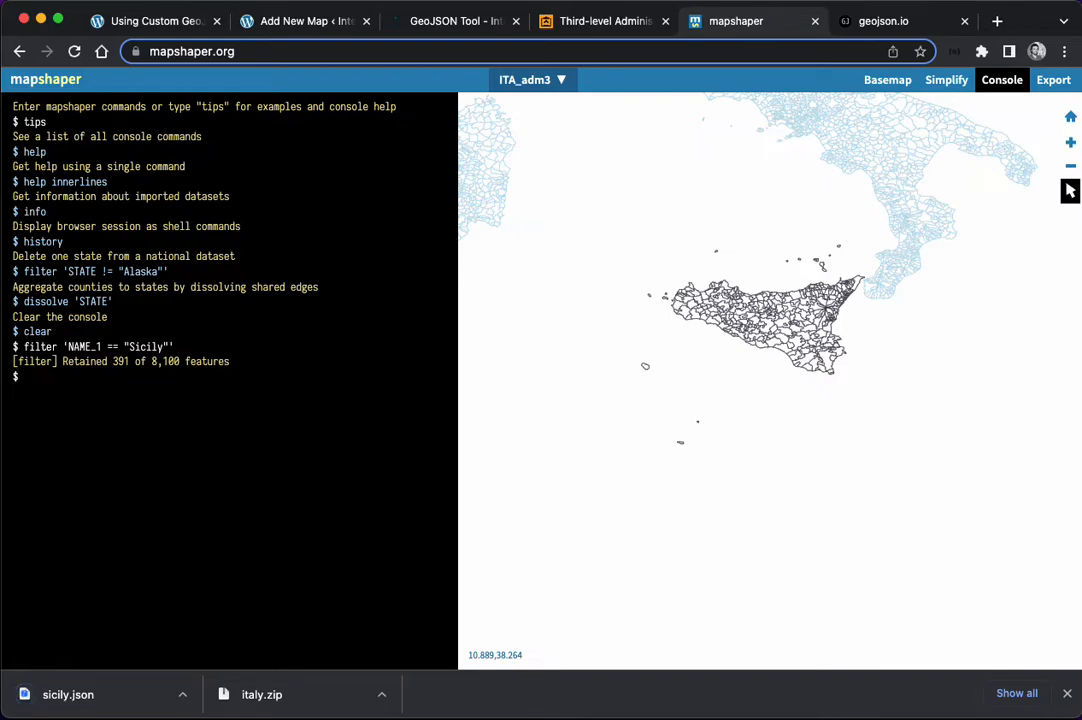
mouse_move(657, 267)
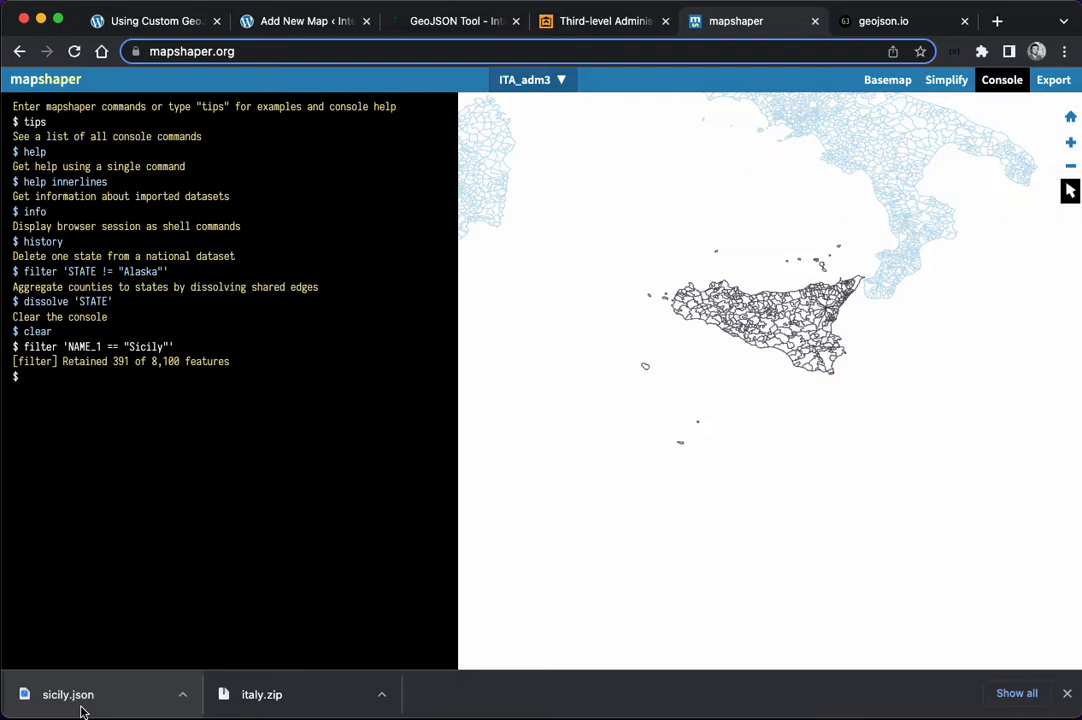
mouse_move(448, 363)
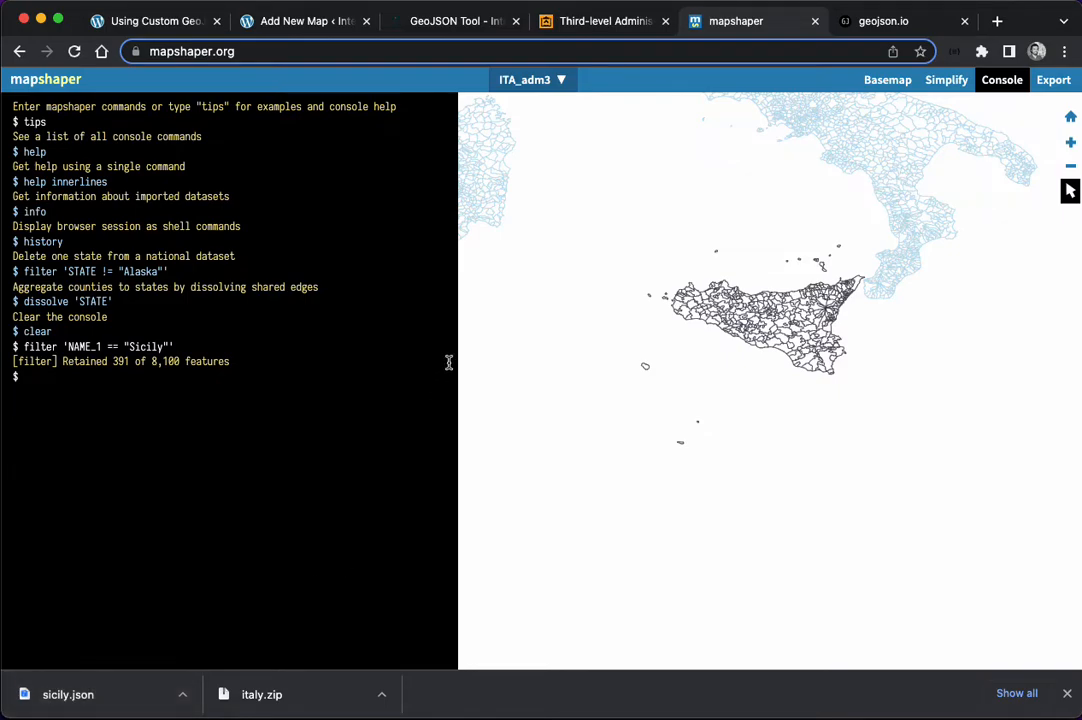
Step: Switch to the geojson.io tab showing an empty feature collection
left_click(882, 21)
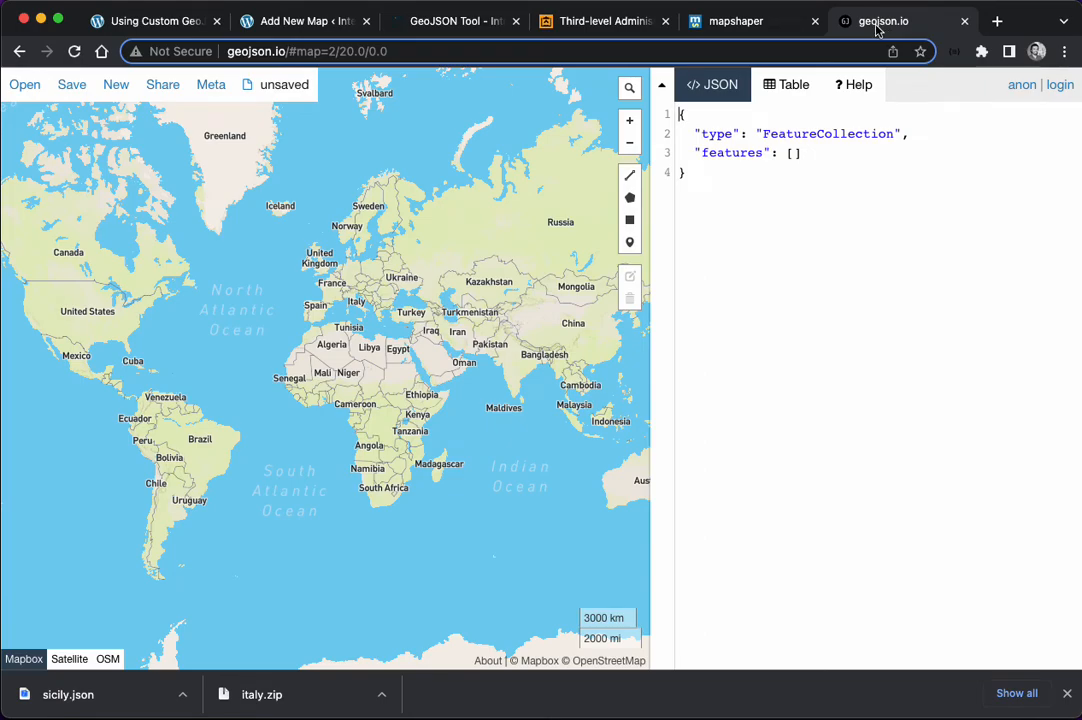
mouse_move(67, 696)
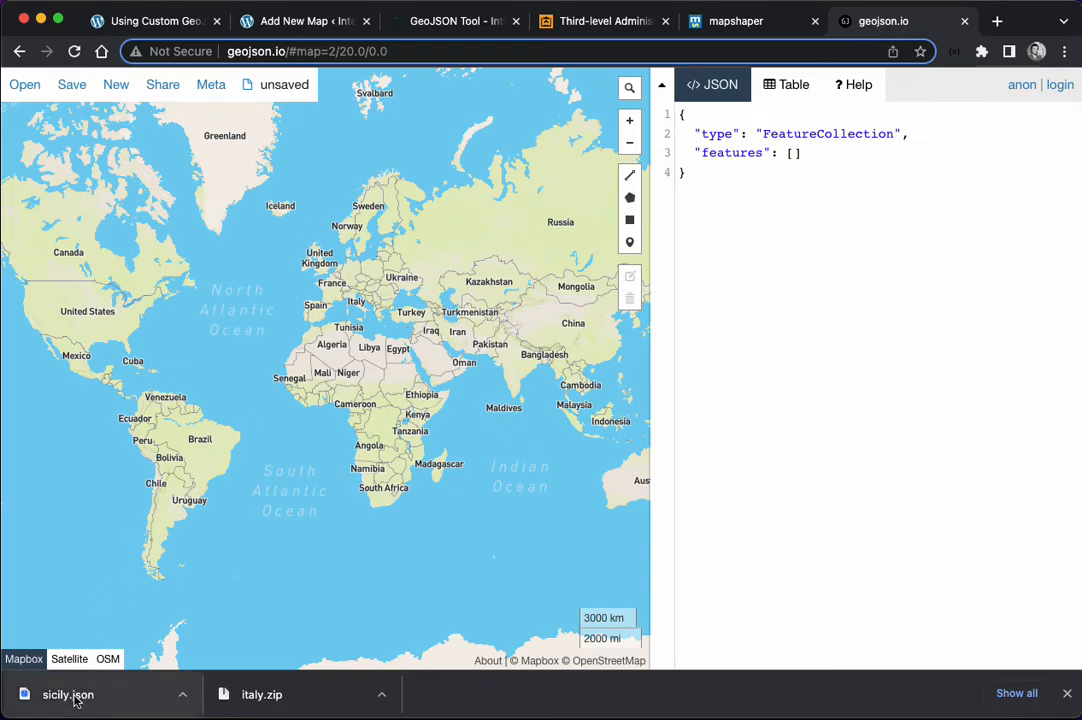
mouse_move(629, 205)
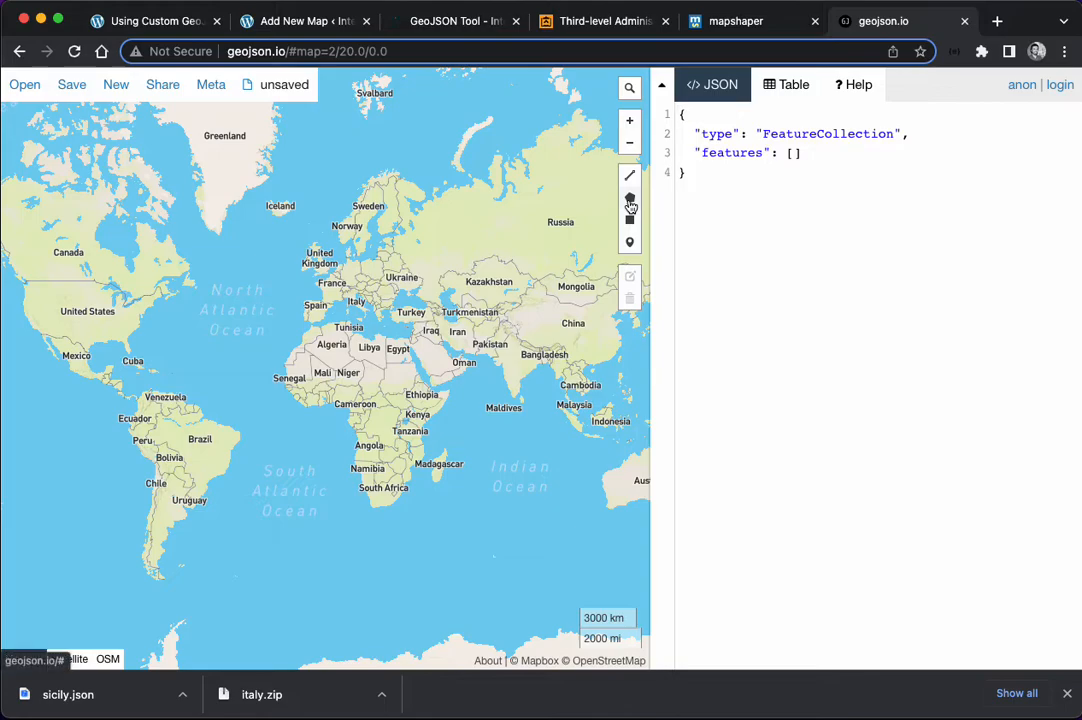
mouse_move(629, 205)
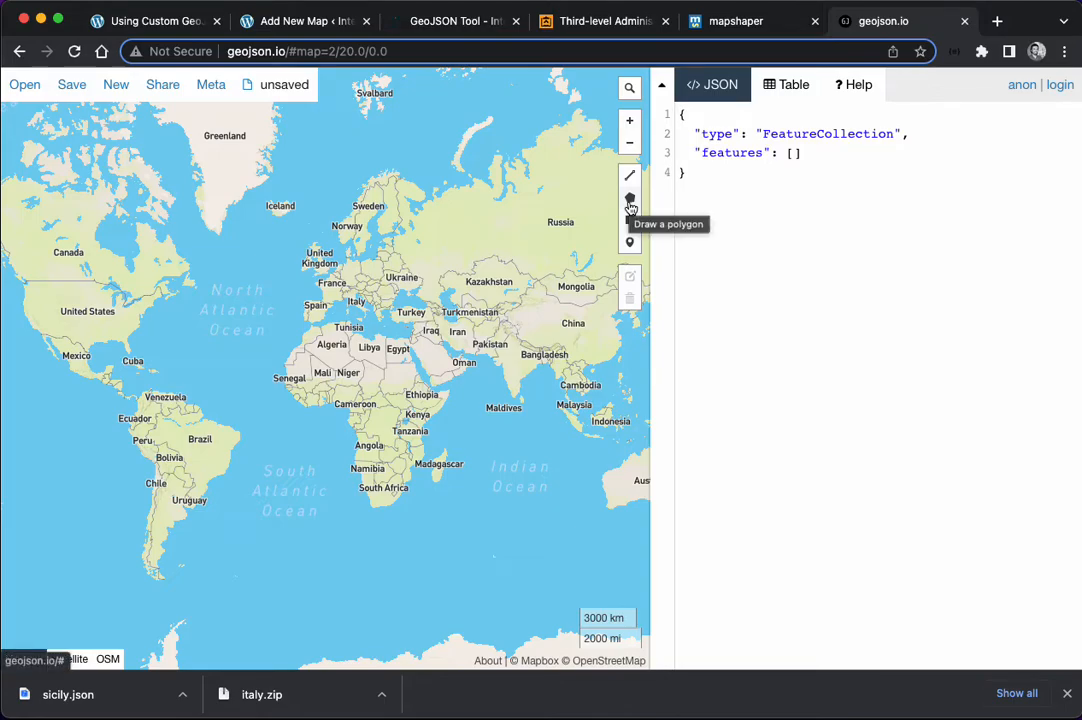
Step: Draw a rough test polygon over the Turkey–Caspian region in geojson.io
left_click(629, 199)
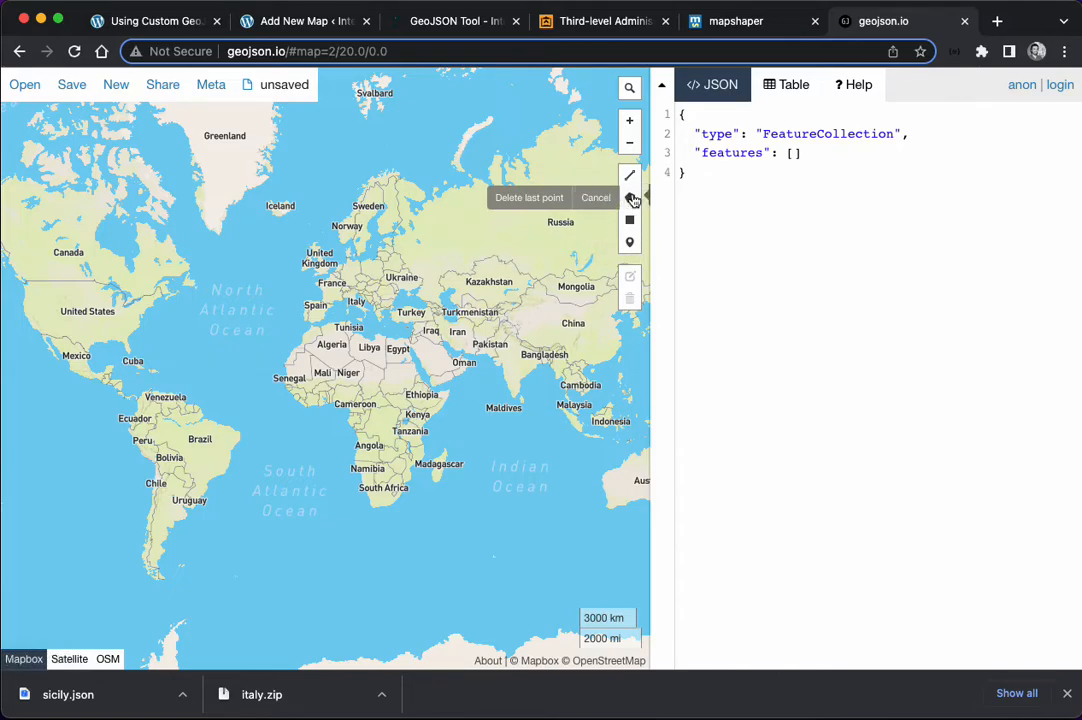
mouse_move(630, 198)
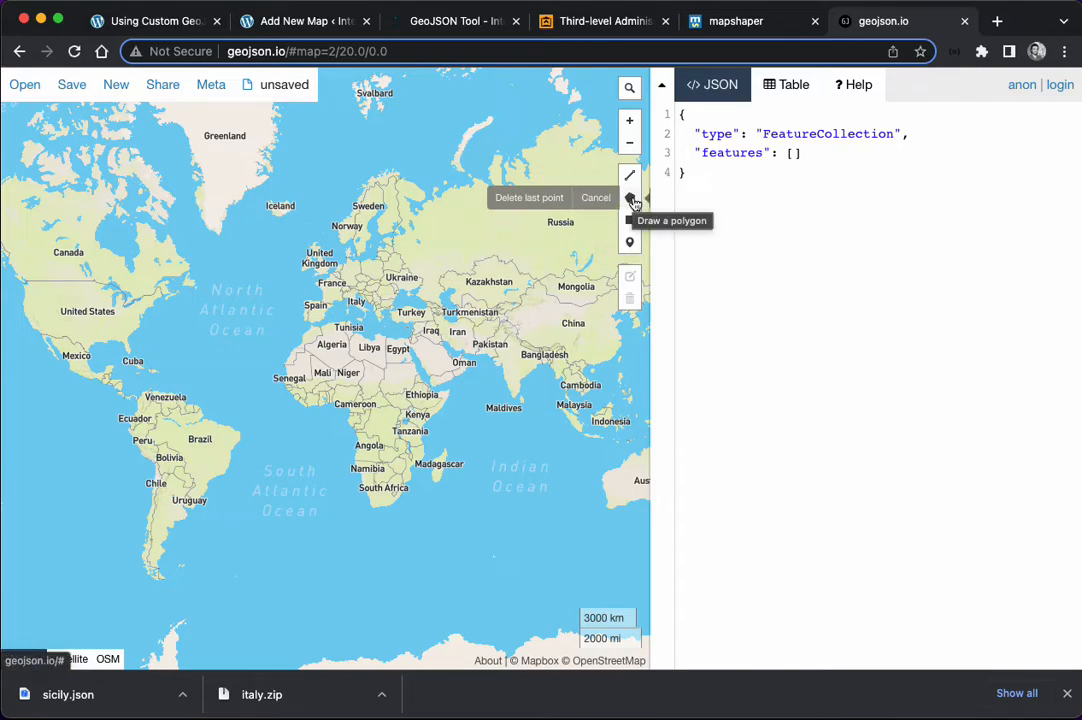
left_click(445, 244)
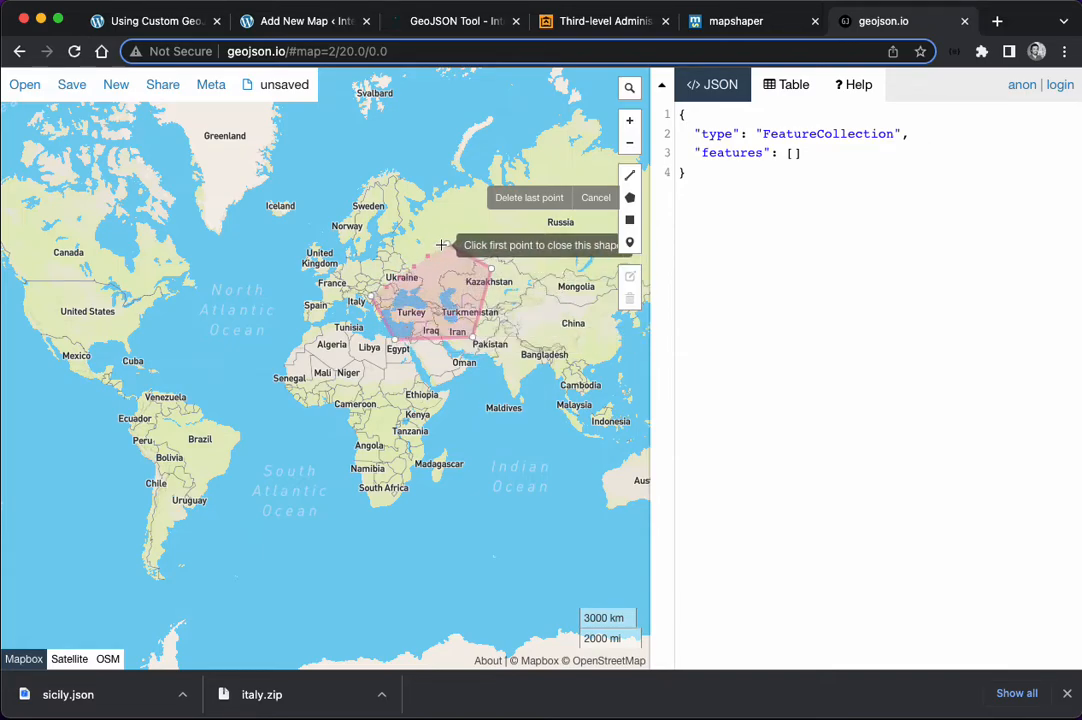
left_click(440, 245)
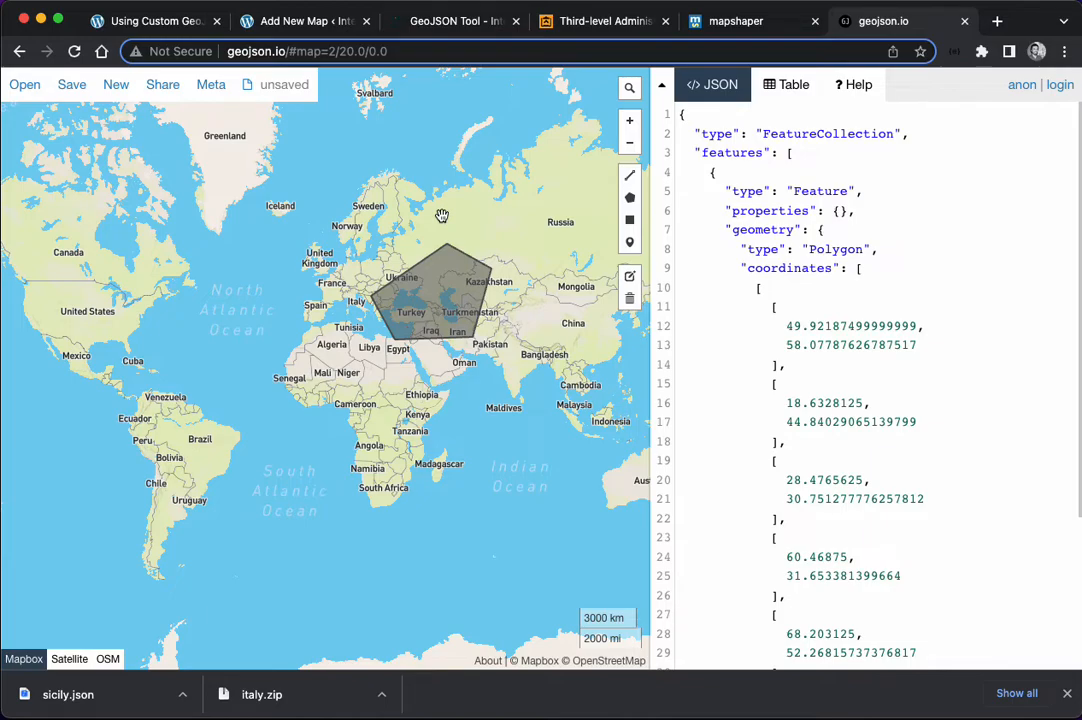
mouse_move(615, 237)
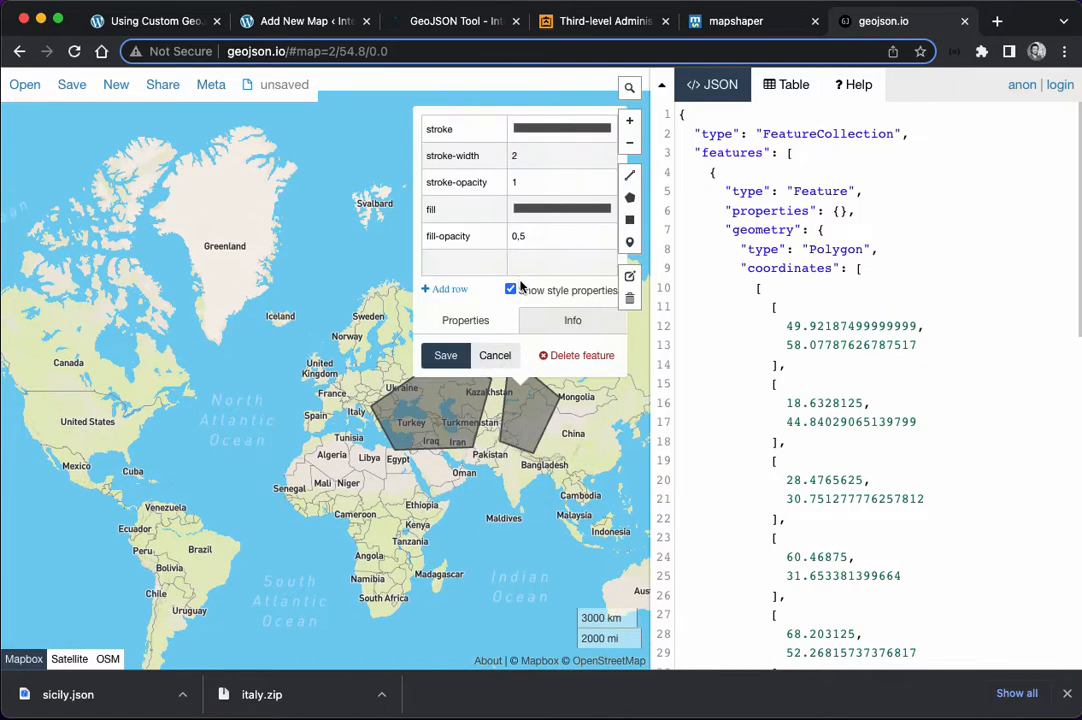
left_click(463, 263)
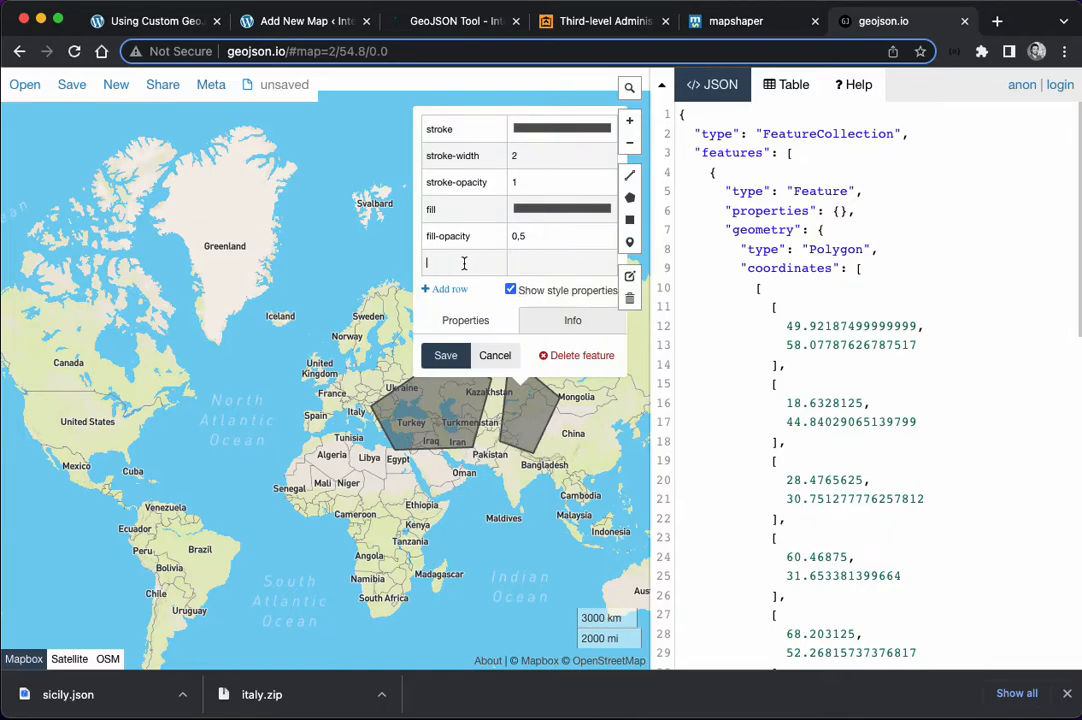
mouse_move(548, 406)
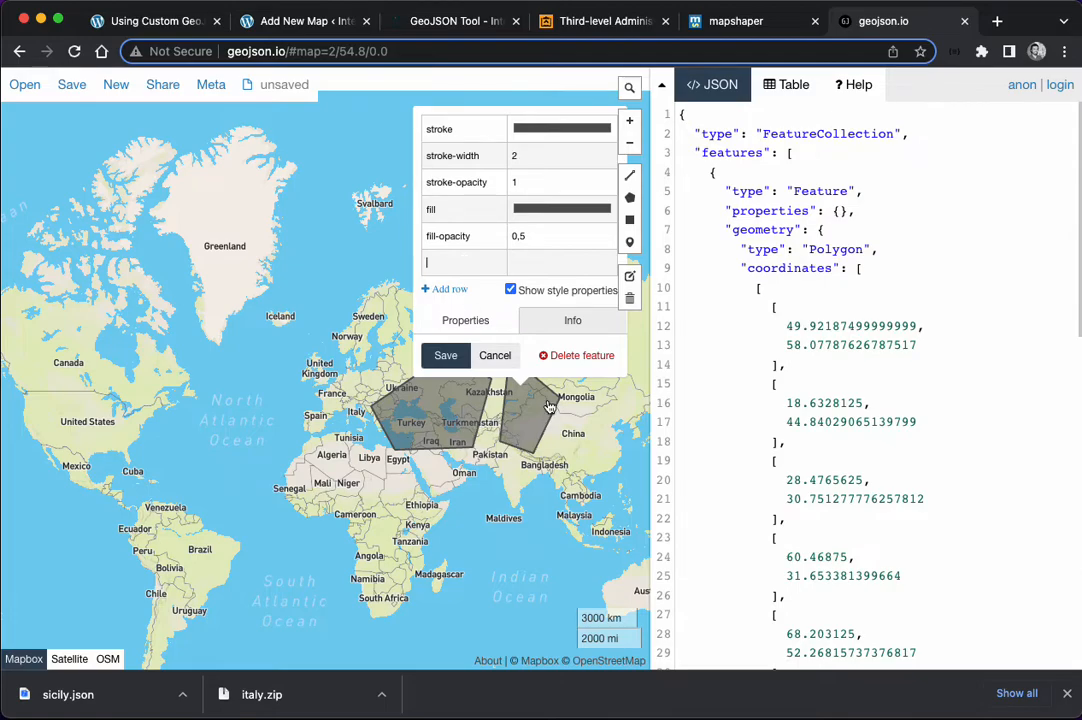
mouse_move(387, 303)
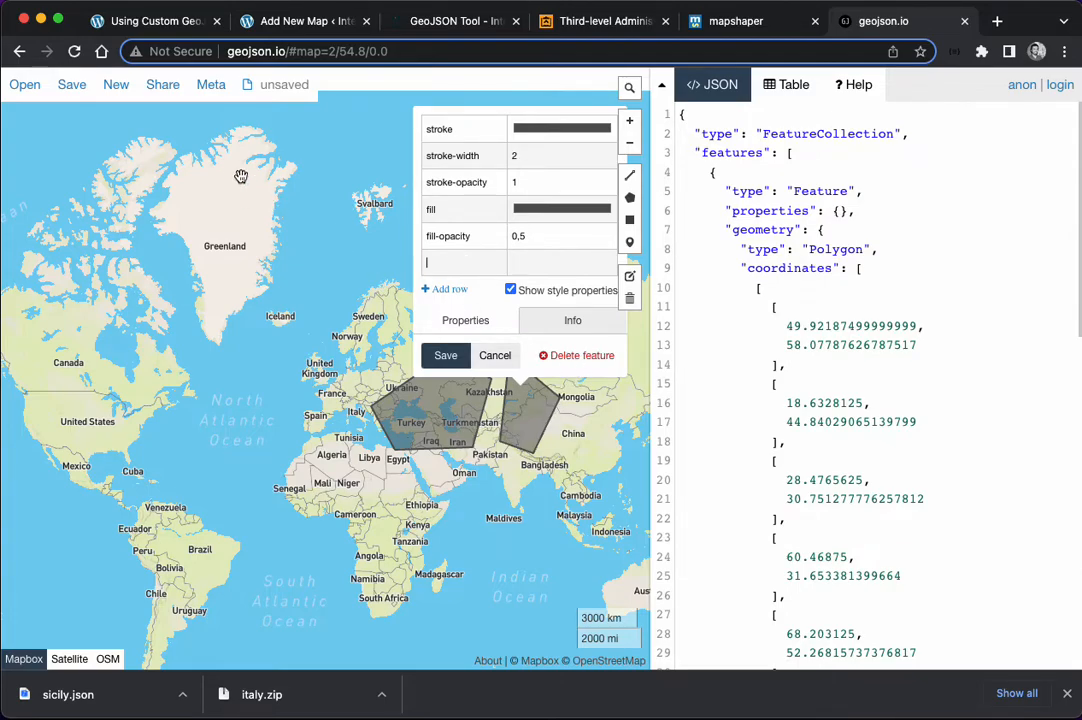
left_click(66, 84)
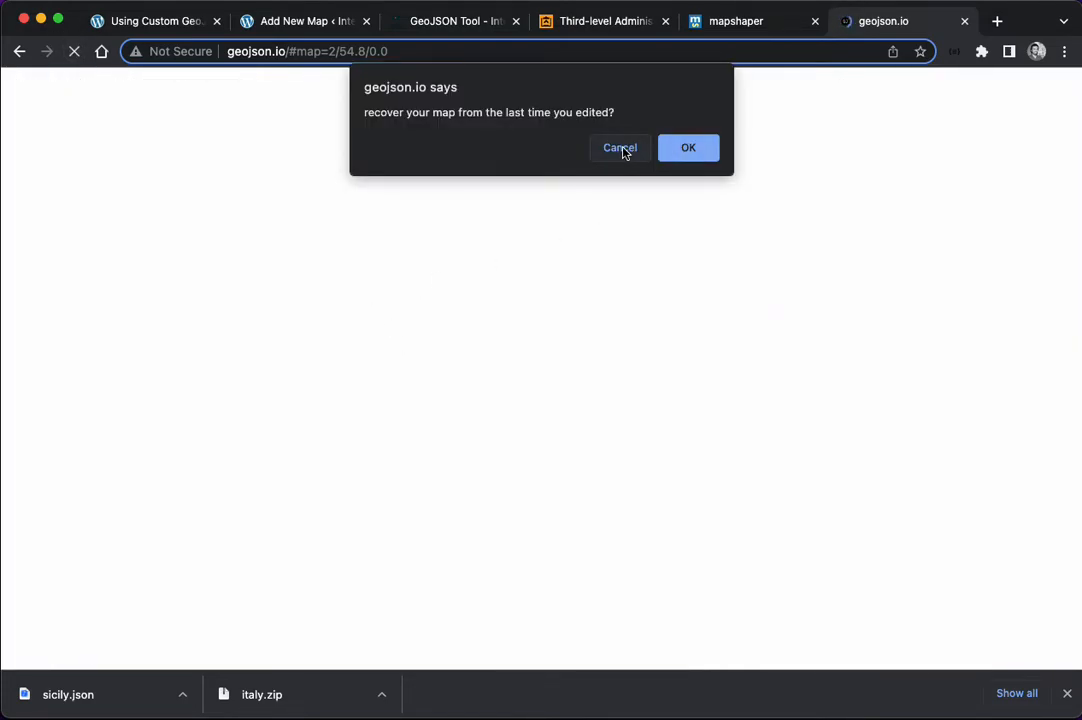
Step: Decline map recovery and browse the 391 imported Sicily features in the table view
left_click(619, 147)
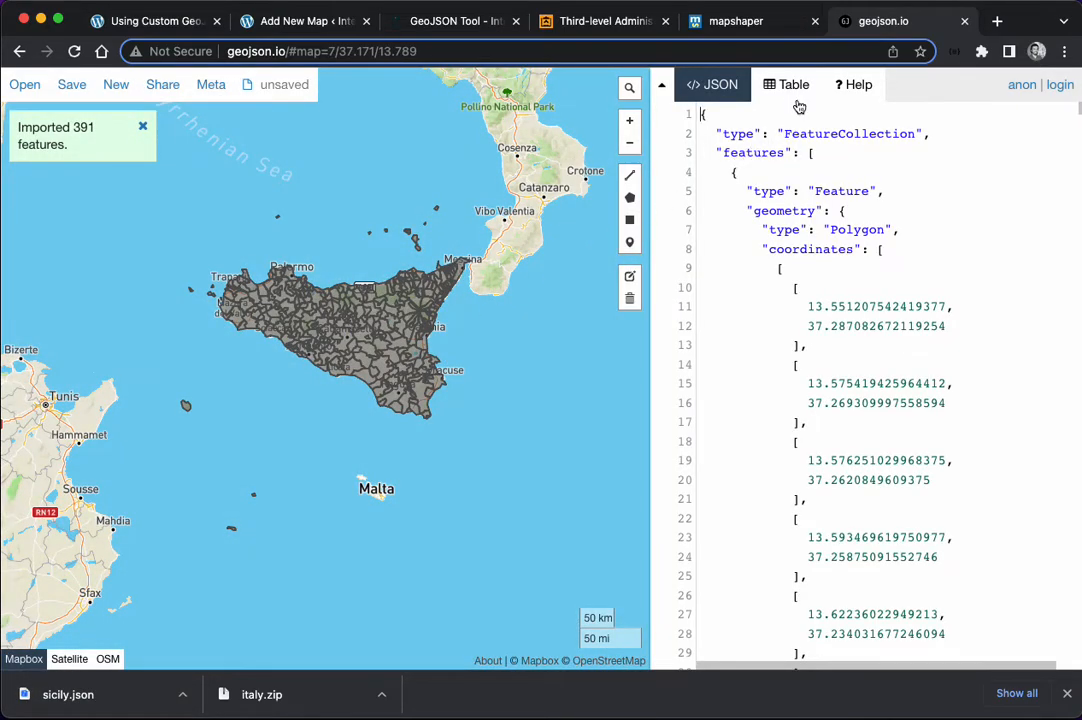
left_click(786, 84)
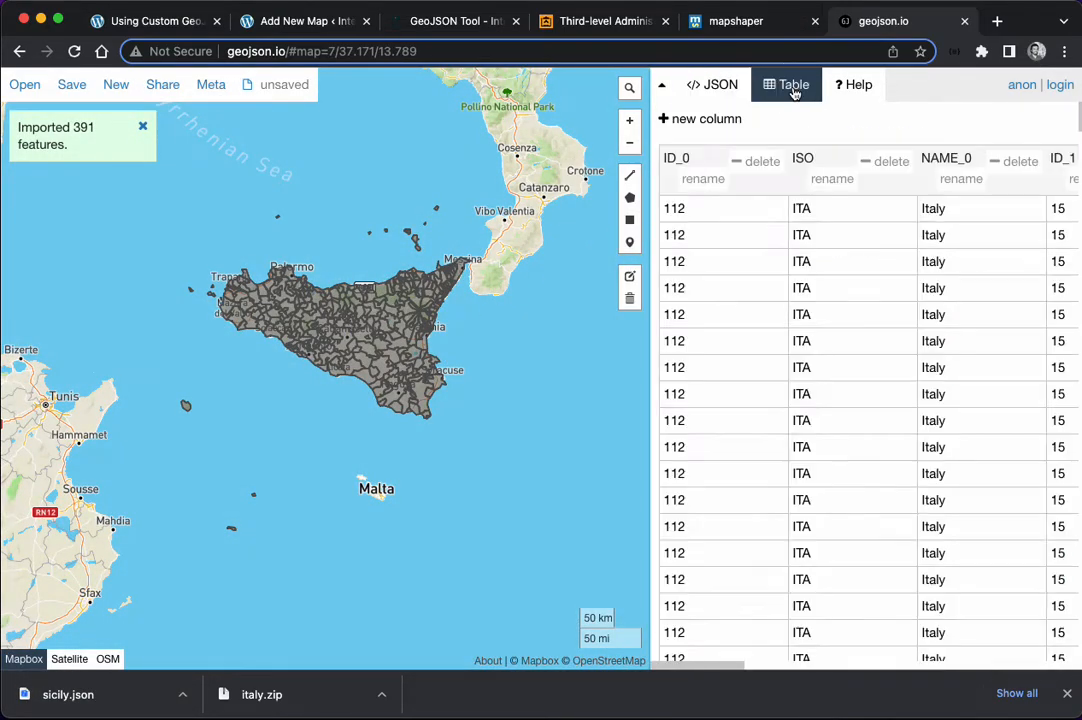
left_click(143, 131)
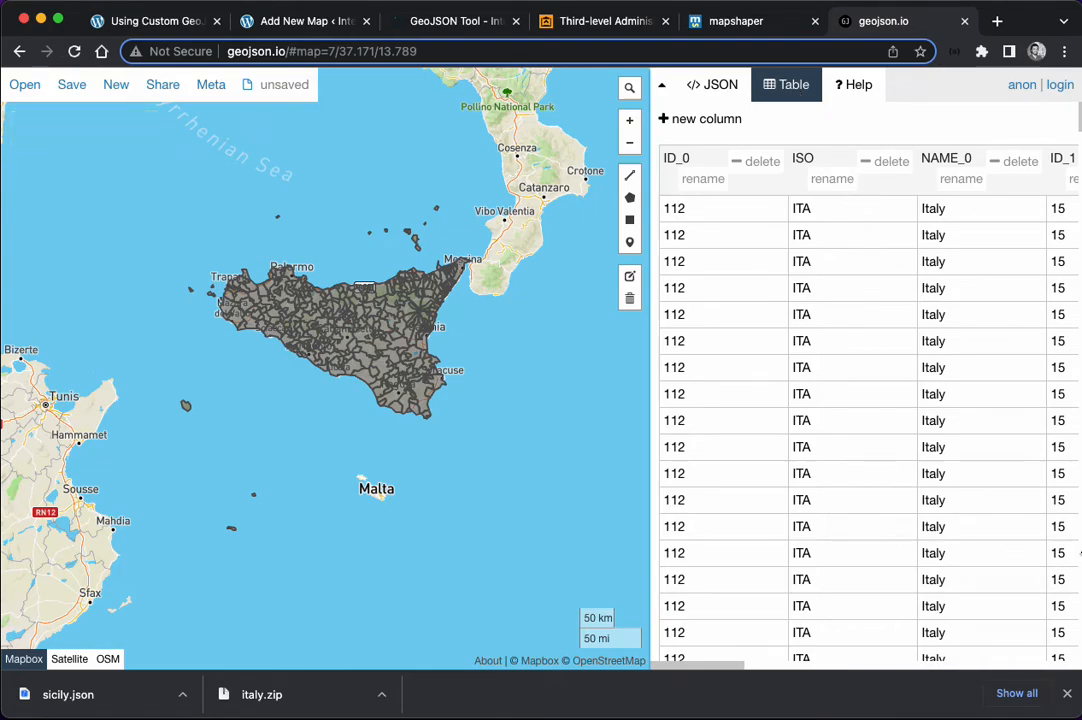
scroll("down", 3)
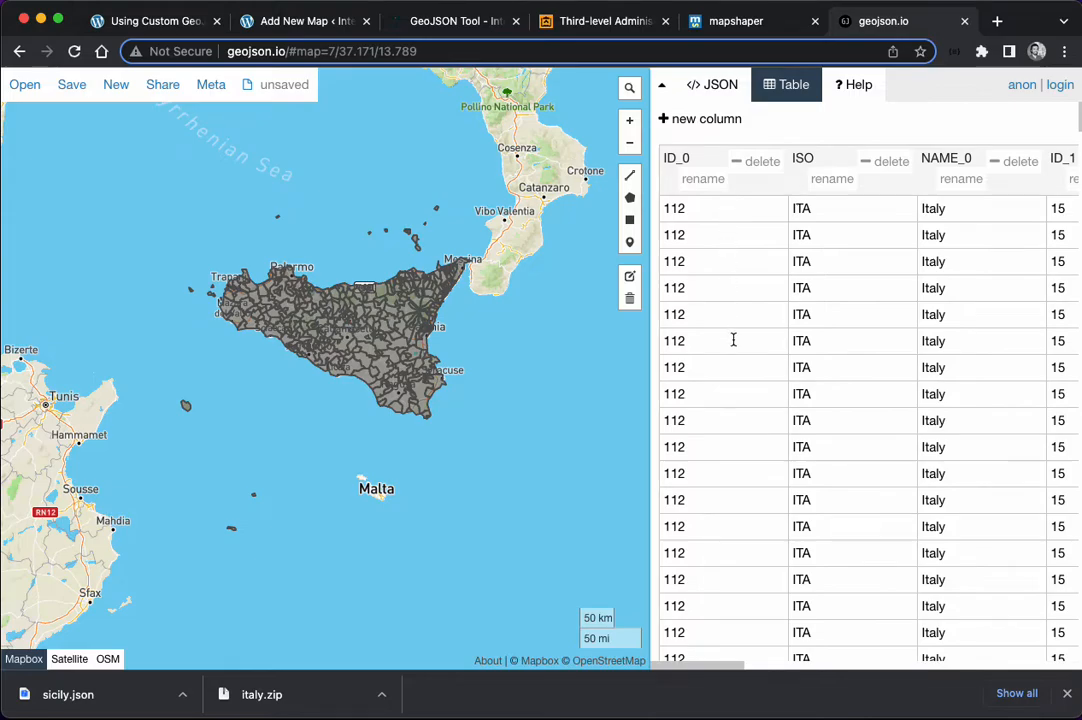
mouse_move(835, 176)
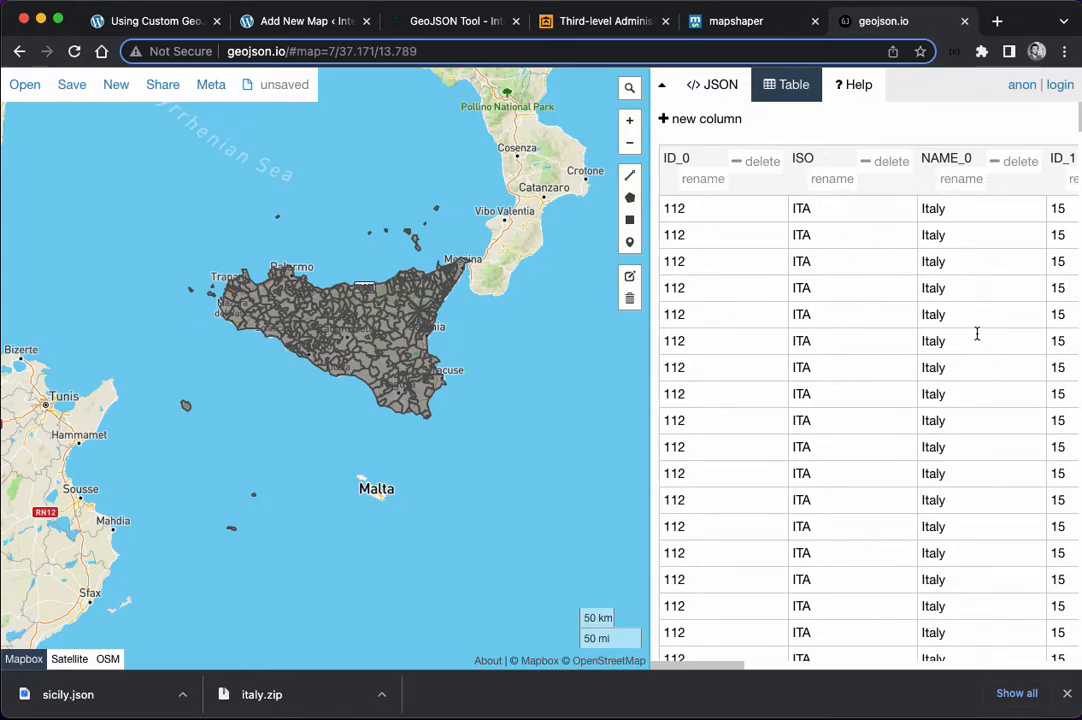
mouse_move(762, 165)
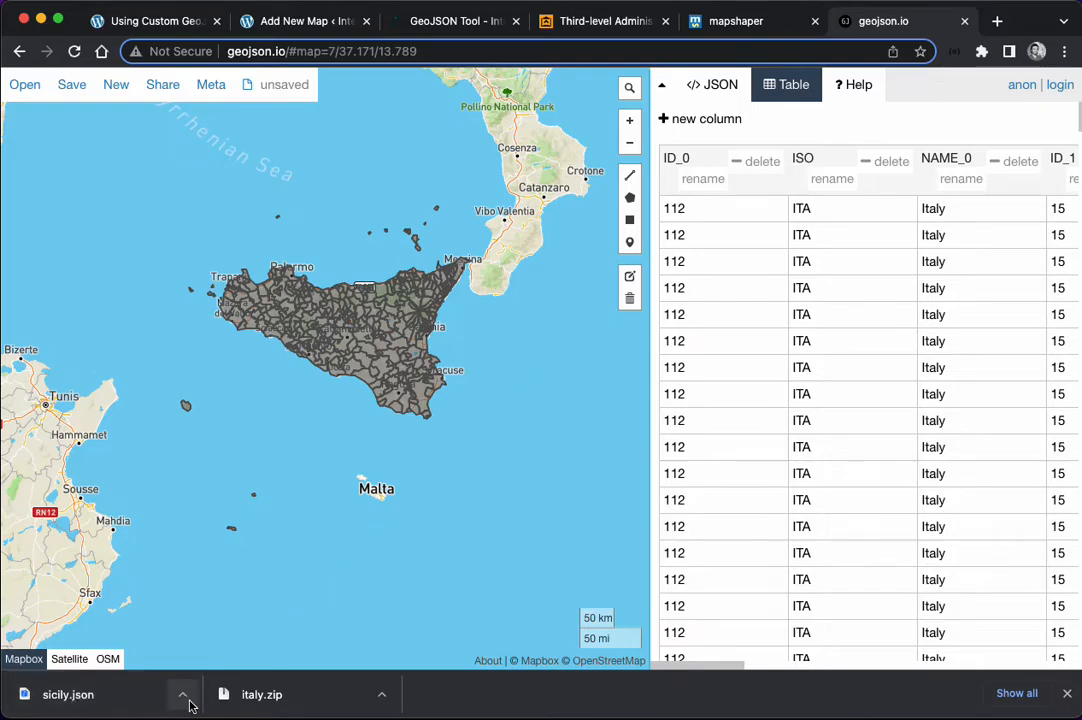
left_click(184, 692)
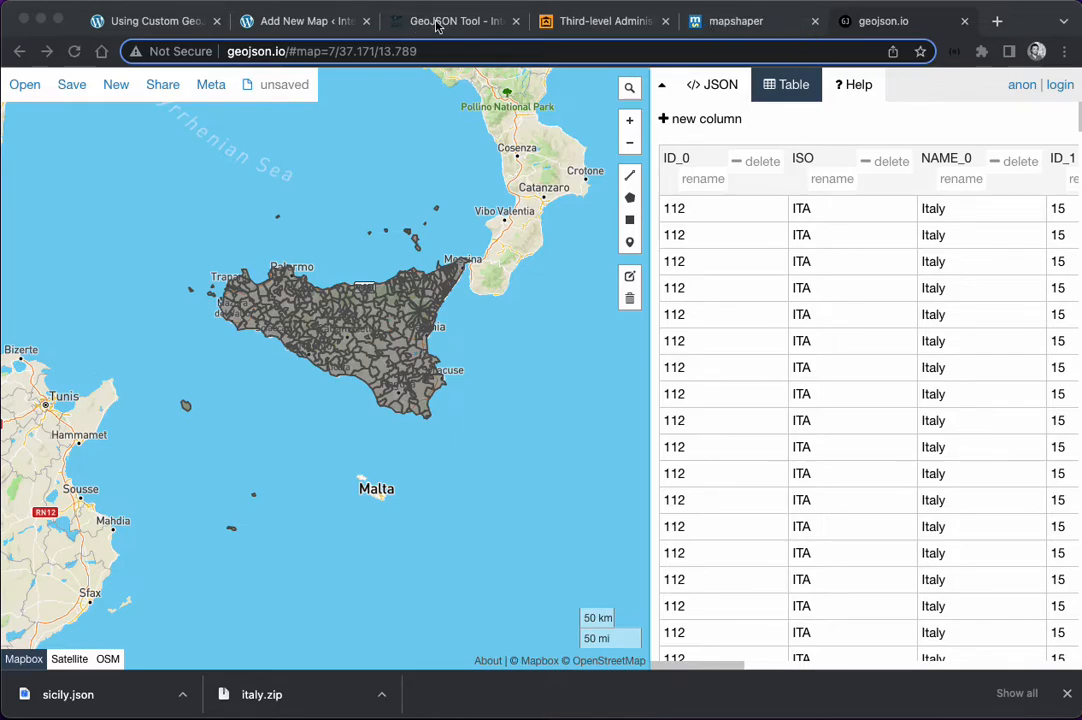
Step: Load the Sicily GeoJSON into the GeoJSON Tool and scroll down to its warnings
left_click(449, 20)
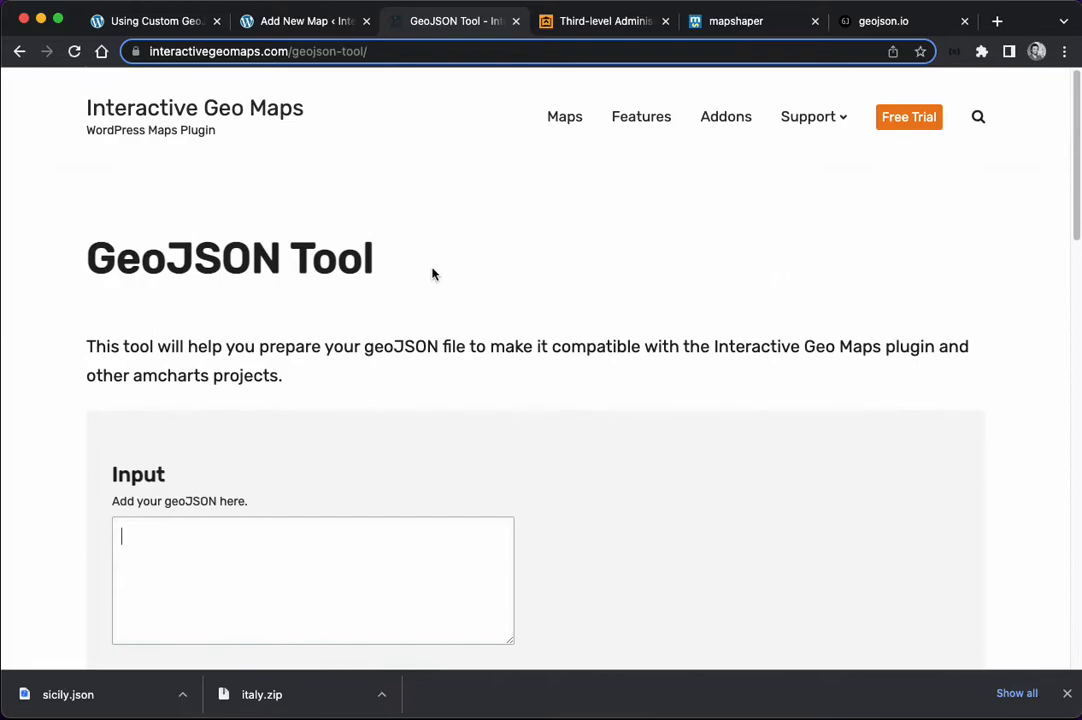
mouse_move(479, 265)
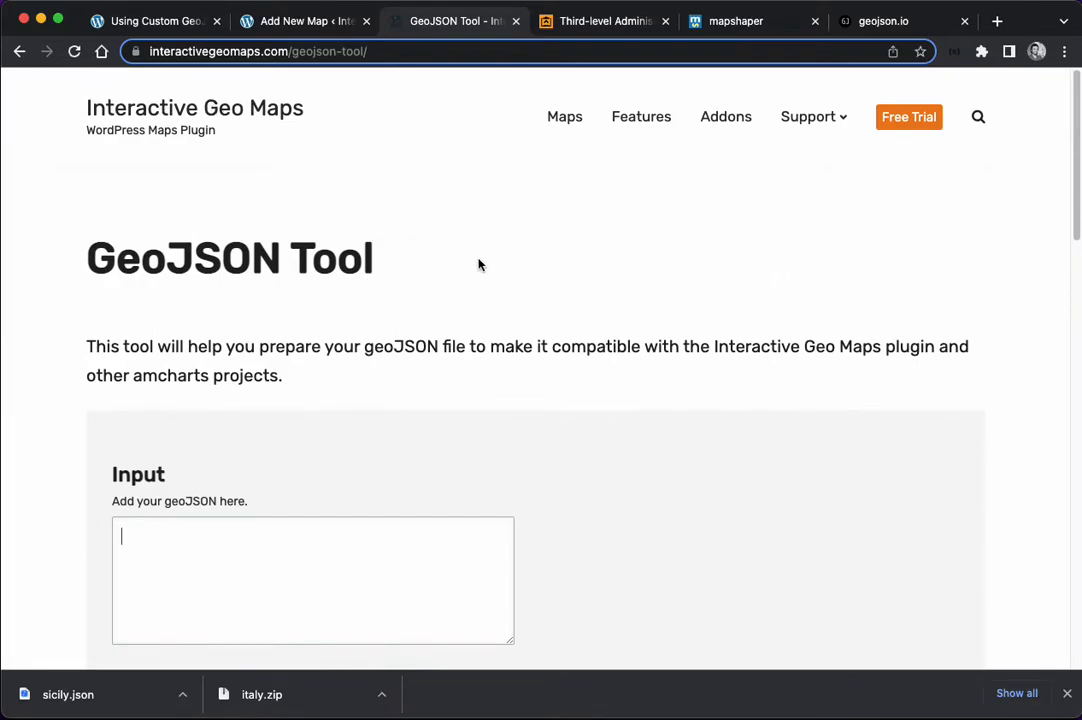
mouse_move(482, 259)
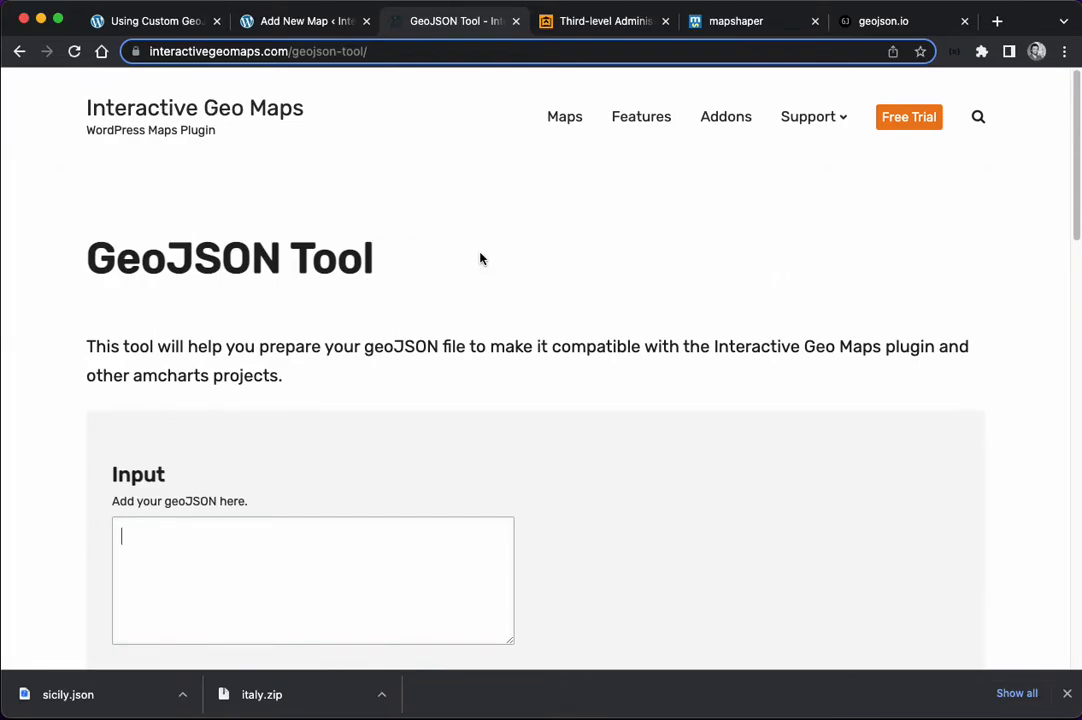
mouse_move(484, 240)
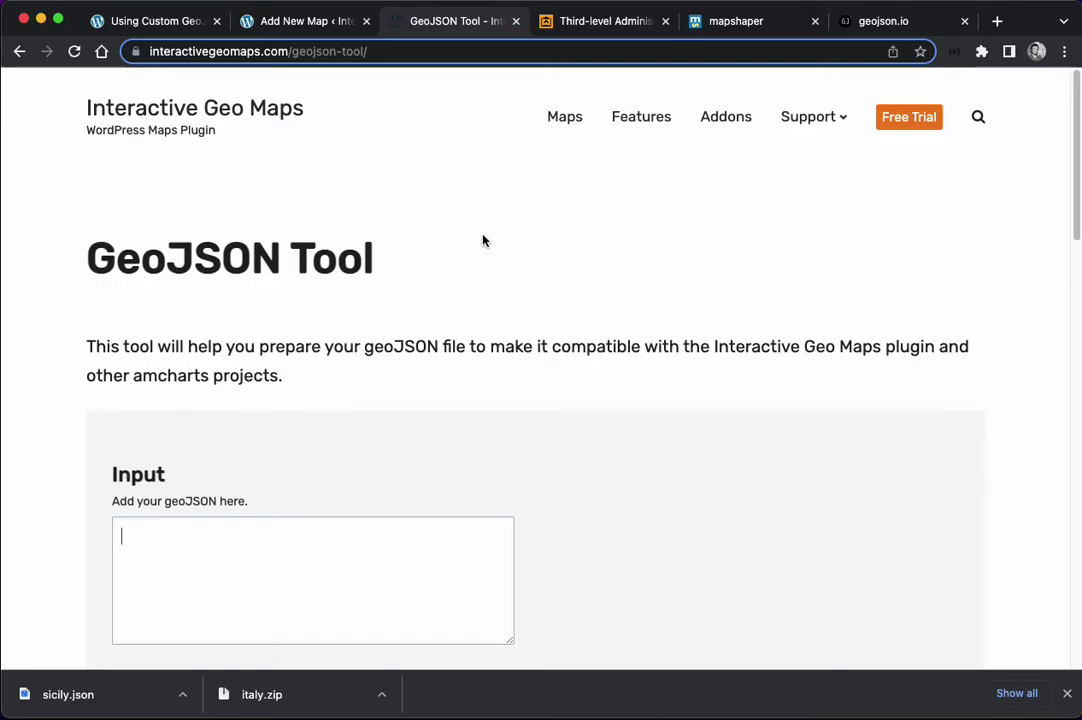
scroll("down", 3)
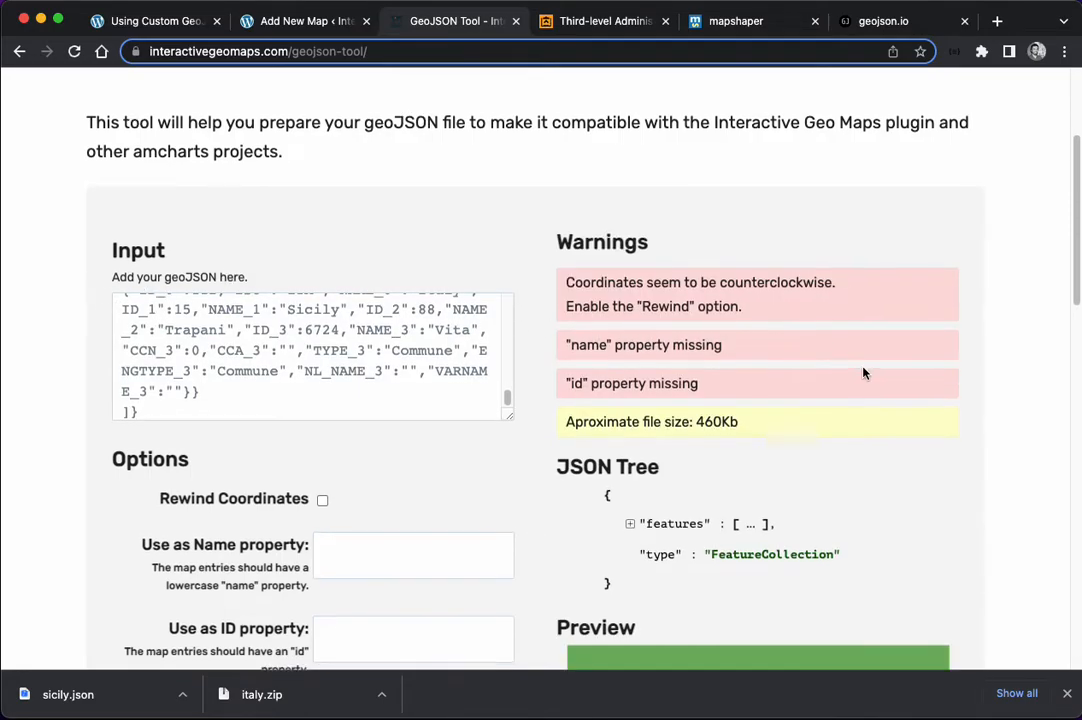
scroll("down", 3)
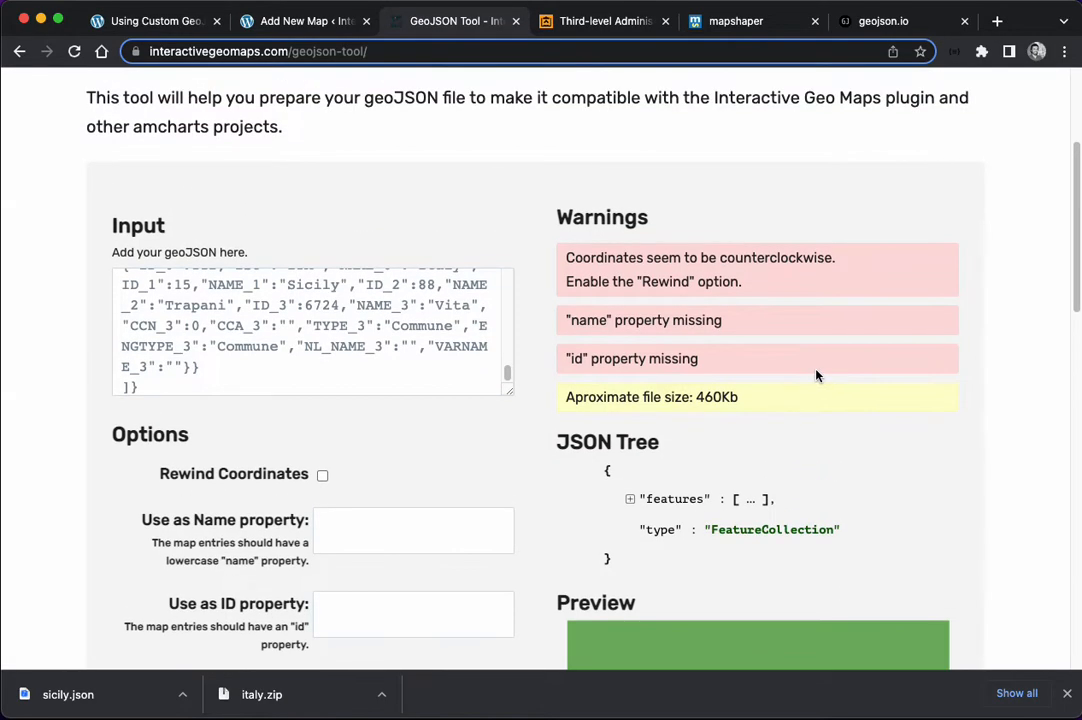
mouse_move(703, 270)
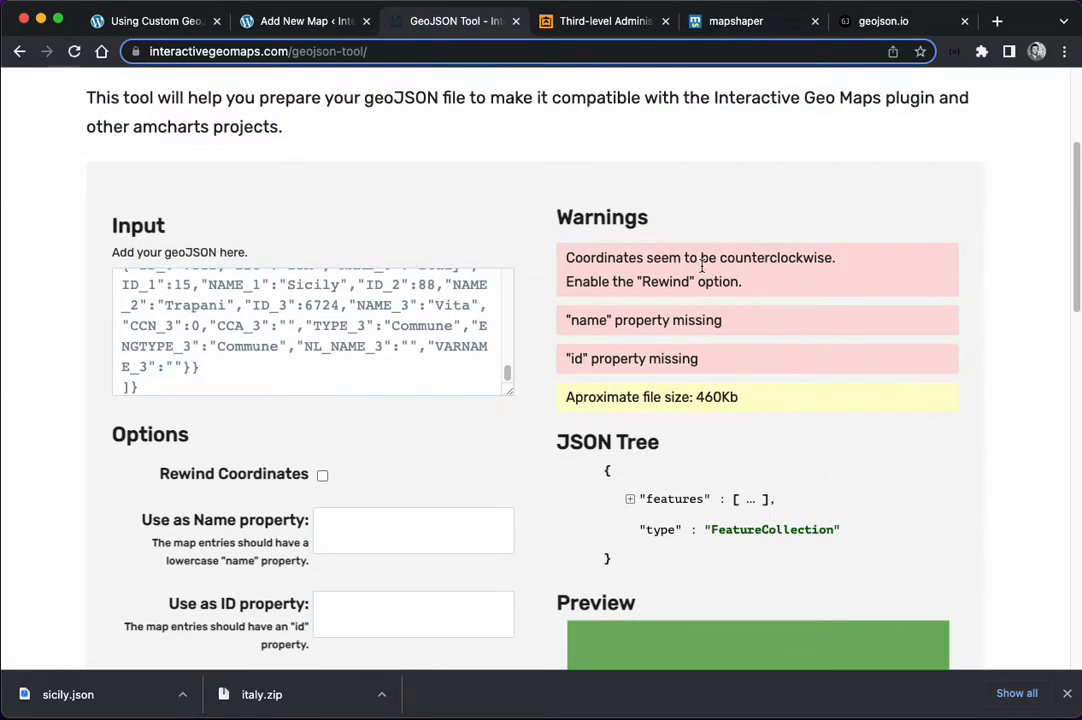
mouse_move(665, 289)
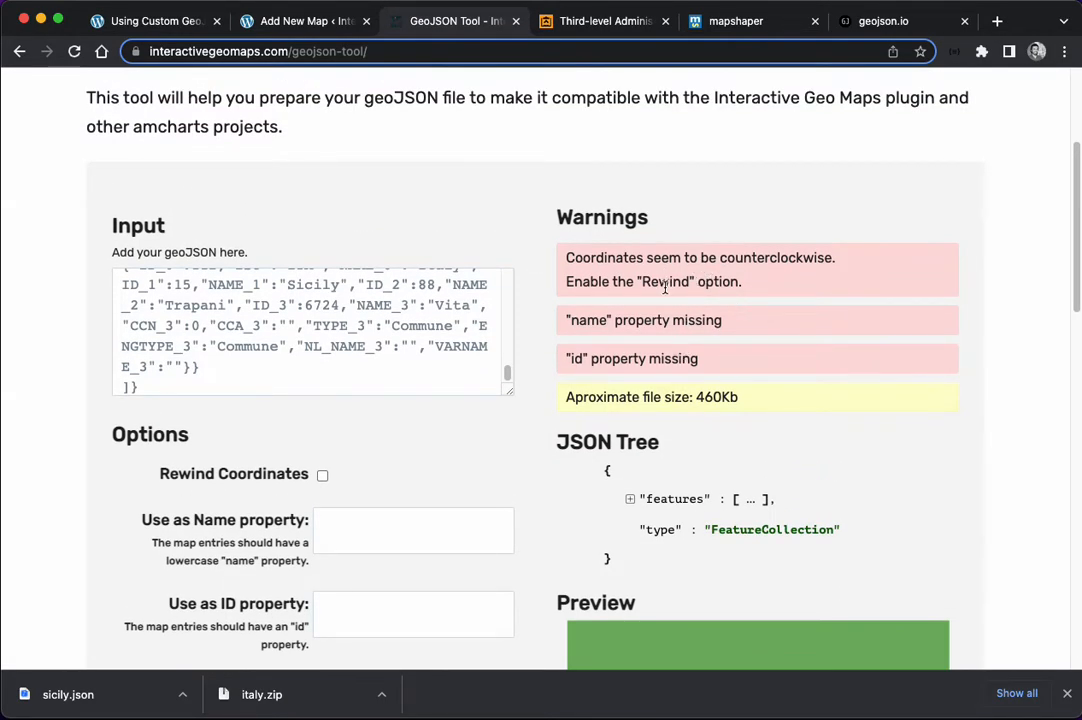
mouse_move(607, 261)
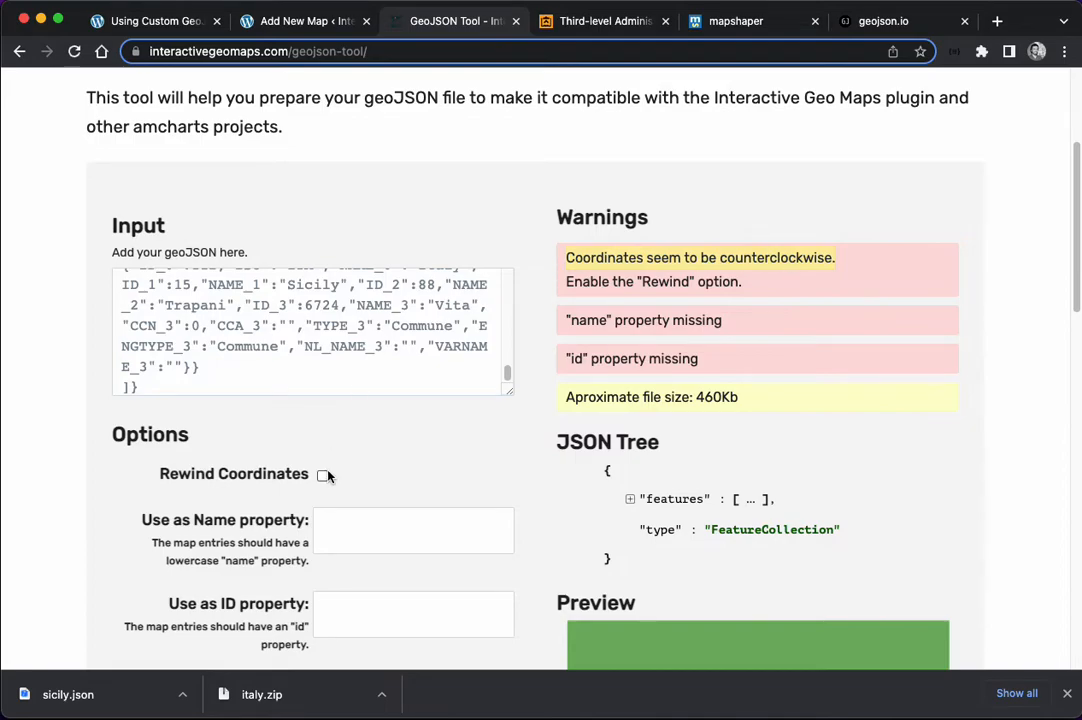
Step: Enable Rewind Coordinates and expand the features list in the JSON Tree
left_click(322, 475)
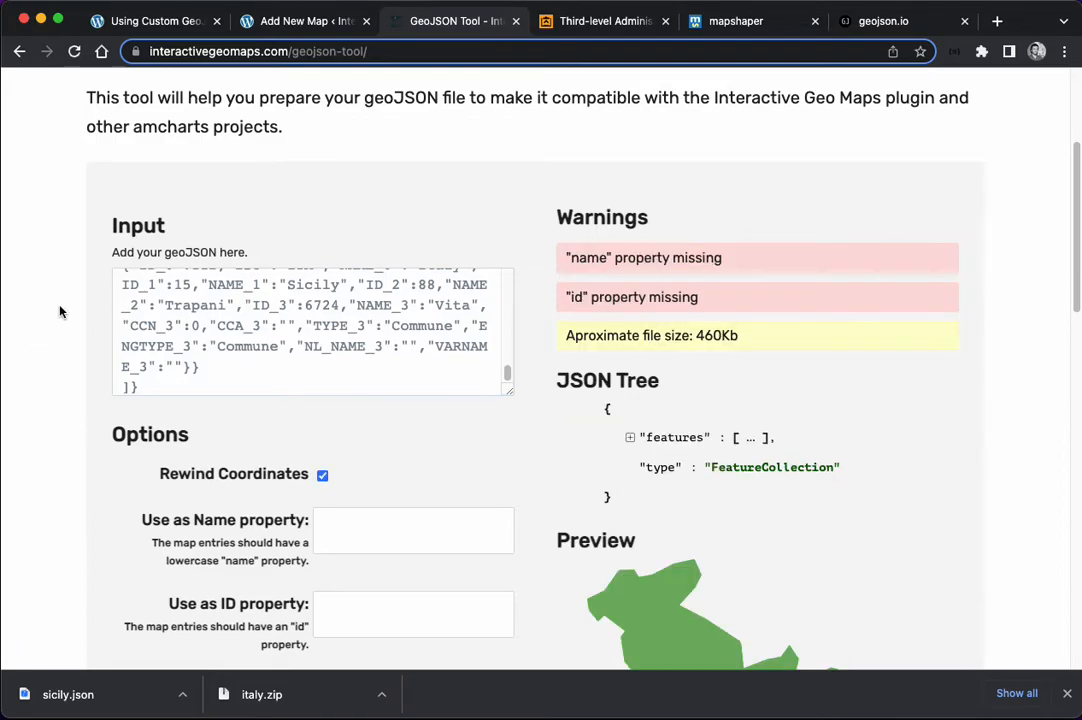
scroll("down", 3)
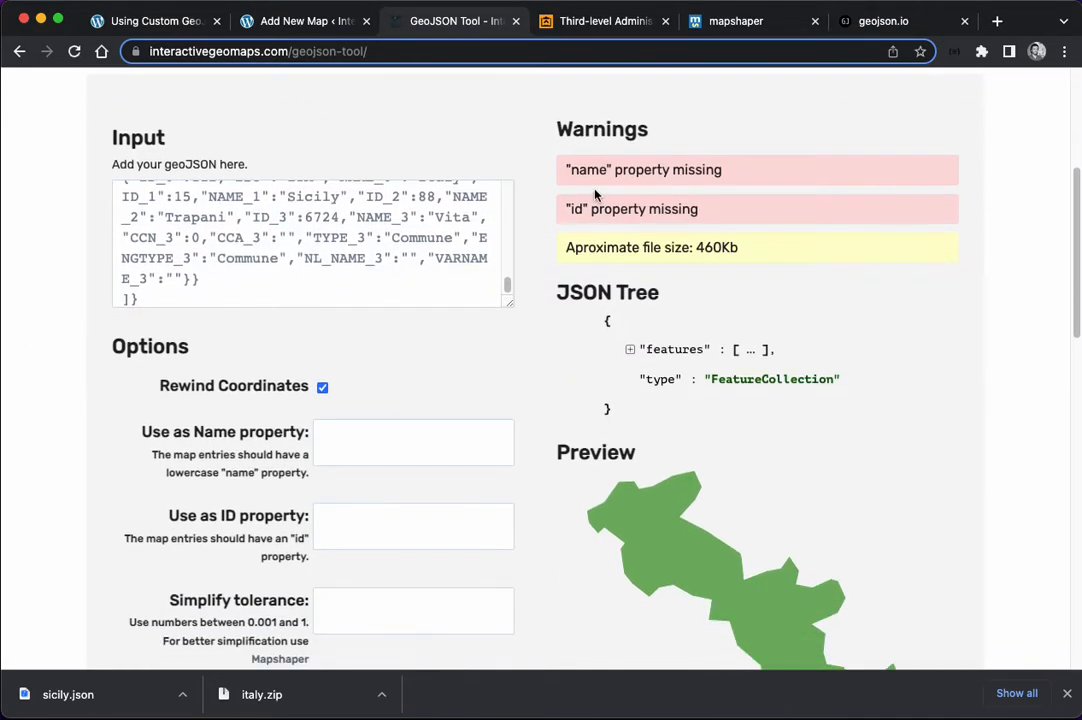
mouse_move(672, 336)
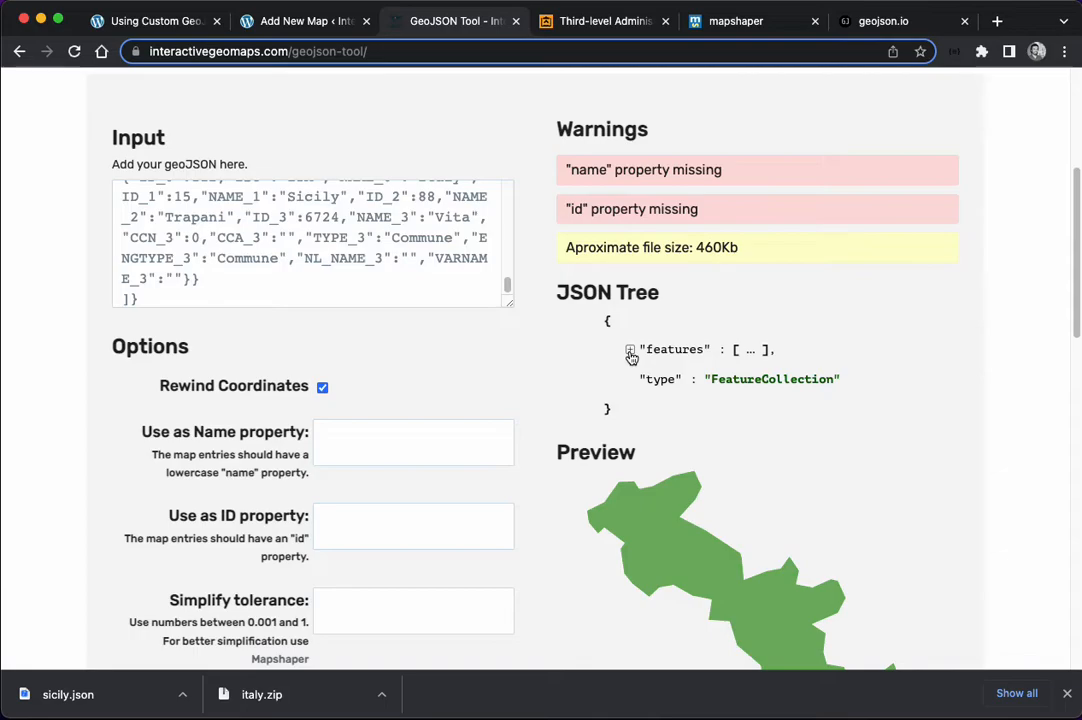
left_click(631, 351)
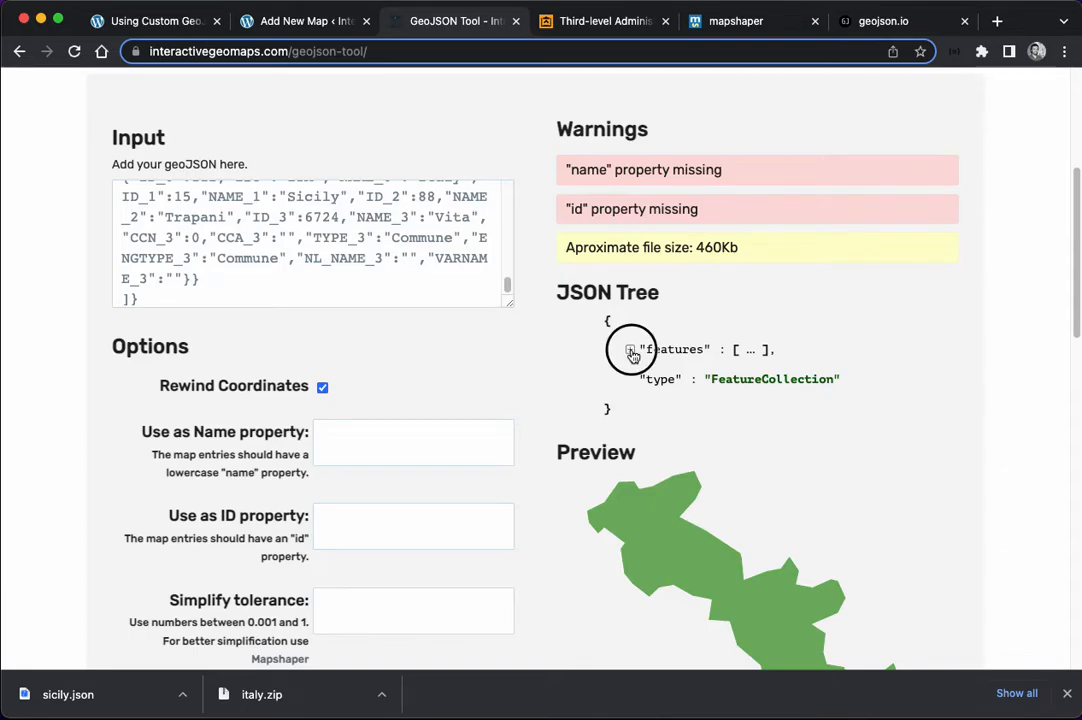
left_click(631, 349)
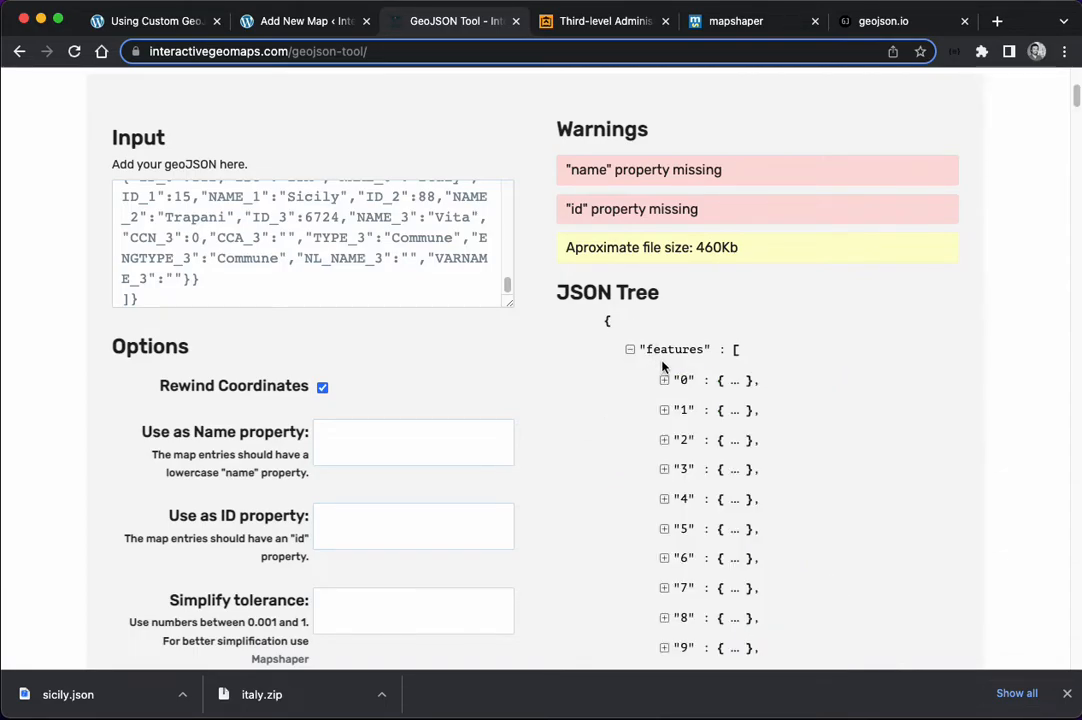
Step: Expand feature 2's properties and select the NAME_3 field name
scroll("down", 3)
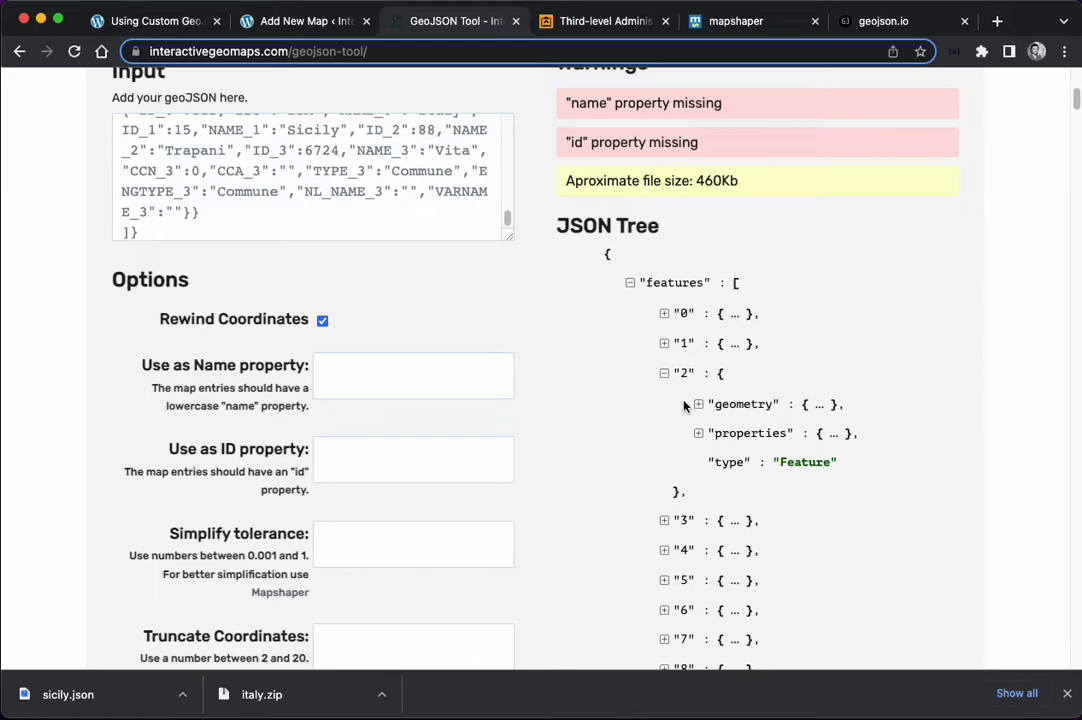
left_click(698, 433)
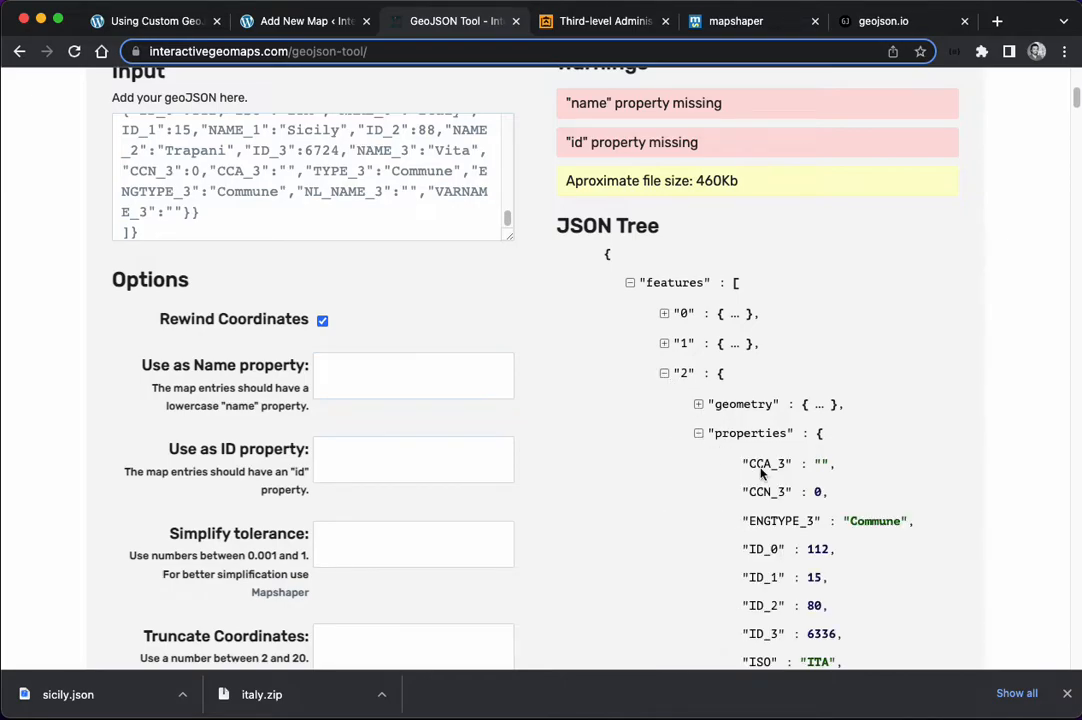
scroll("down", 3)
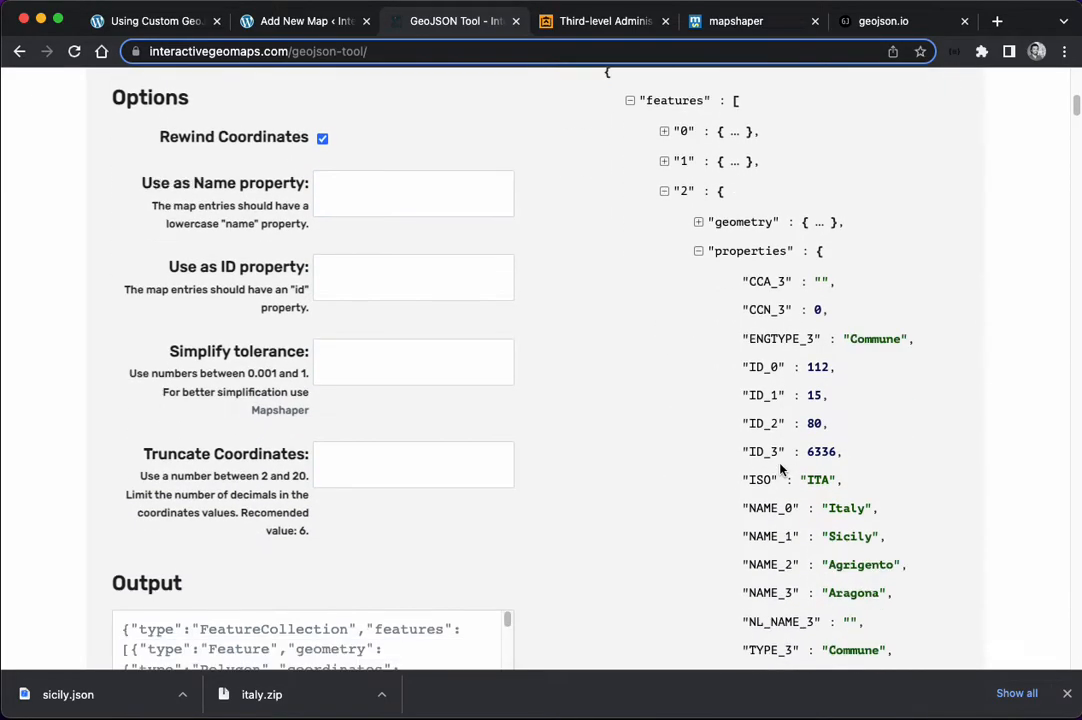
scroll("down", 3)
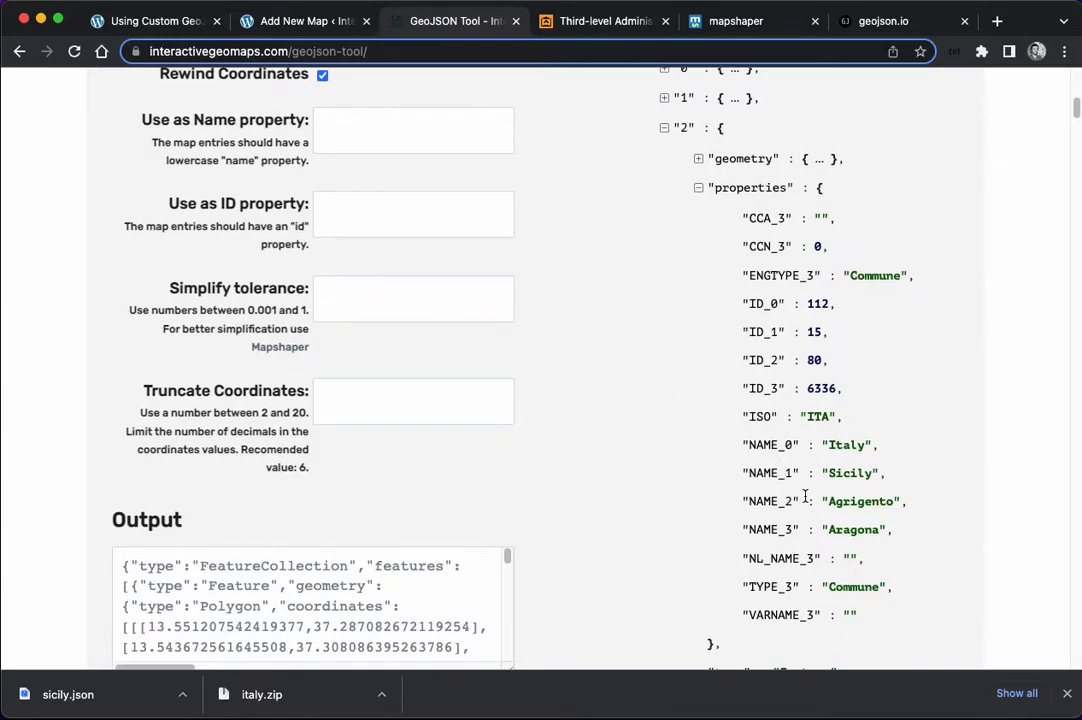
double_click(770, 529)
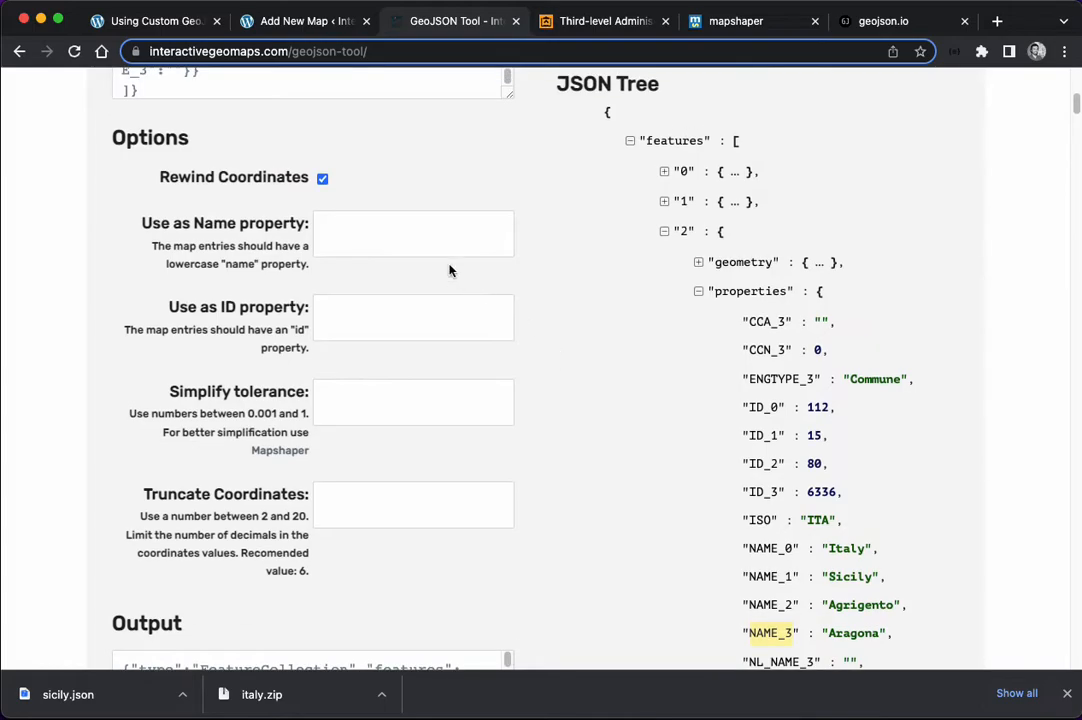
Step: Use NAME_3 as the name property and ID_3 as the id property
type("NAME_3")
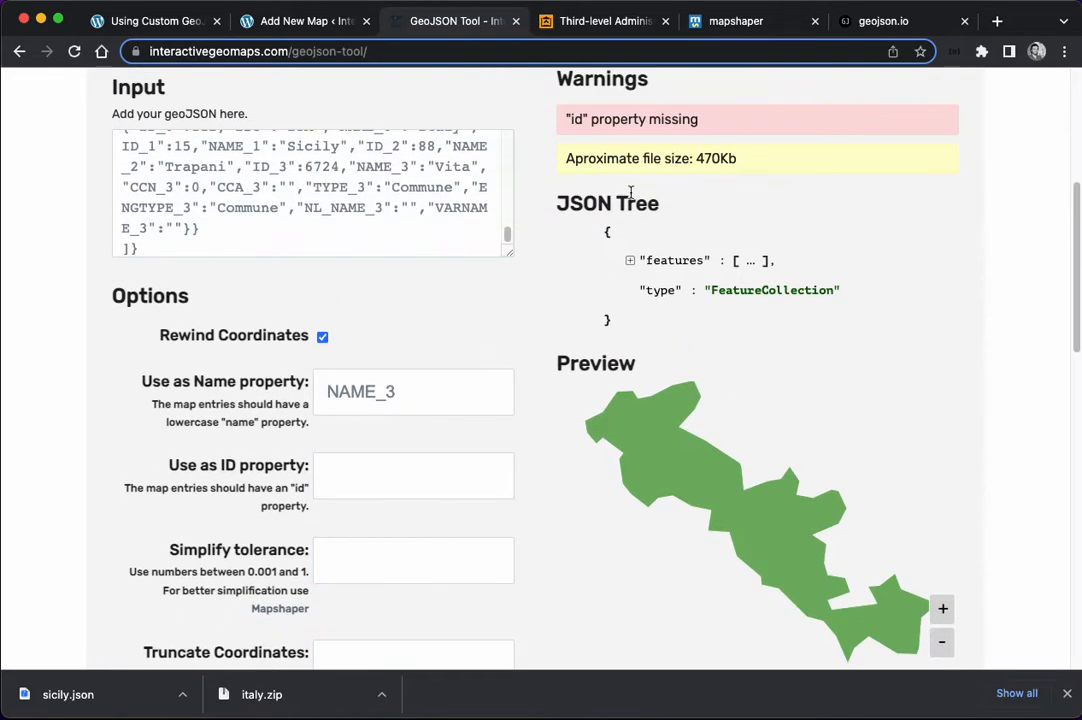
left_click(413, 475)
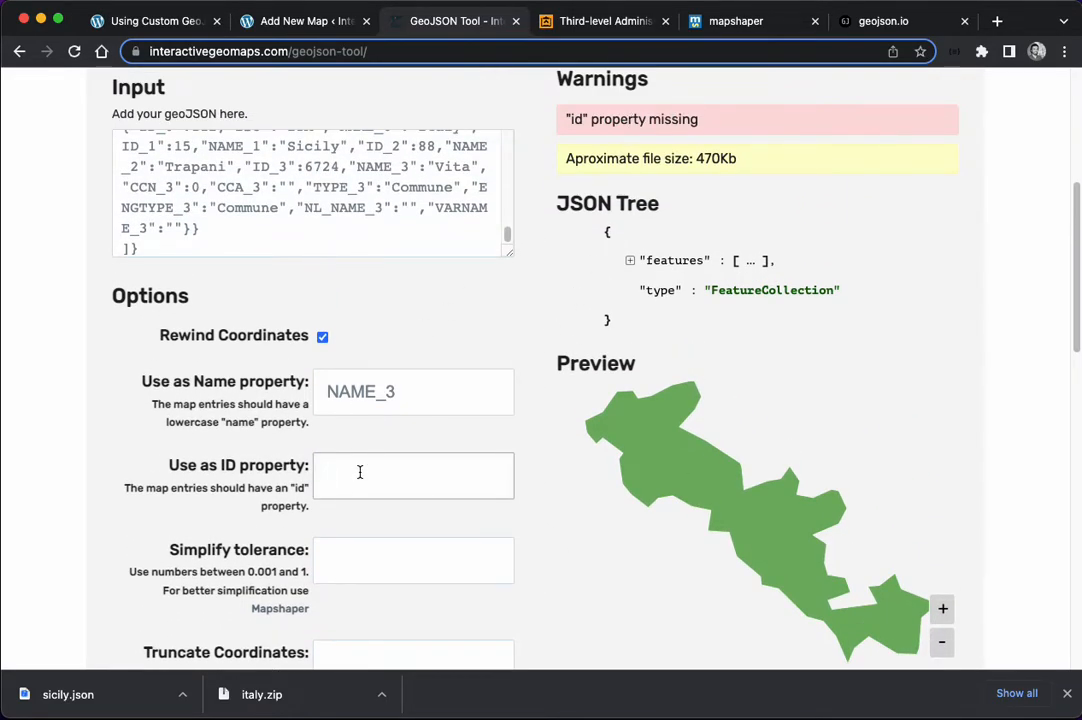
type("ID_3")
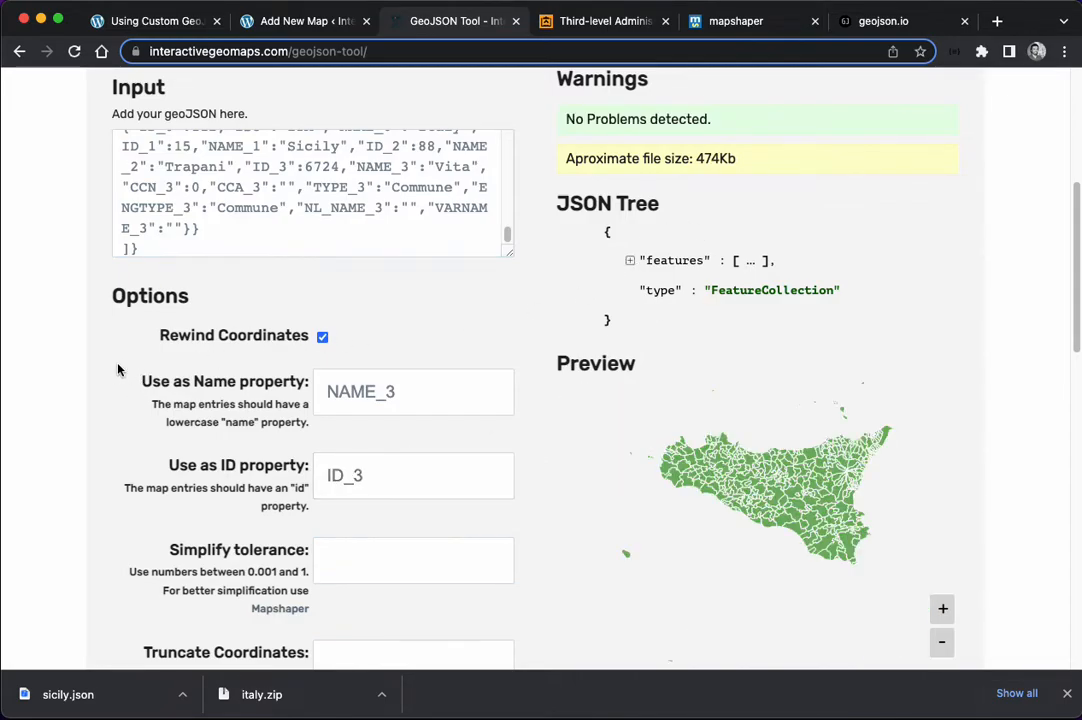
mouse_move(730, 119)
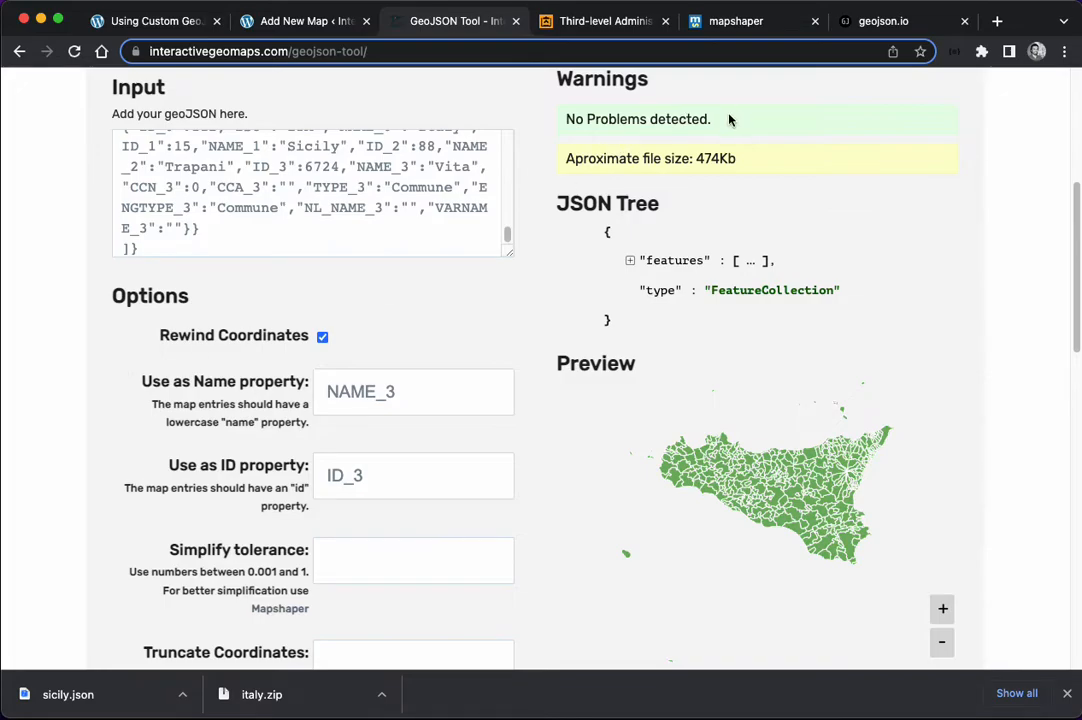
mouse_move(677, 173)
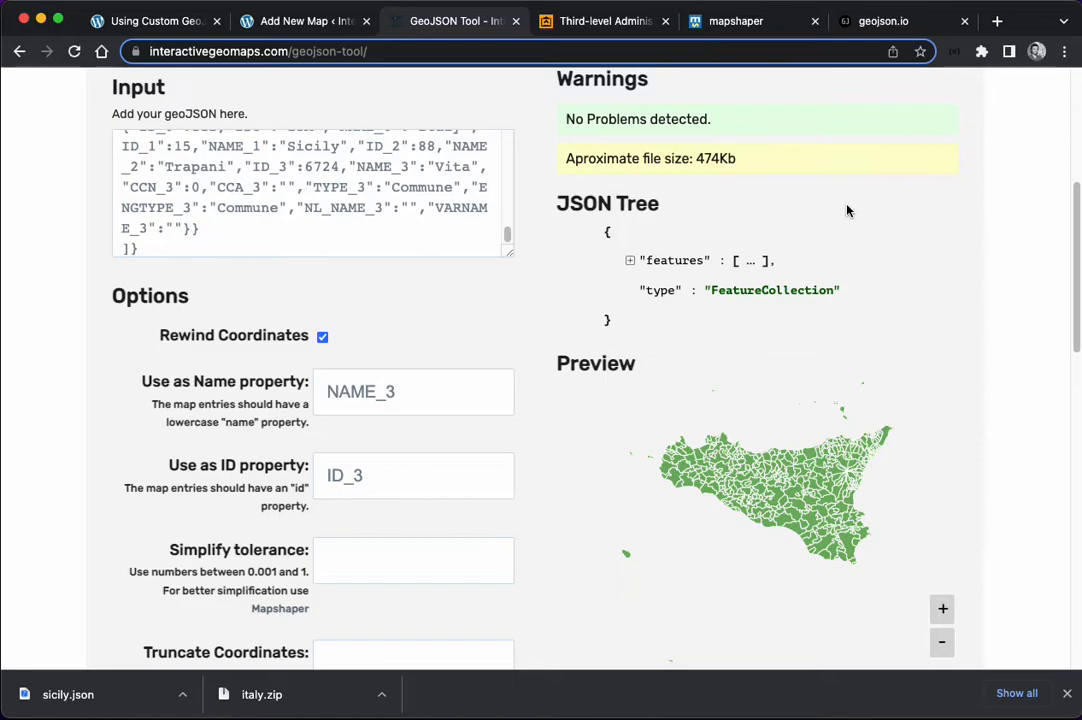
mouse_move(770, 488)
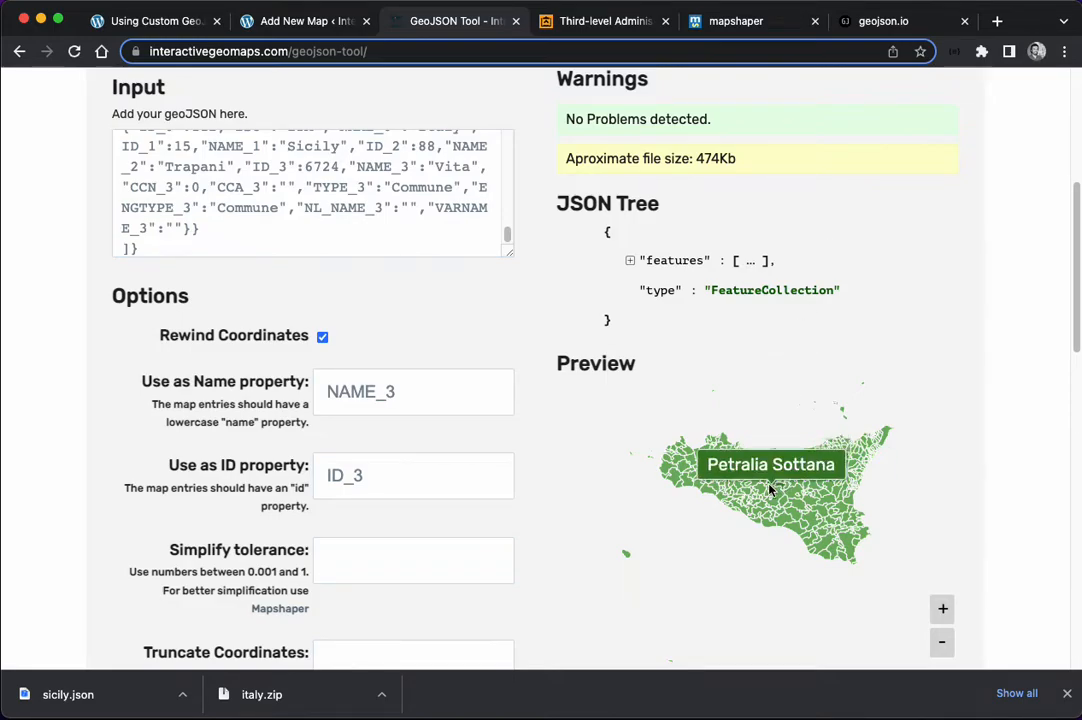
mouse_move(579, 463)
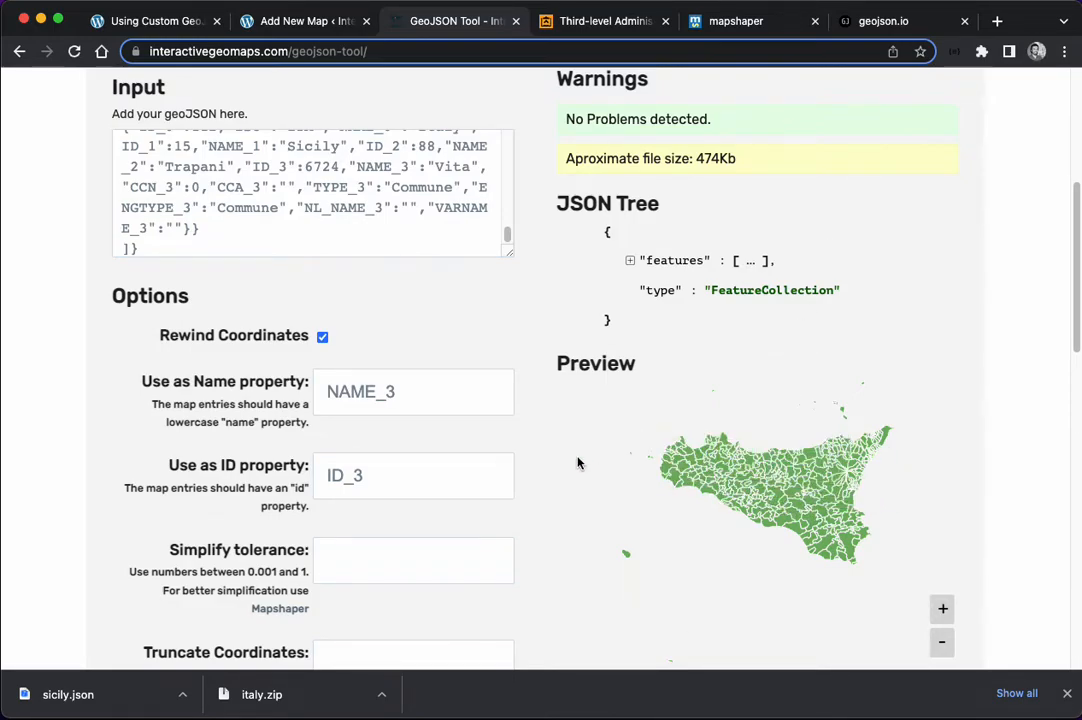
Step: Copy the processed Sicily GeoJSON from Output and launch a new gist in a new tab
scroll("down", 3)
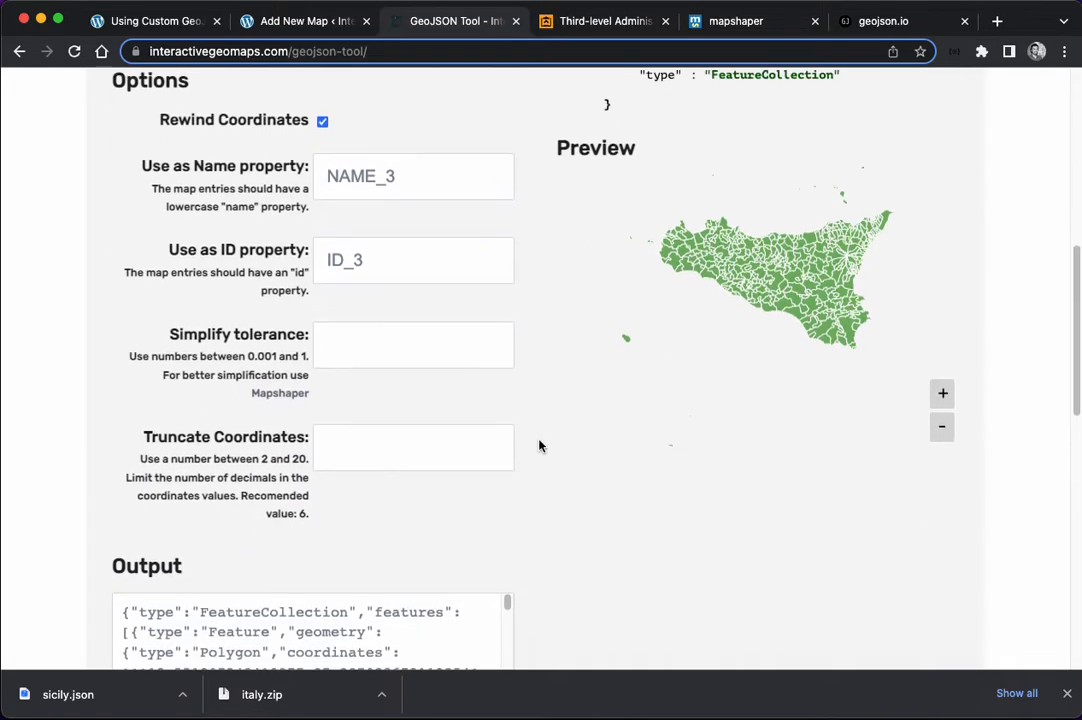
scroll("down", 3)
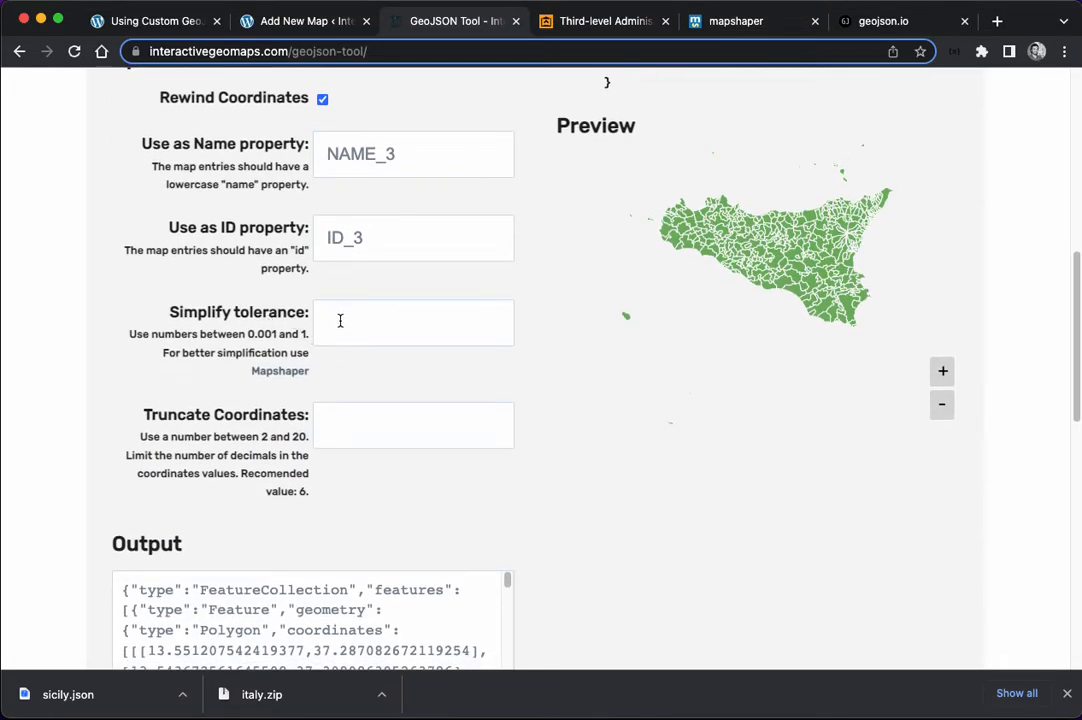
mouse_move(333, 424)
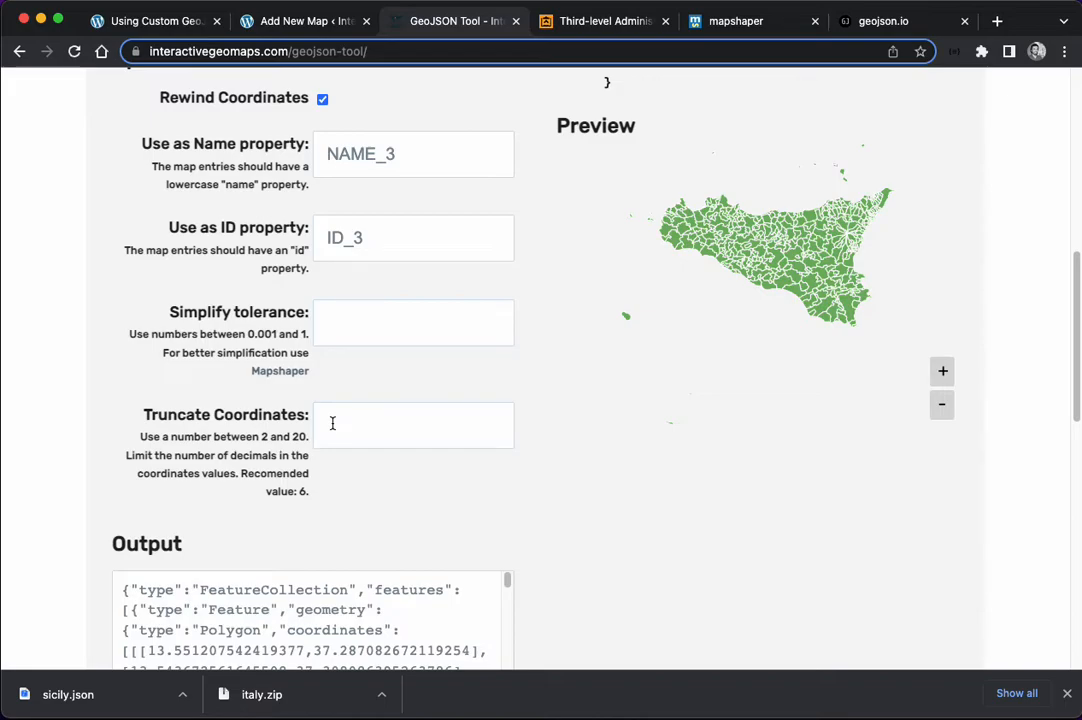
mouse_move(394, 436)
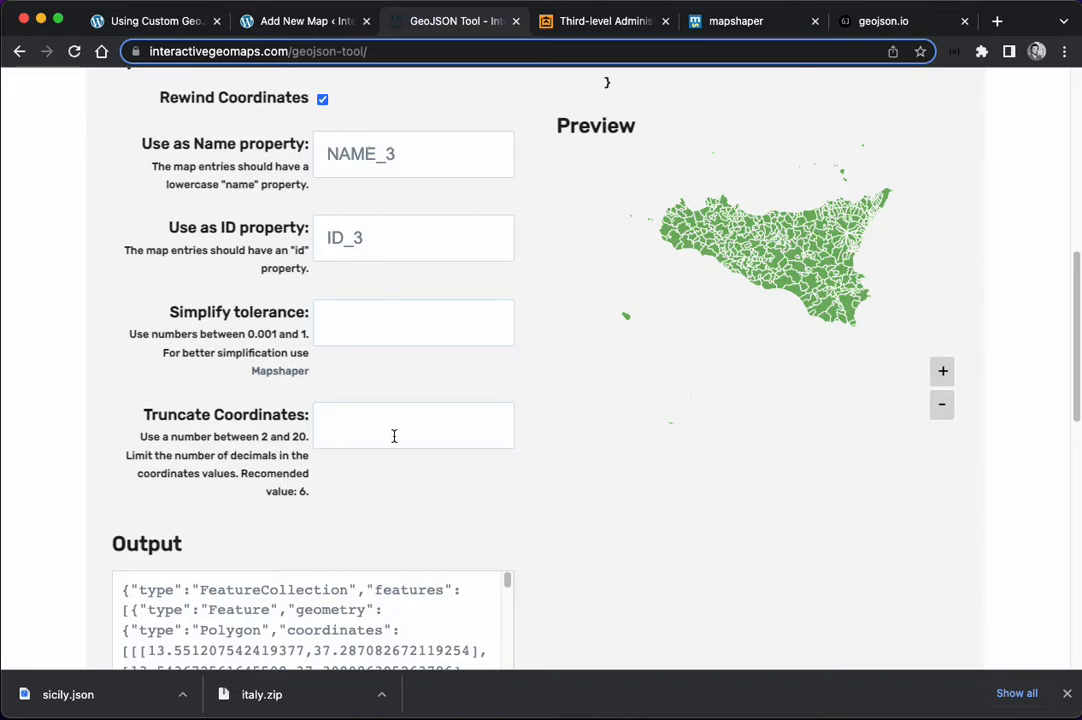
scroll("up", 3)
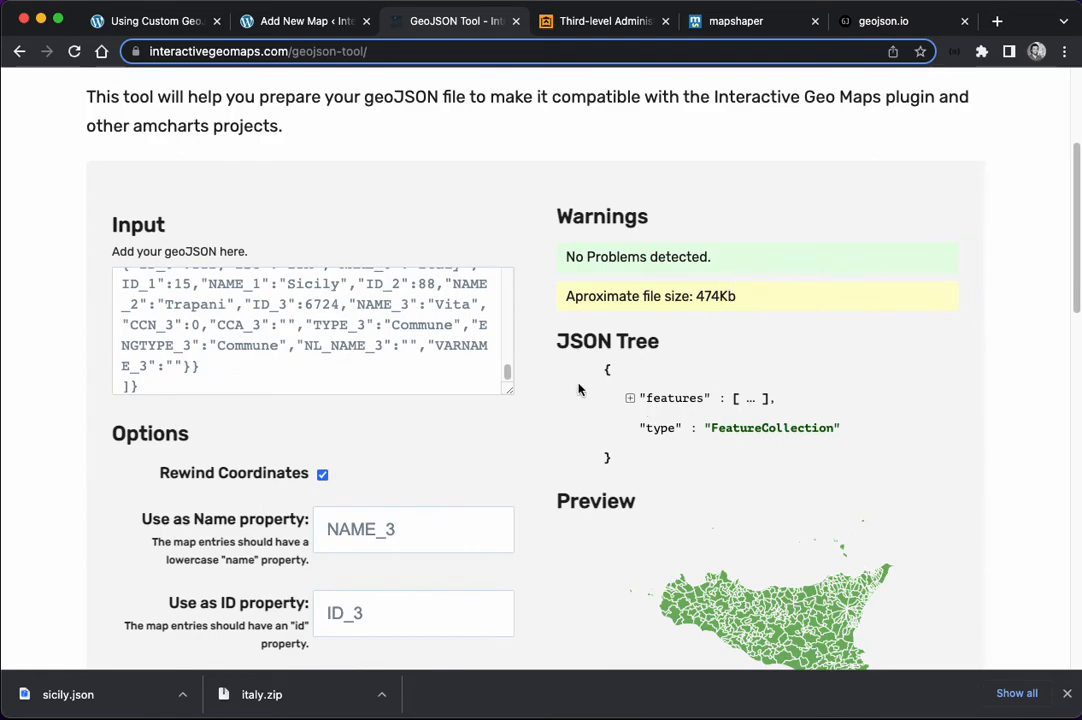
scroll("down", 3)
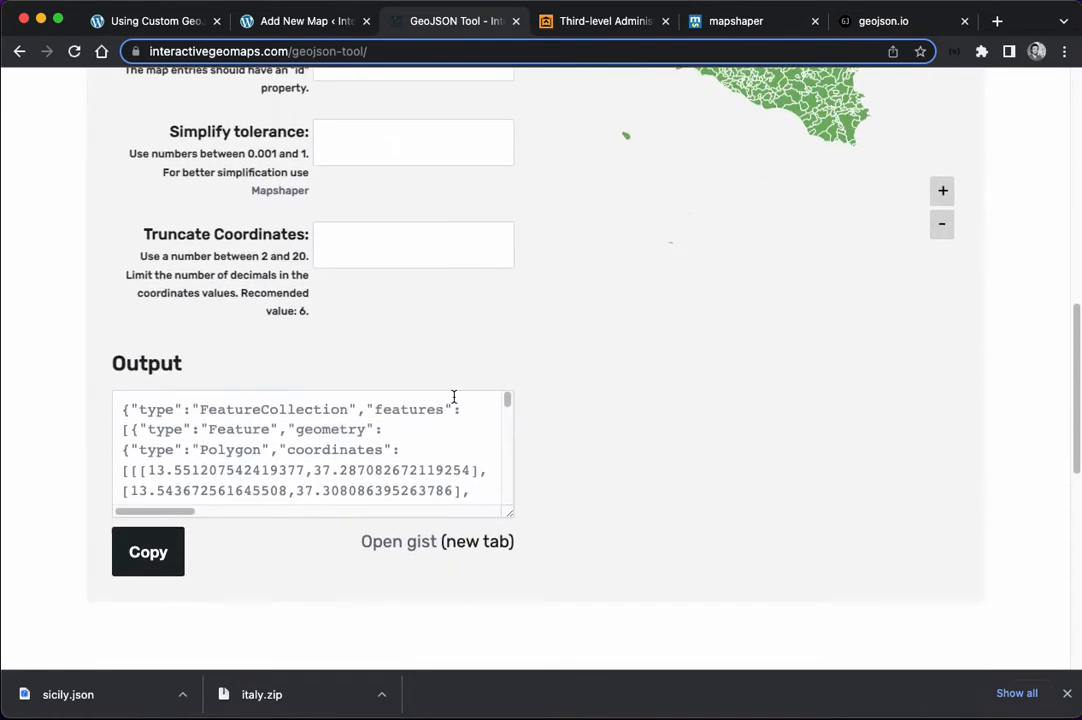
left_click(147, 551)
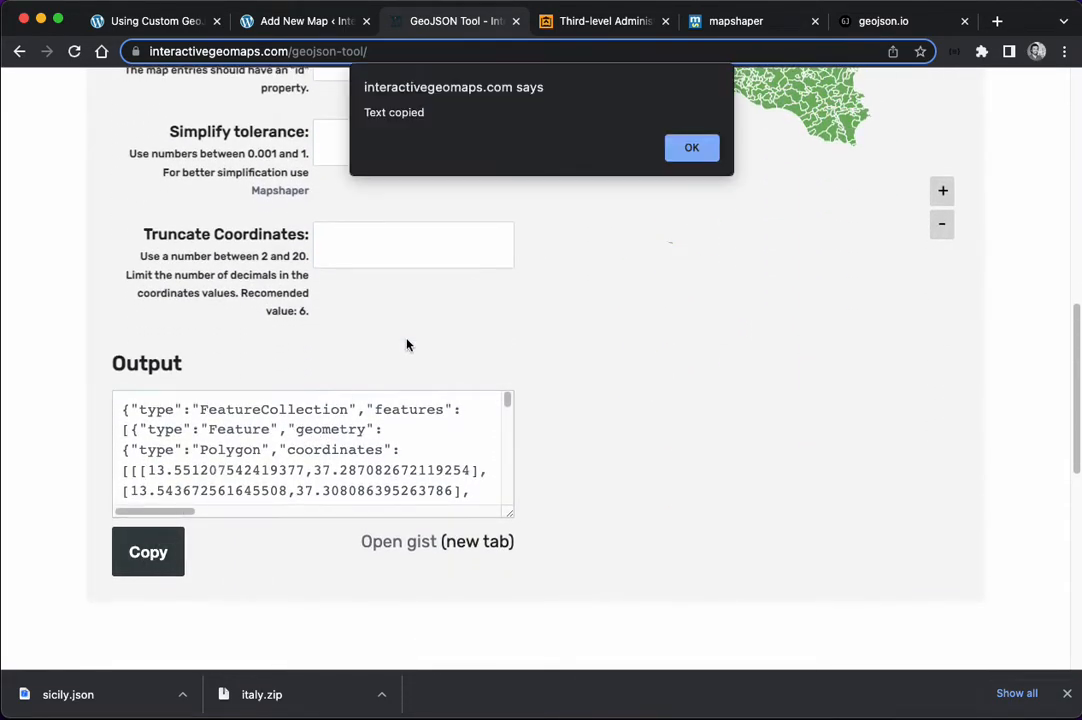
left_click(691, 147)
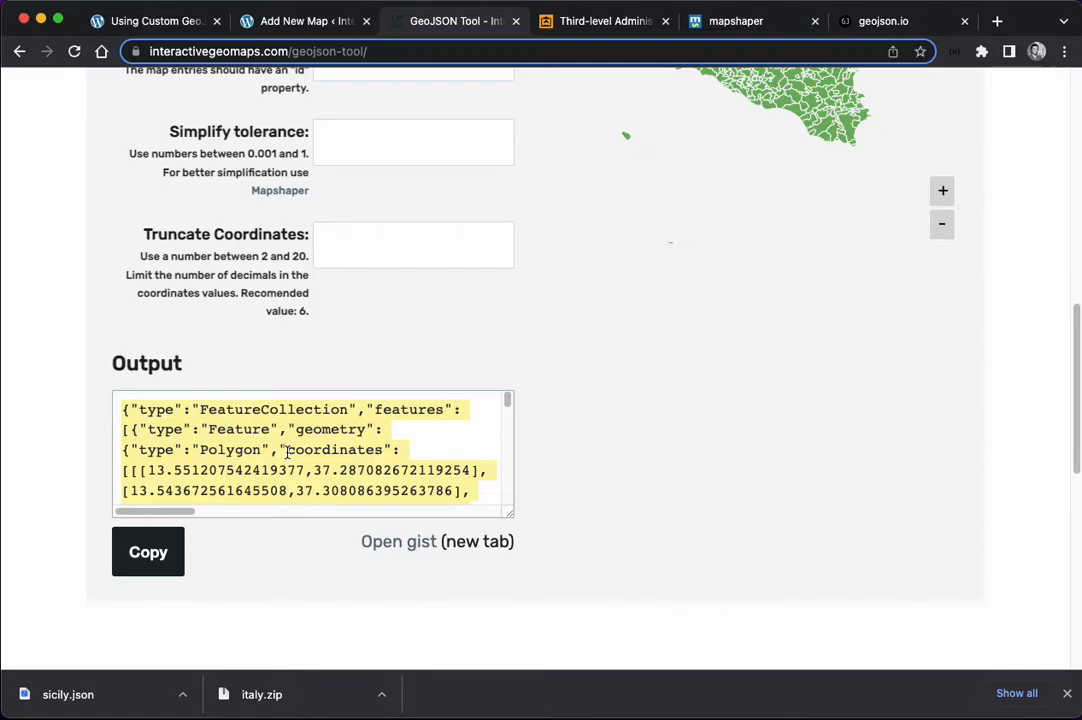
left_click(437, 541)
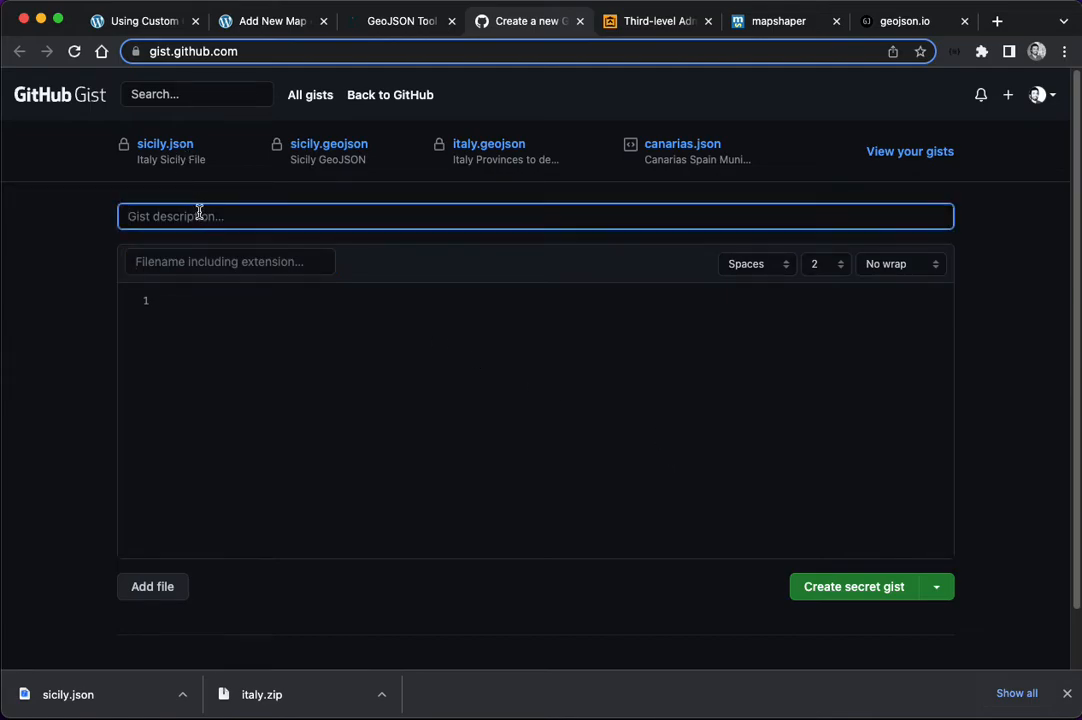
Step: Create secret gist 'sicily.geojson' described 'Sicily' and open its Raw file
type("Sicil")
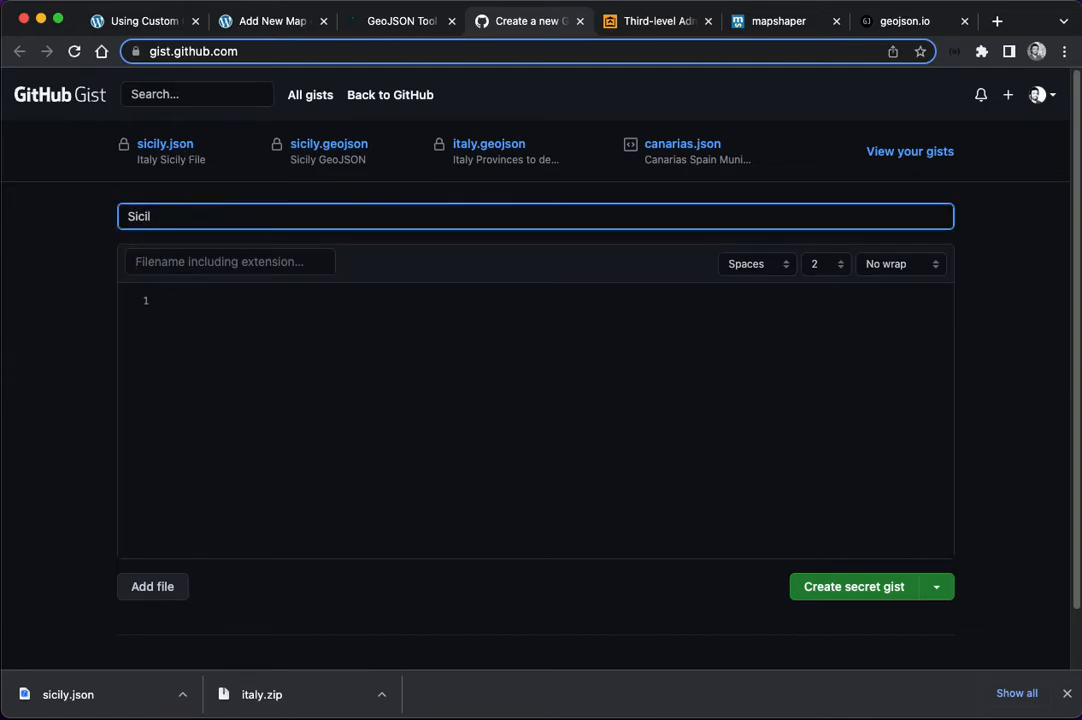
left_click(229, 261)
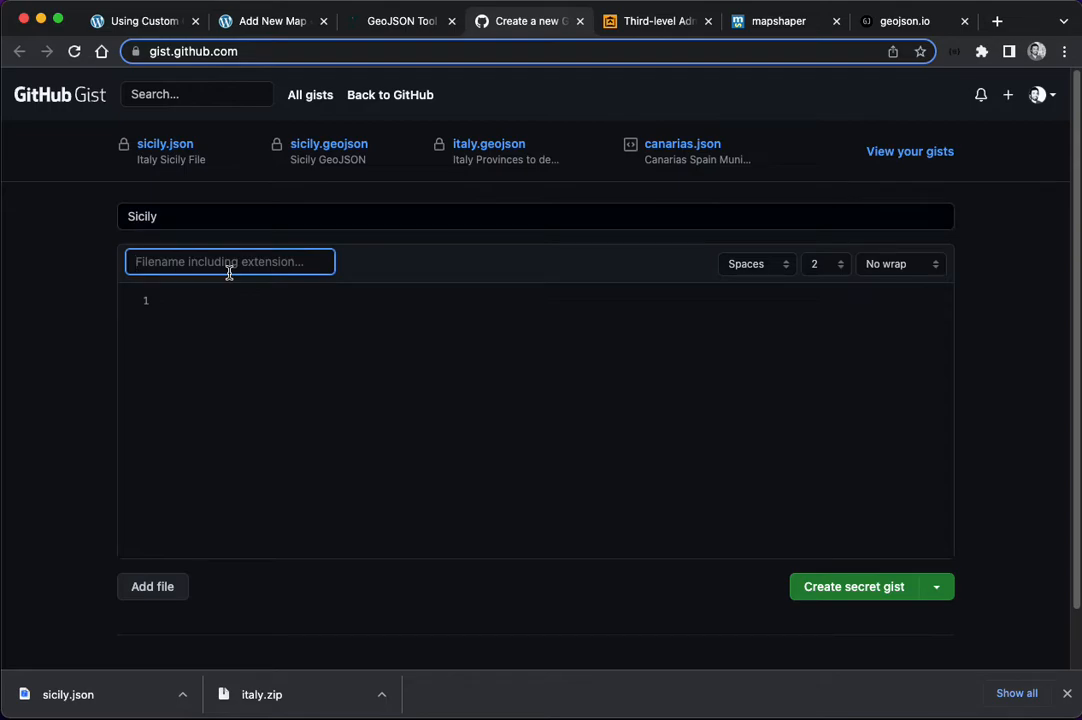
type("sicily.geojson")
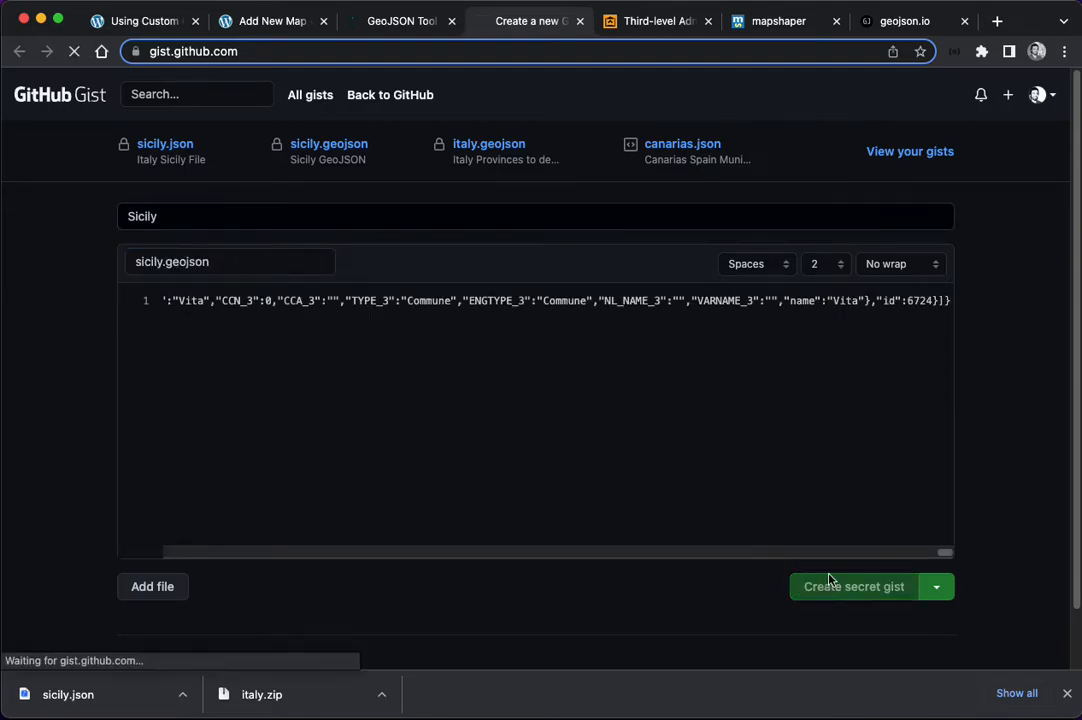
left_click(851, 586)
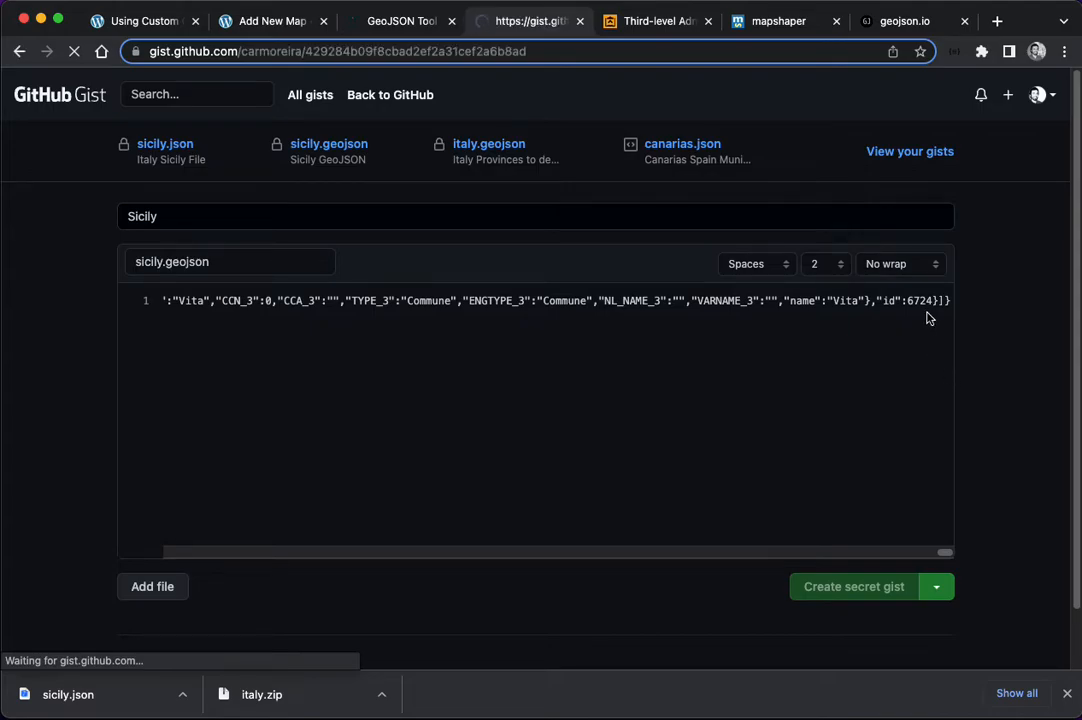
left_click(852, 586)
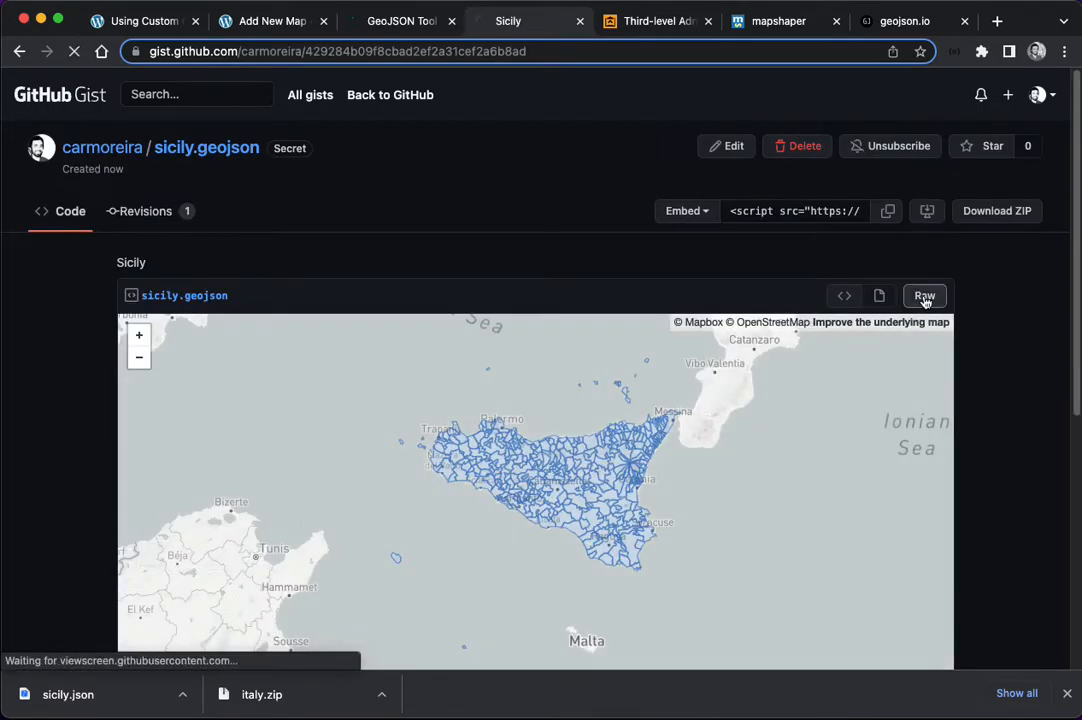
left_click(923, 295)
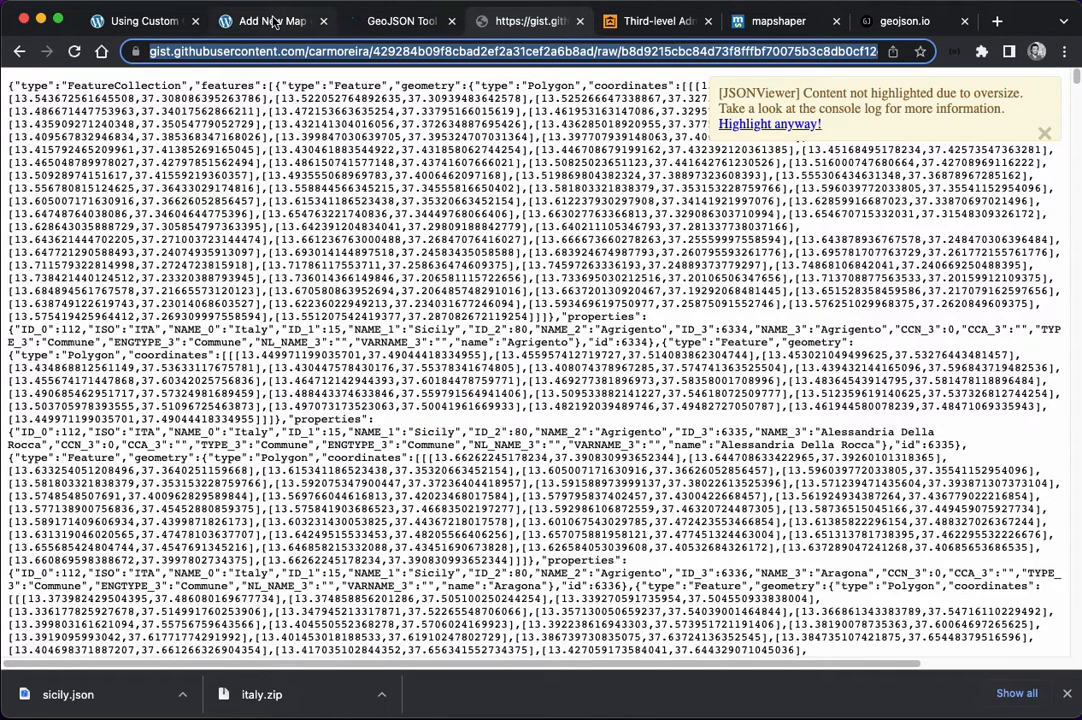
Step: Title the new map 'Sicily' and set Map to display to Custom Map Source
left_click(268, 21)
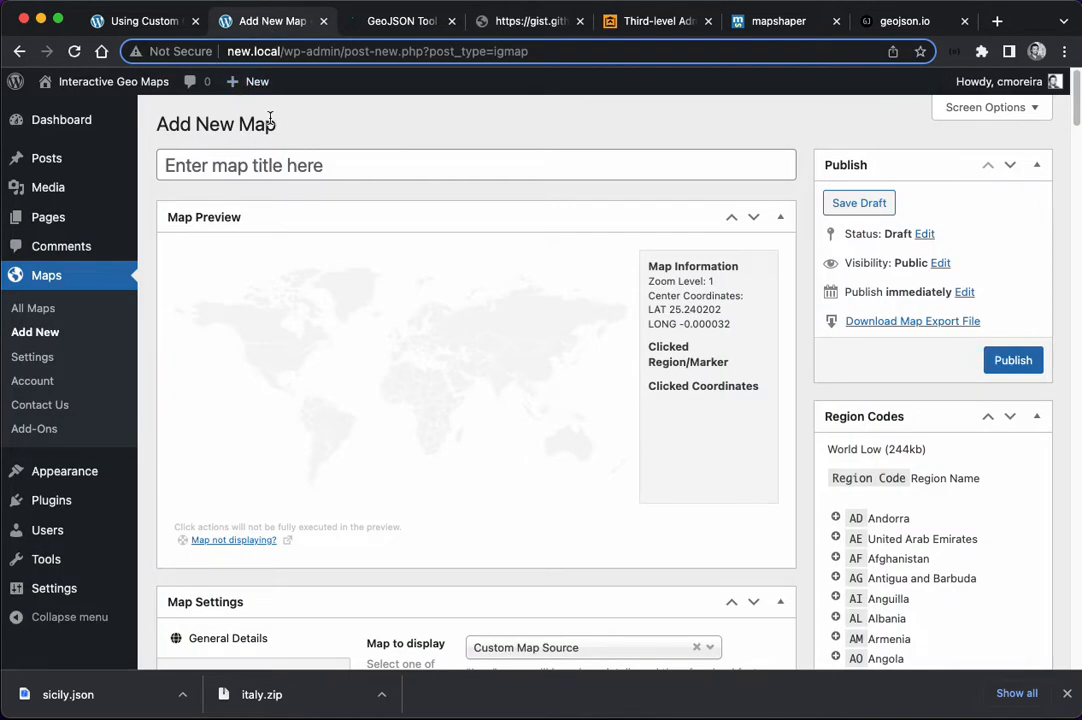
type("Sicily")
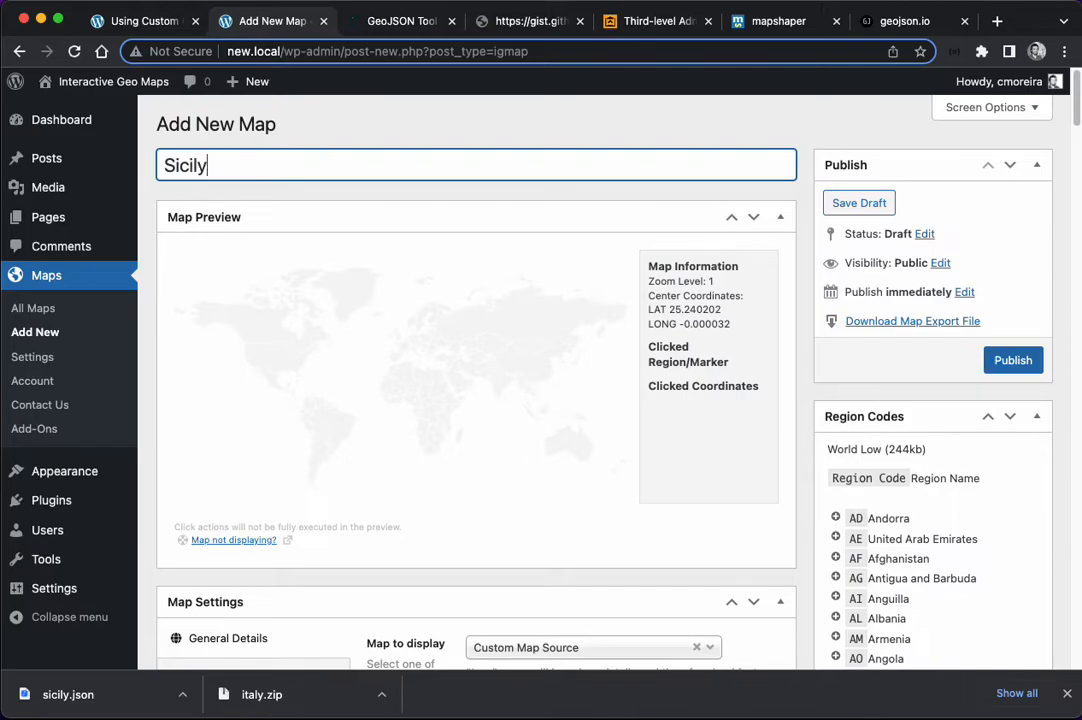
mouse_move(795, 373)
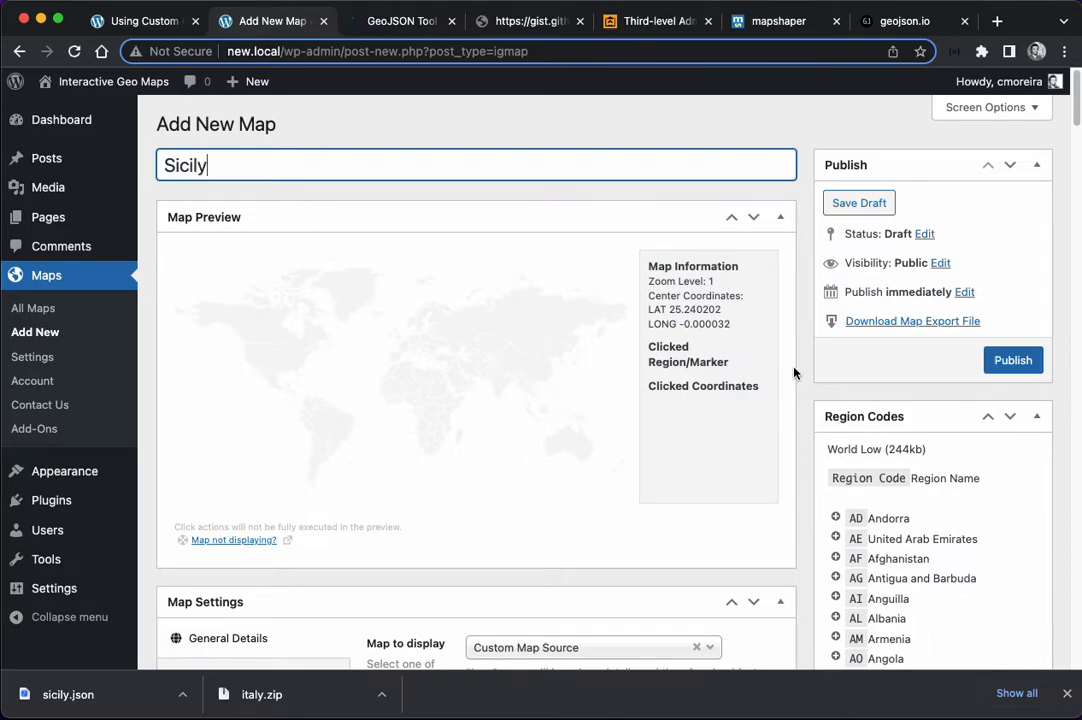
scroll("down", 3)
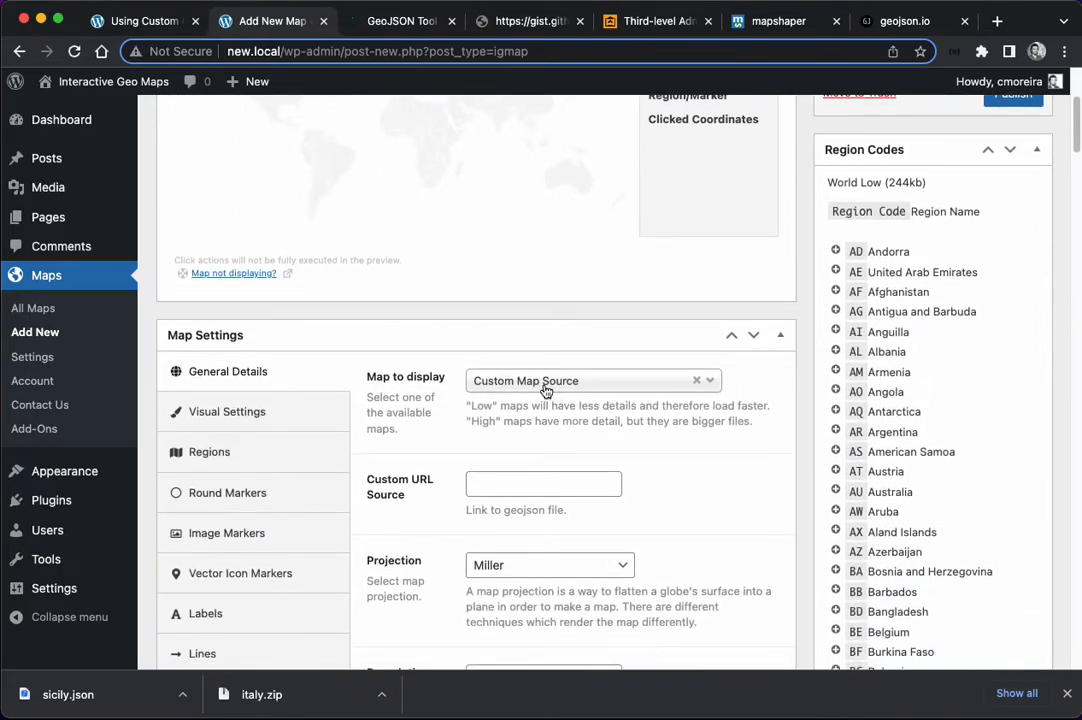
left_click(543, 484)
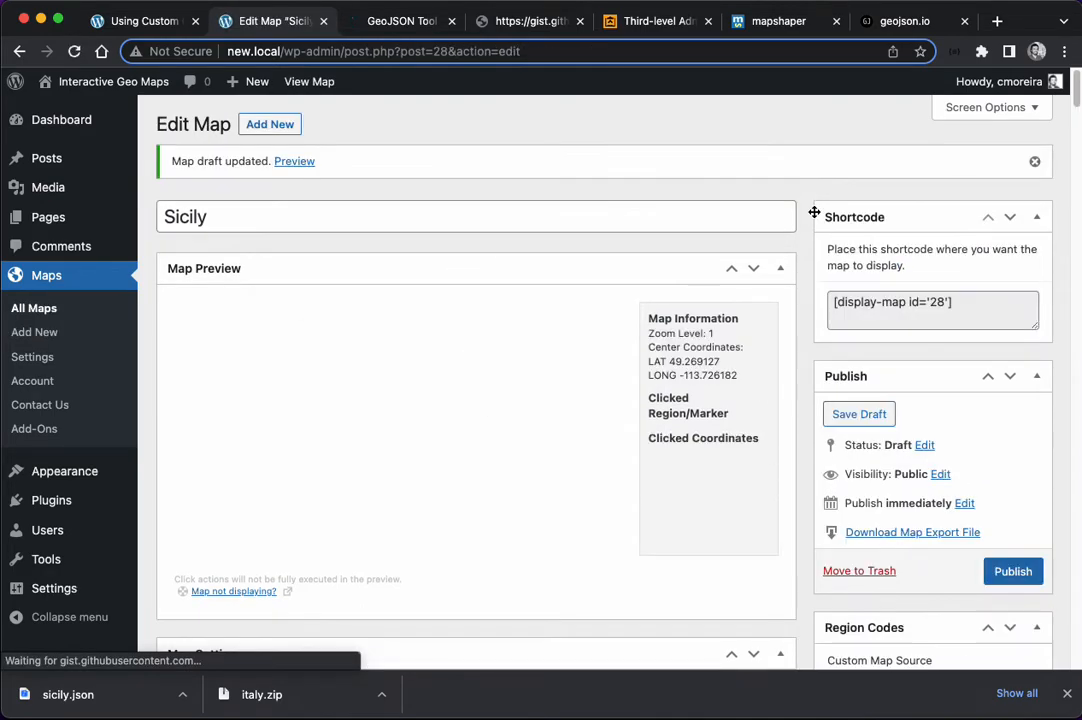
Step: Add Agrigento, Comitini and Favara as interactive regions of the Sicily map
scroll("down", 3)
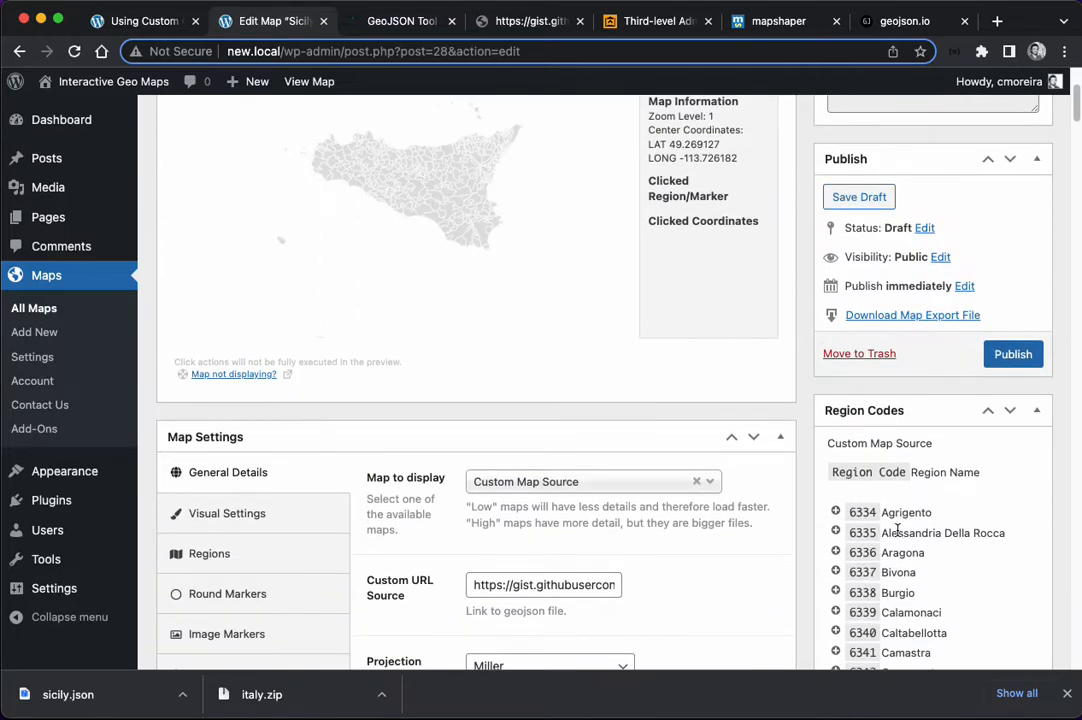
left_click(209, 554)
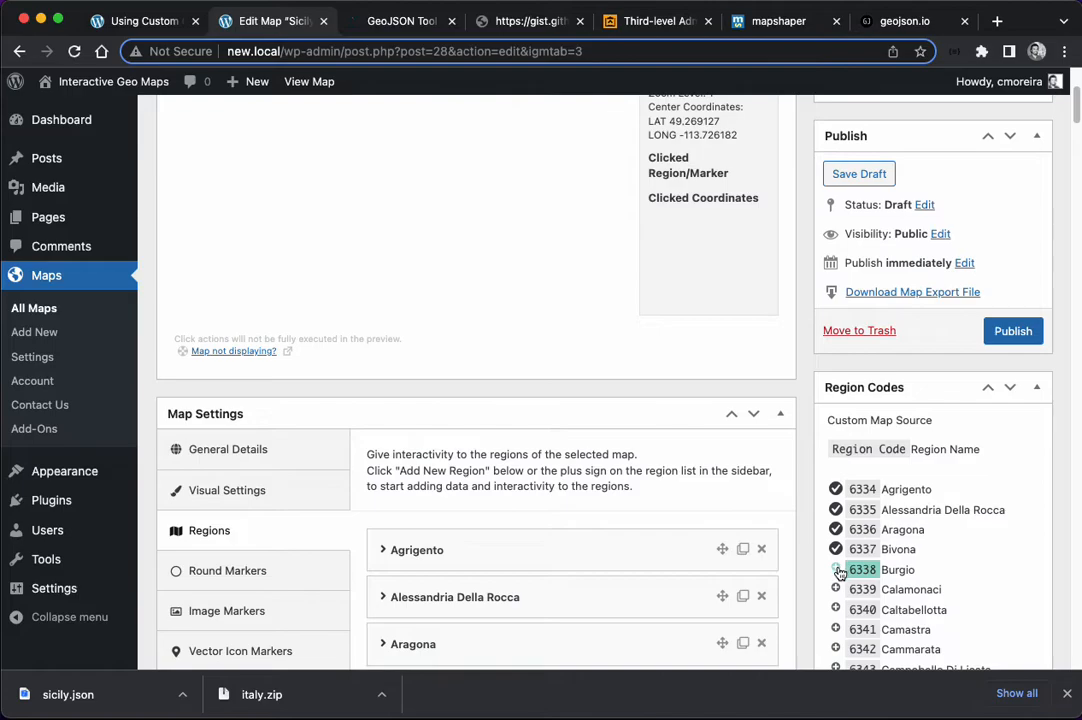
scroll("down", 3)
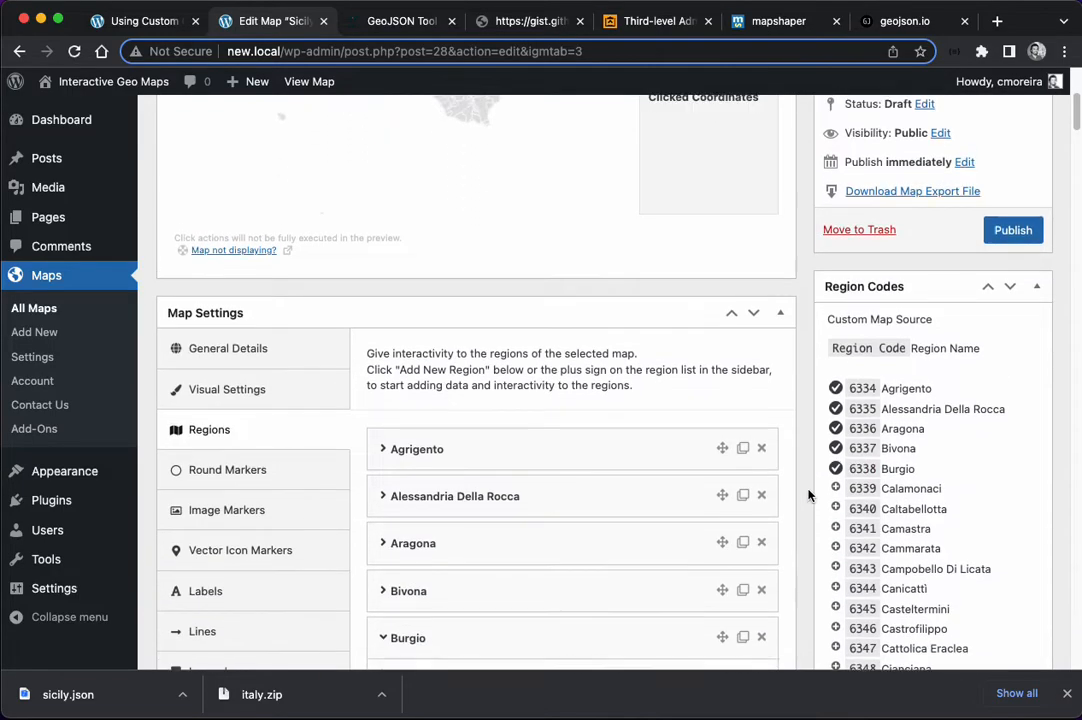
scroll("up", 3)
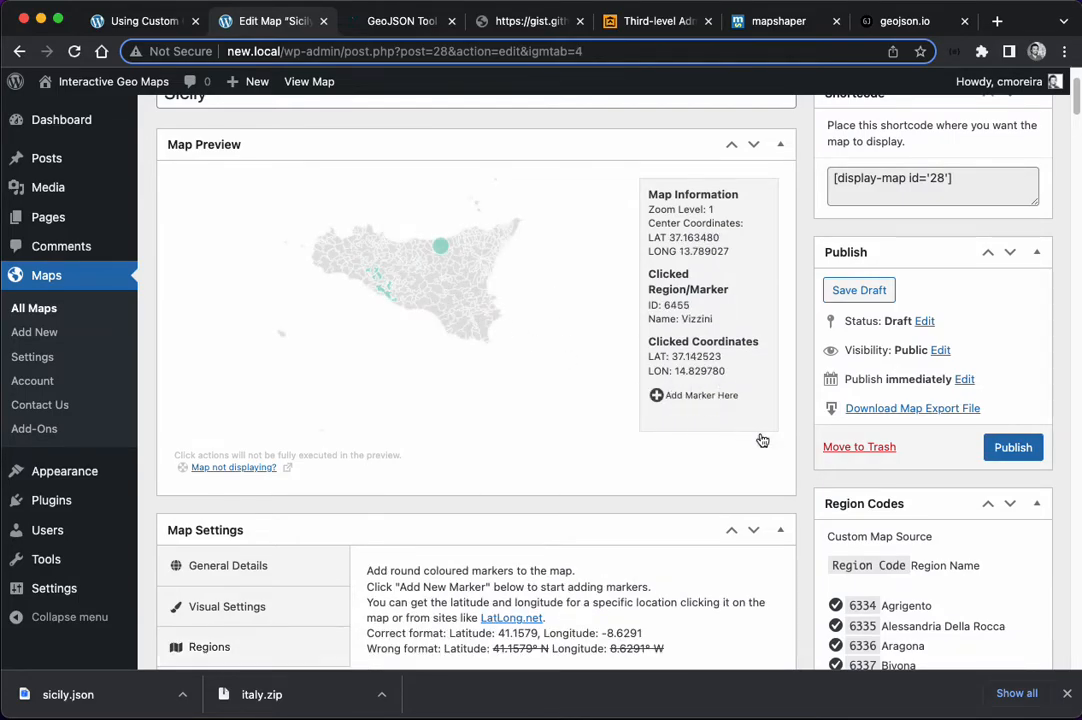
scroll("down", 3)
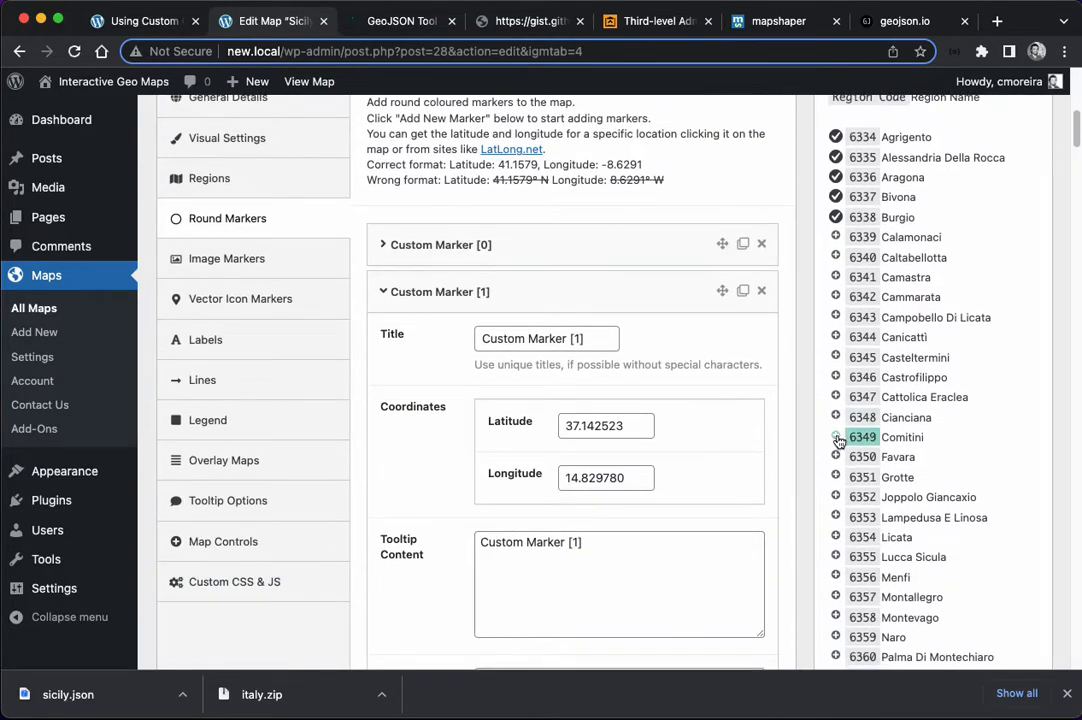
left_click(208, 178)
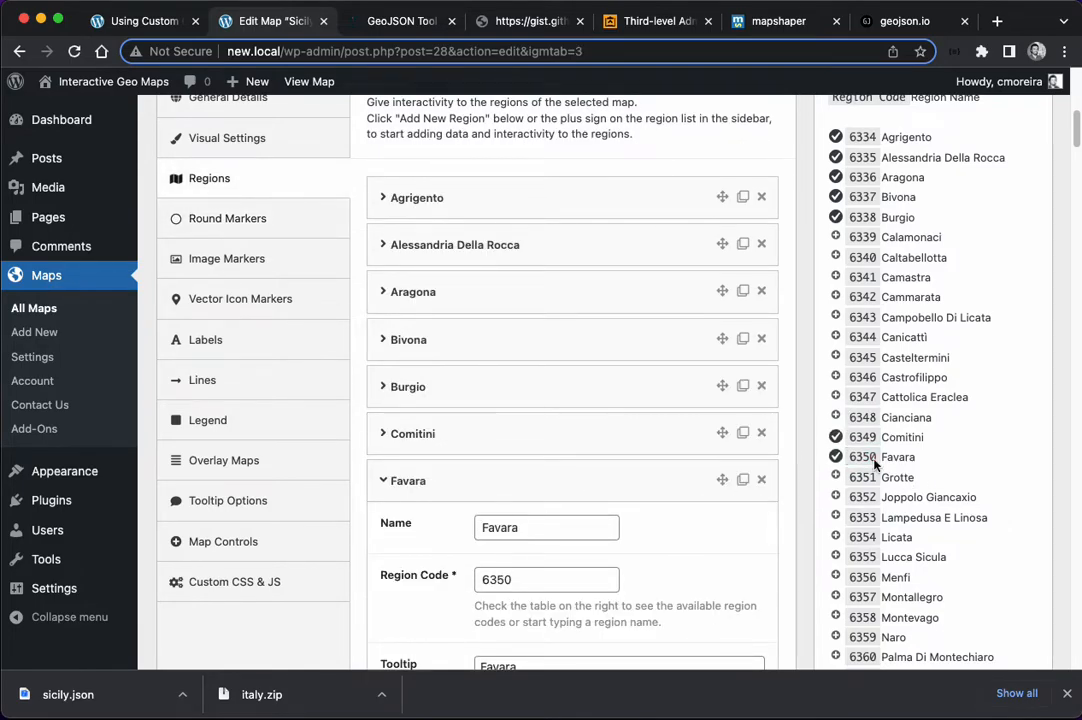
left_click(398, 480)
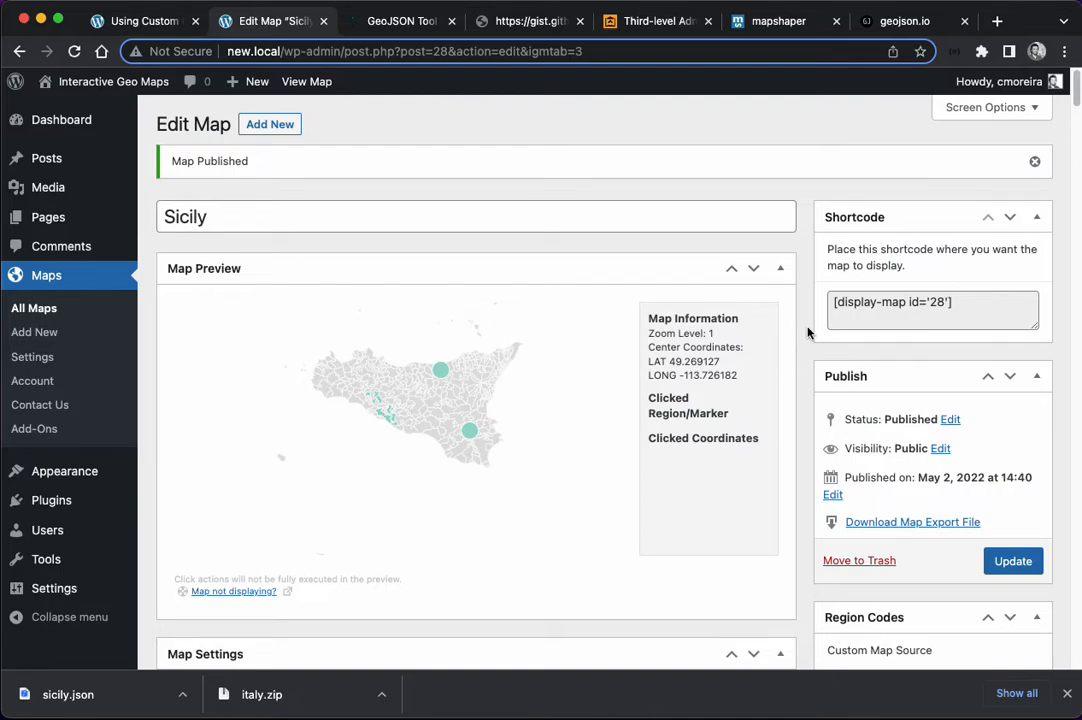
mouse_move(156, 313)
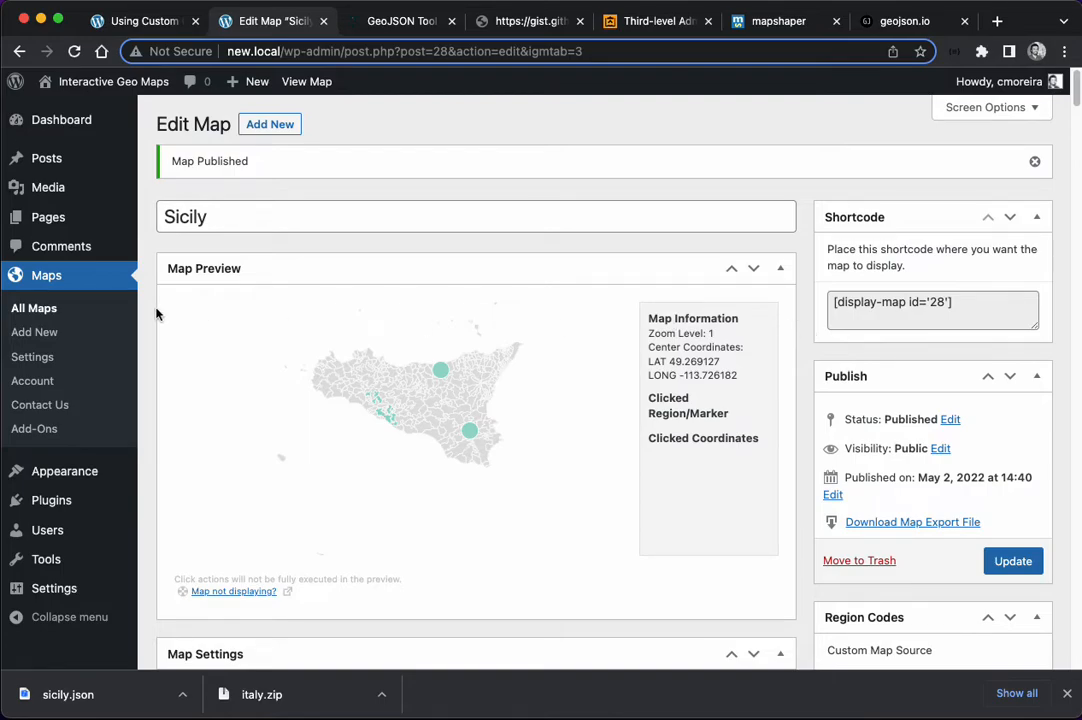
Step: Open the Italy map from All Maps and show its Regions settings
left_click(34, 308)
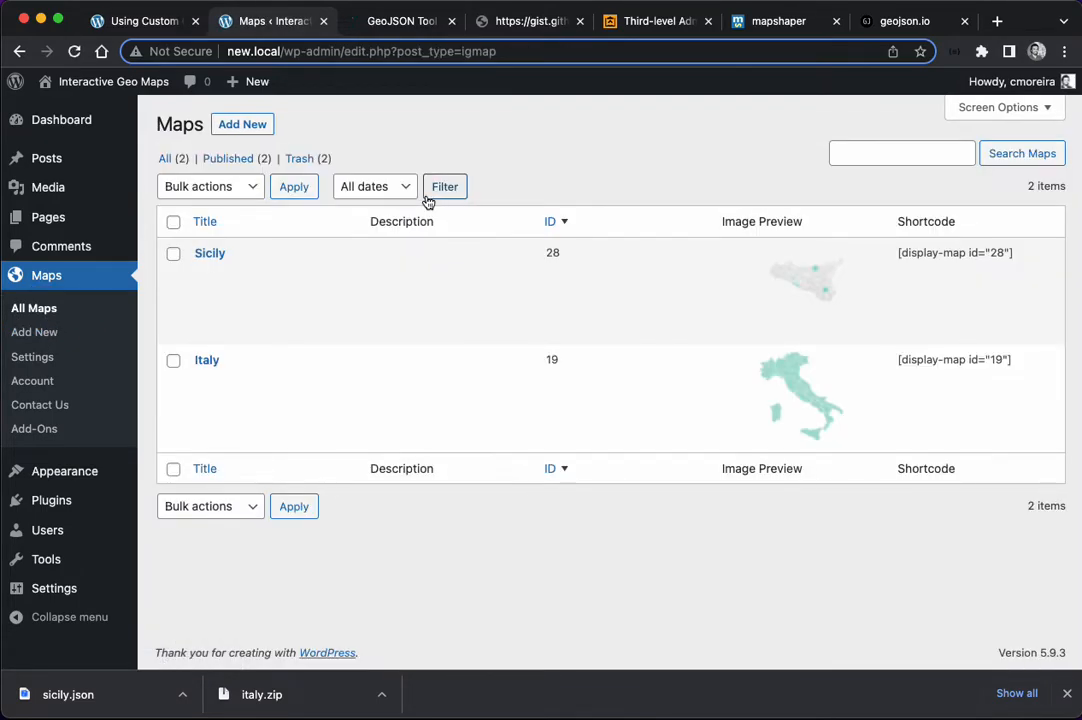
mouse_move(207, 360)
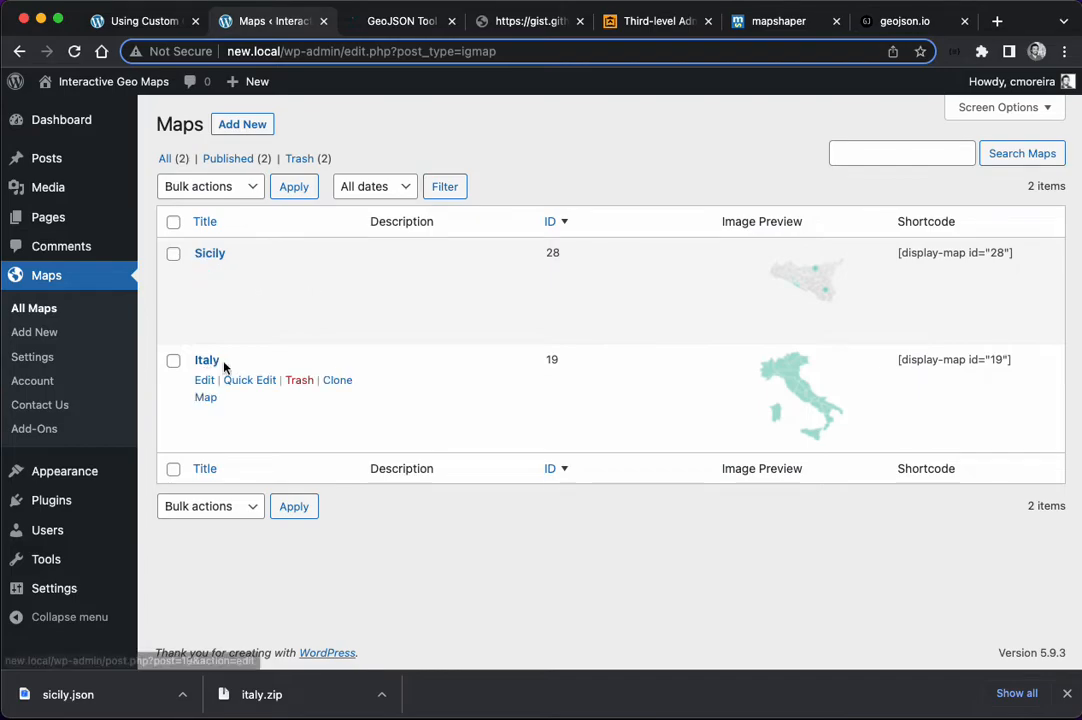
left_click(207, 360)
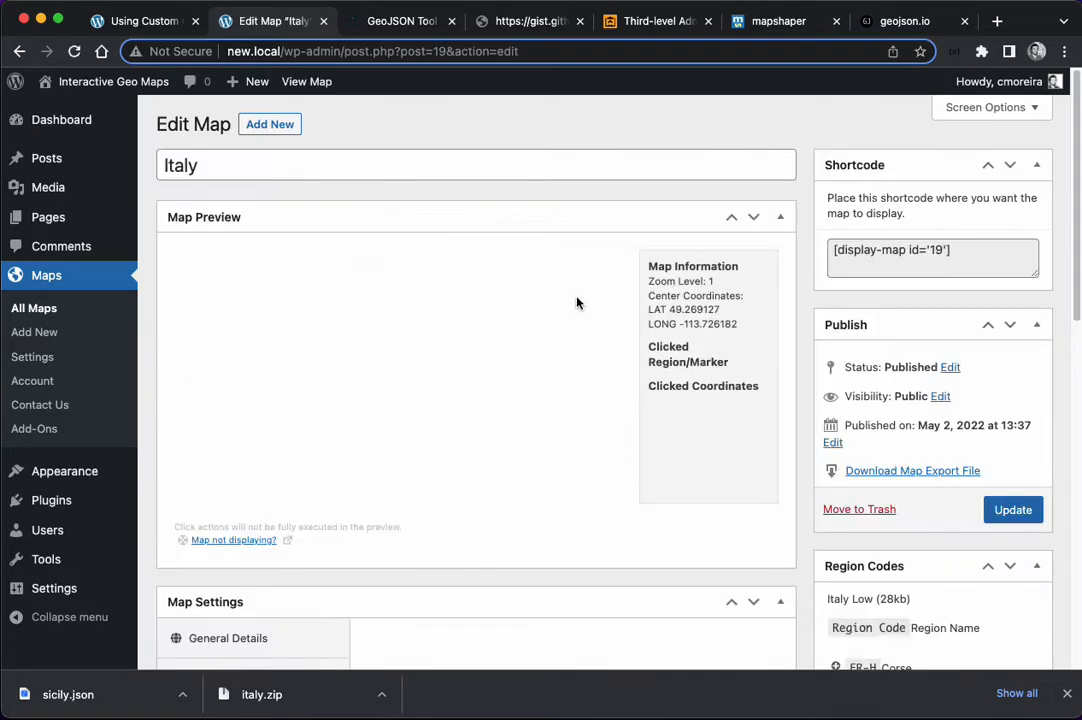
scroll("down", 3)
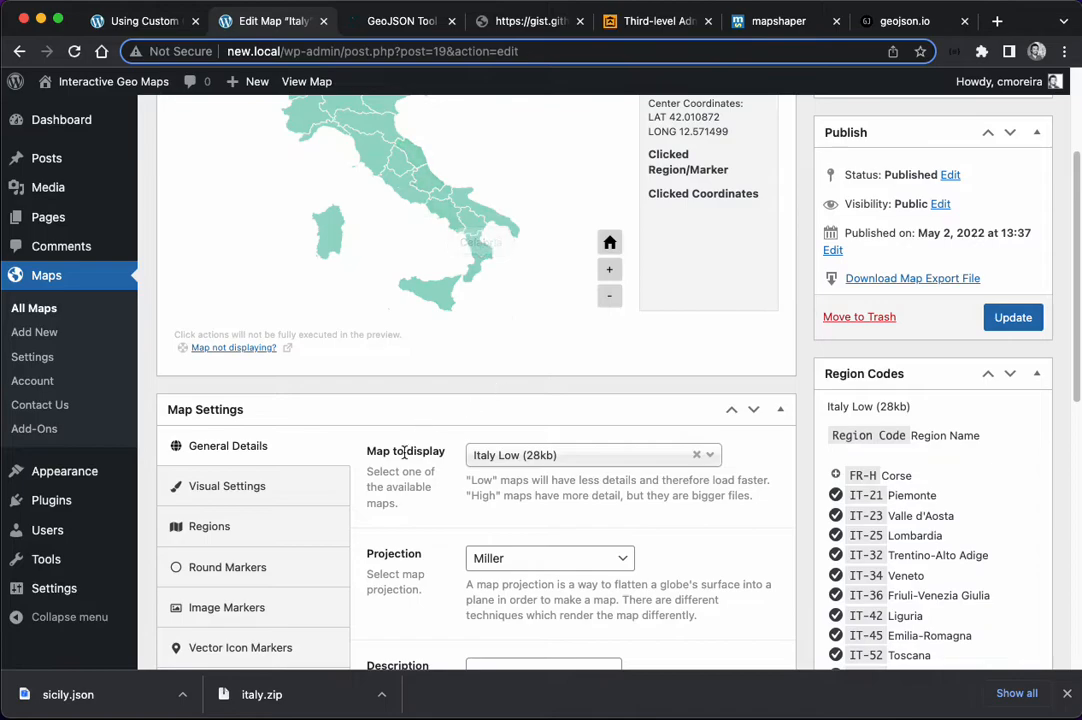
left_click(210, 526)
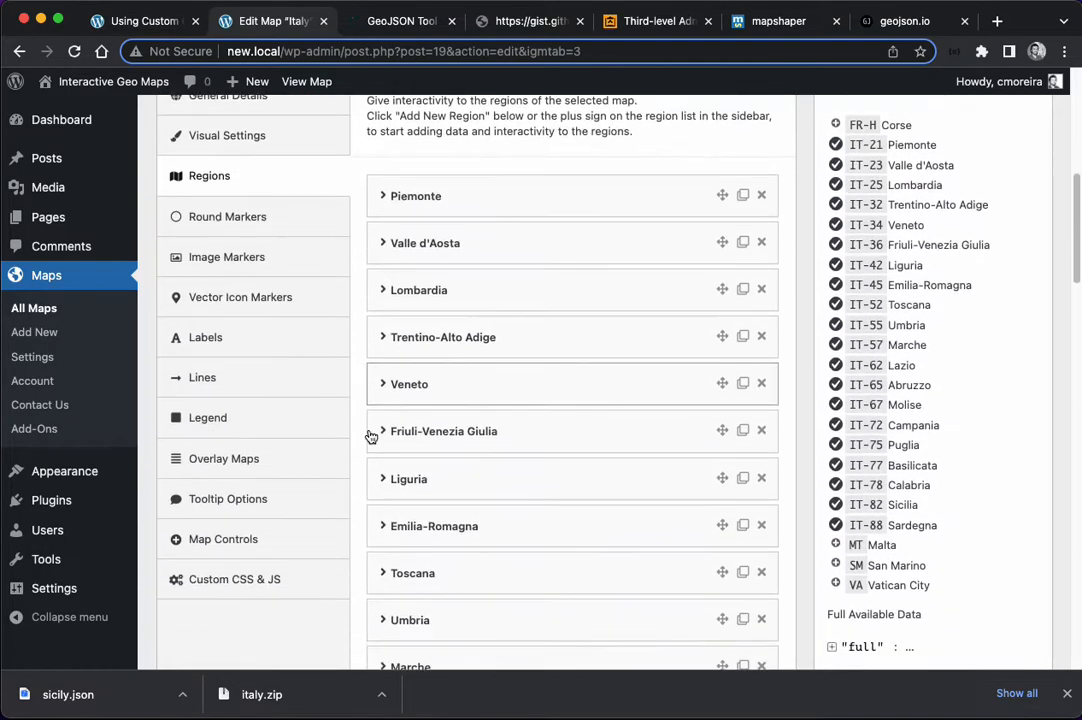
Step: Set Click Action to 'Display specific map (beta)', update the Italy map, and return to All Maps
scroll("down", 3)
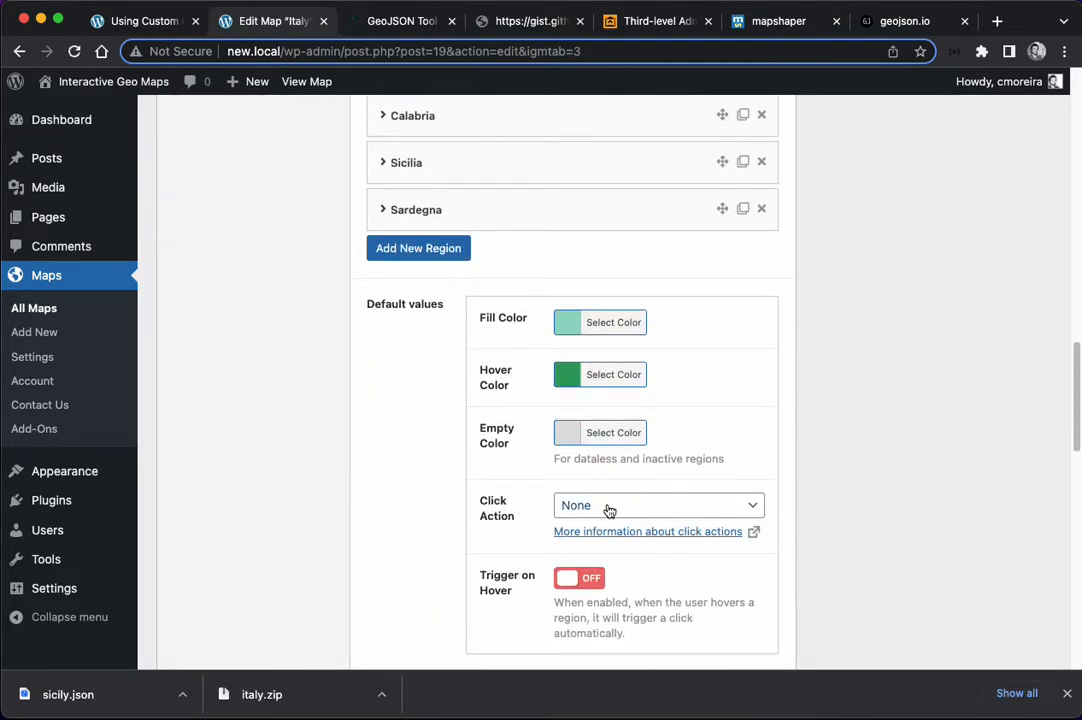
left_click(658, 505)
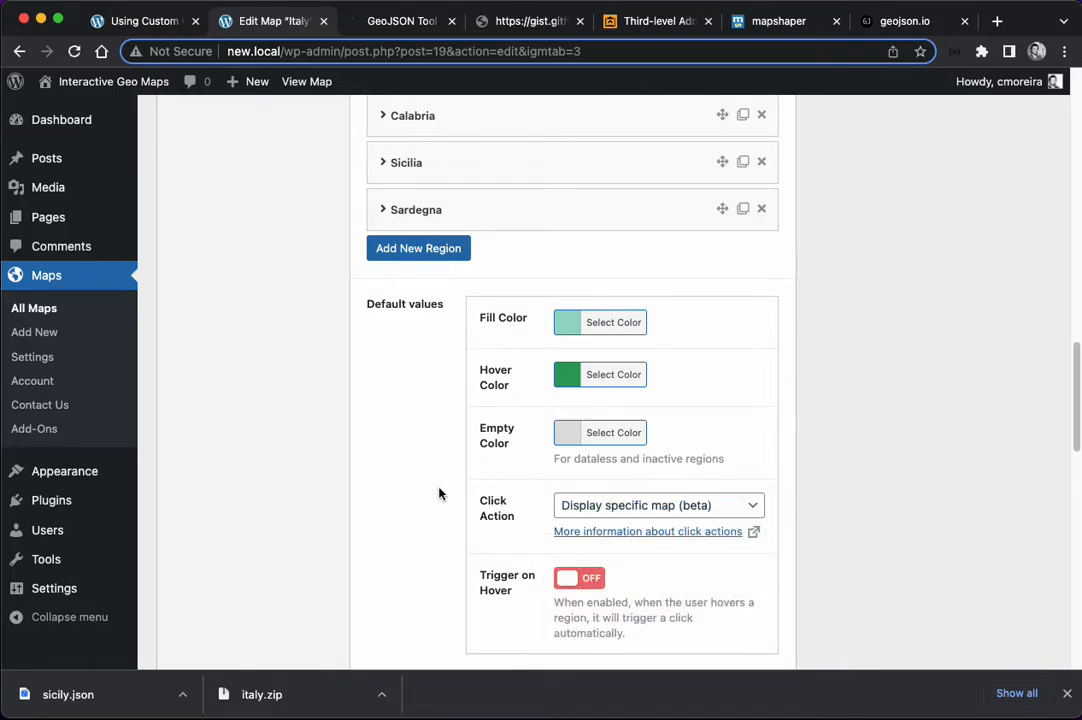
left_click(404, 162)
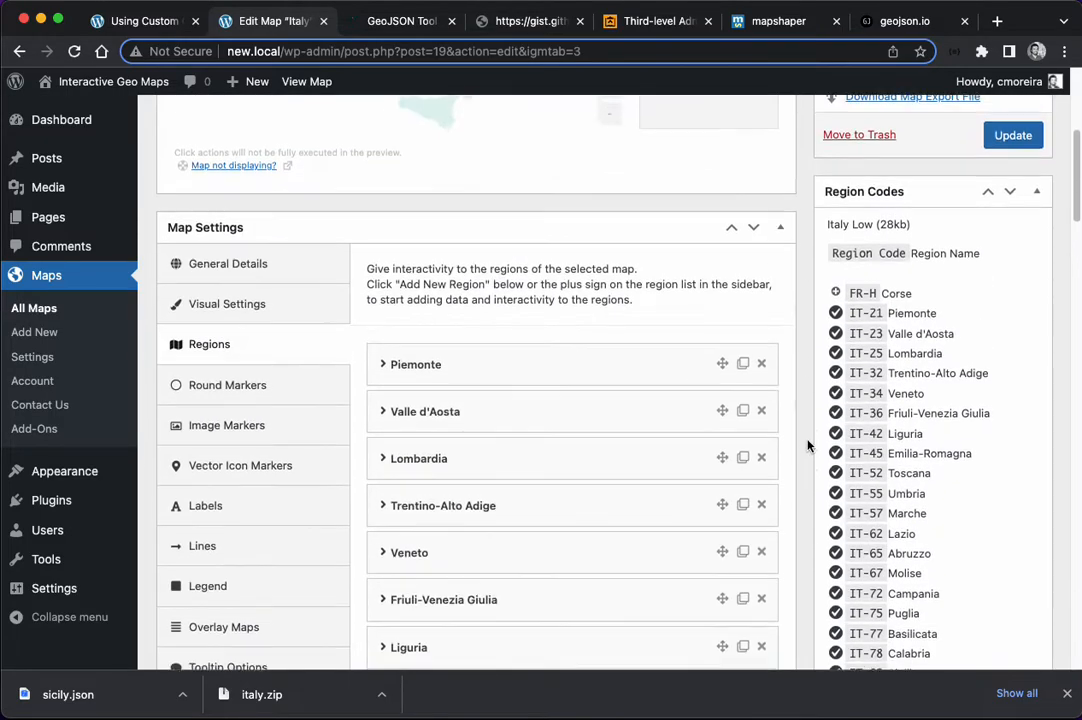
left_click(1012, 135)
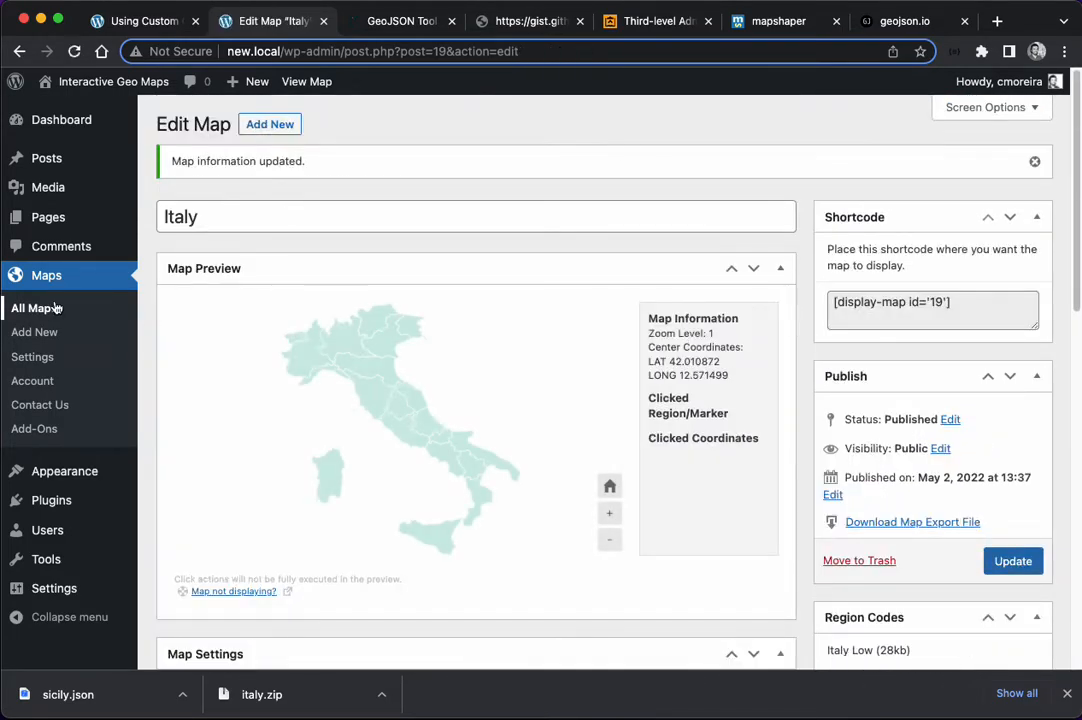
left_click(33, 308)
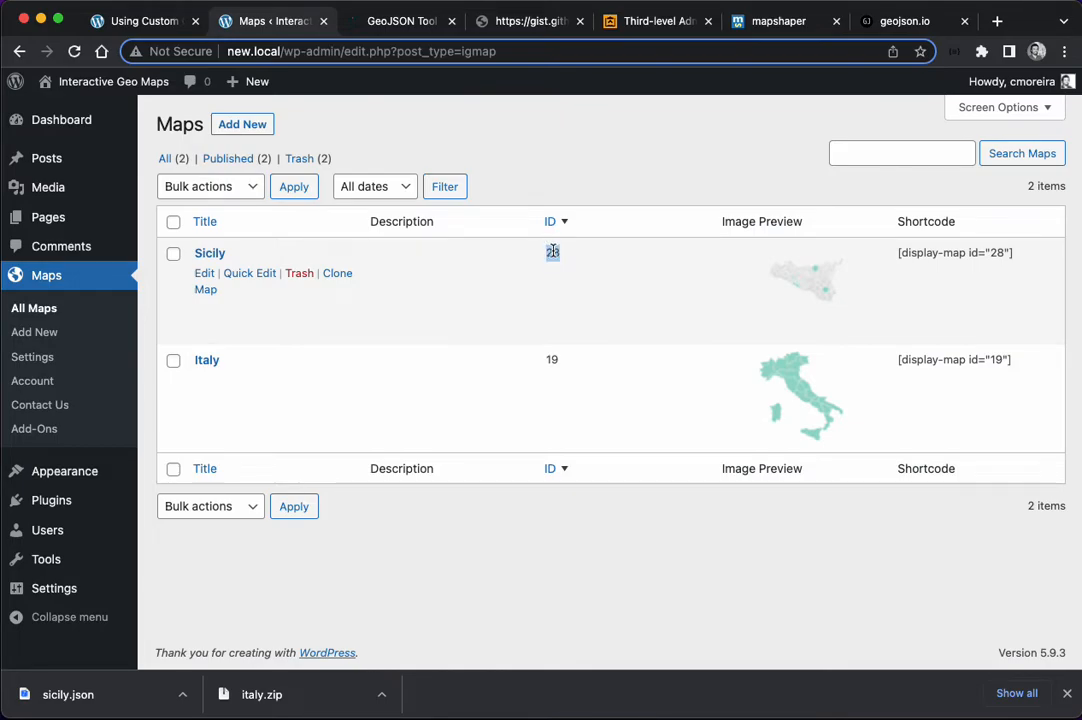
Step: Reopen the Italy map and tick Sicily as an overlay map in Overlay Maps
left_click(206, 360)
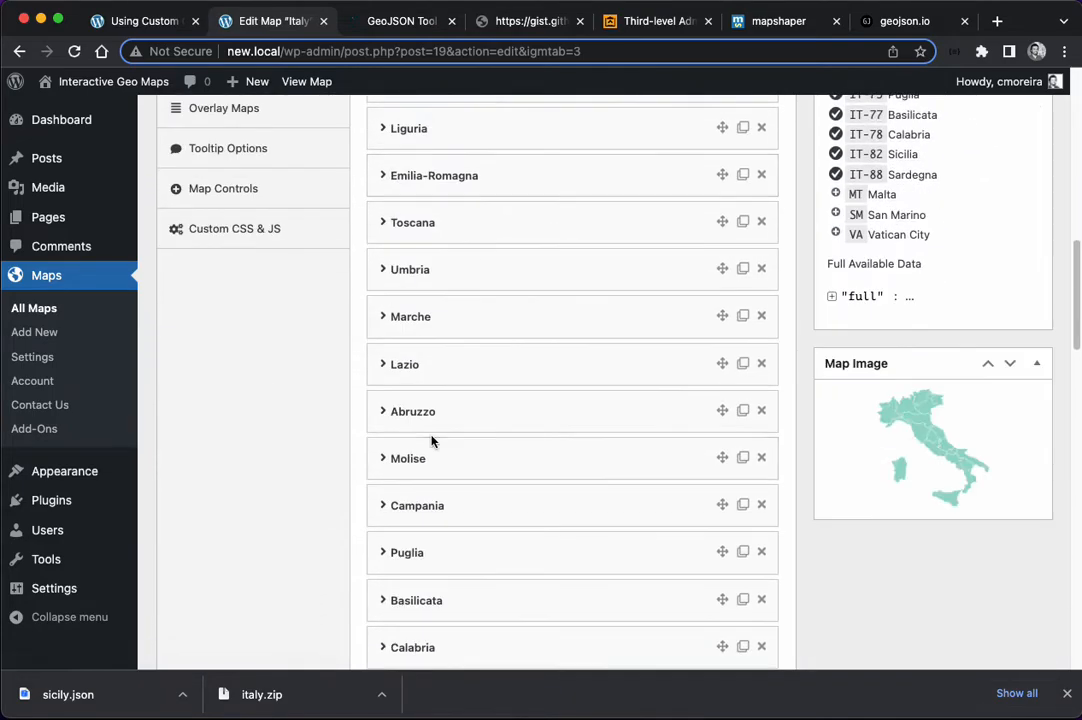
left_click(406, 647)
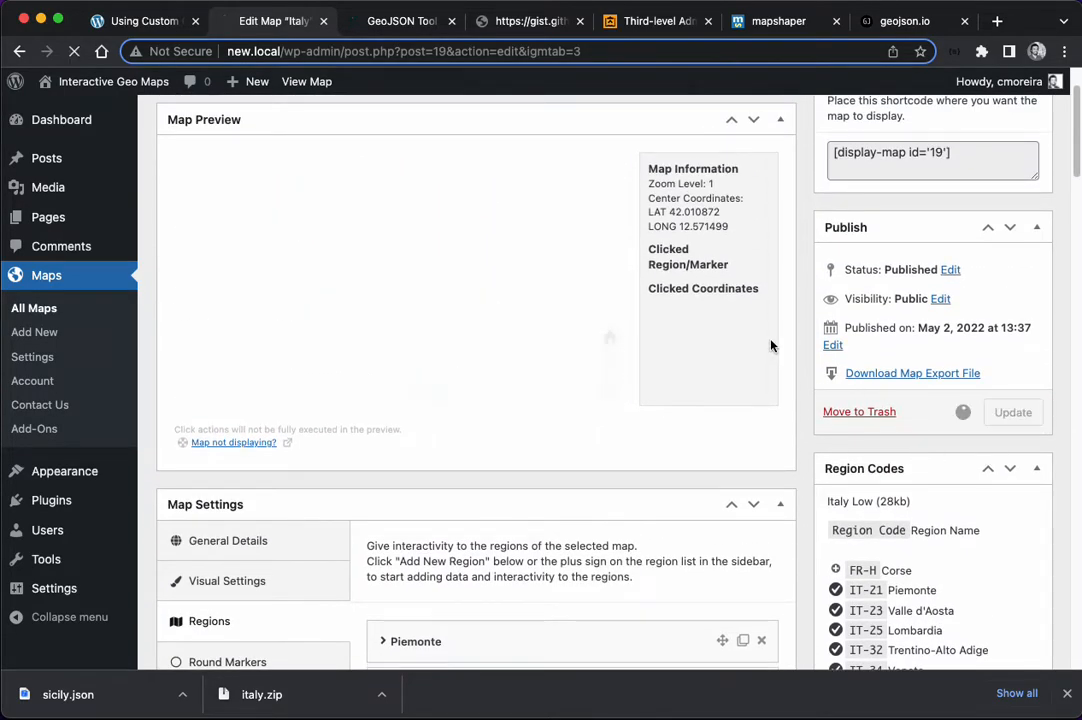
scroll("down", 3)
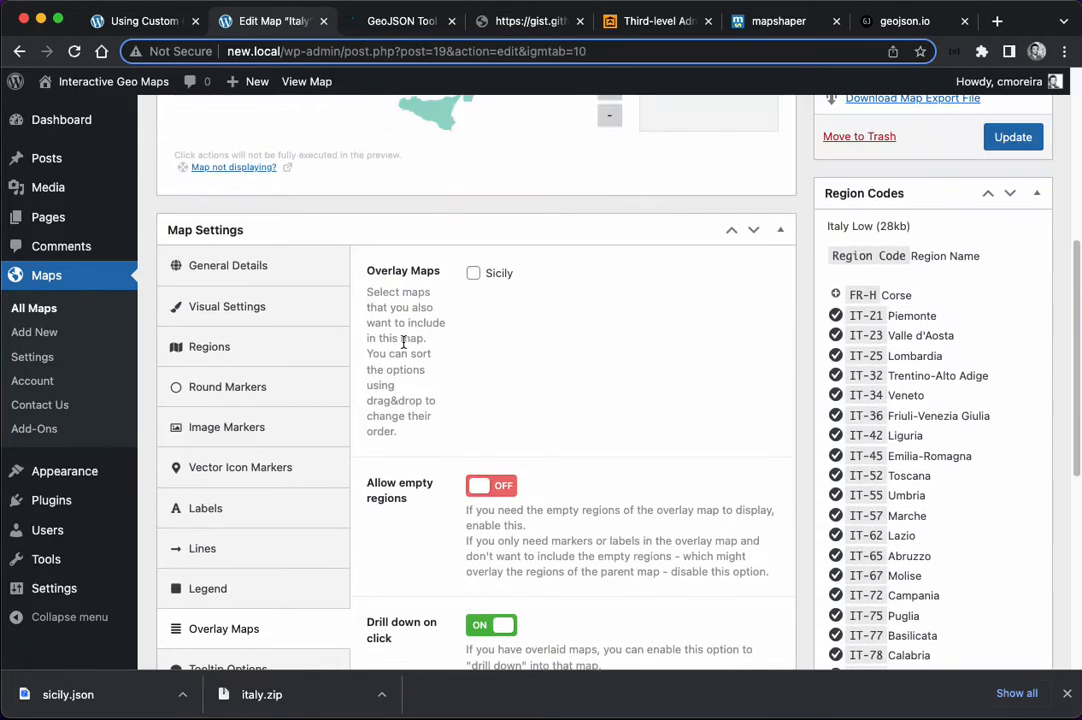
left_click(472, 272)
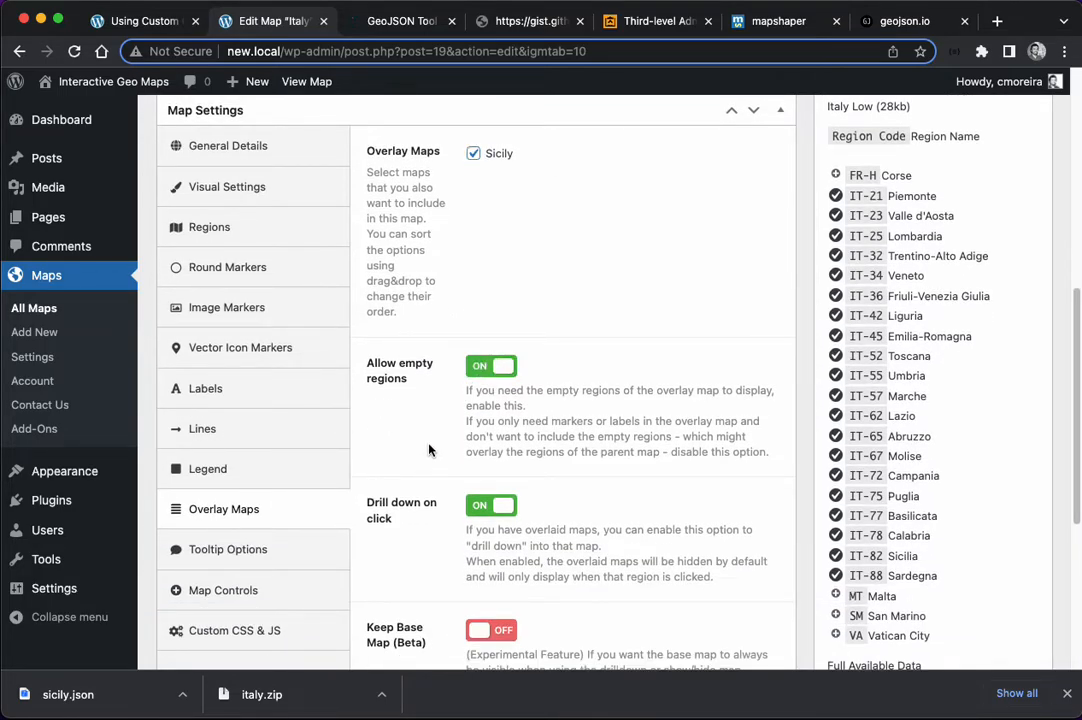
scroll("down", 3)
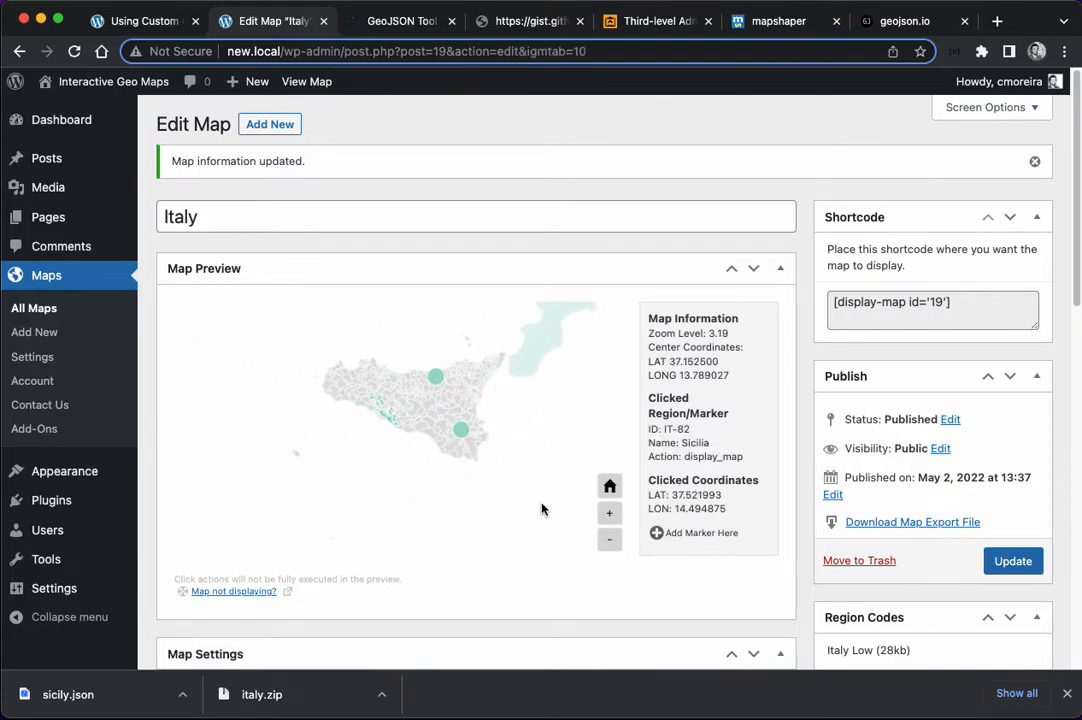
left_click(609, 486)
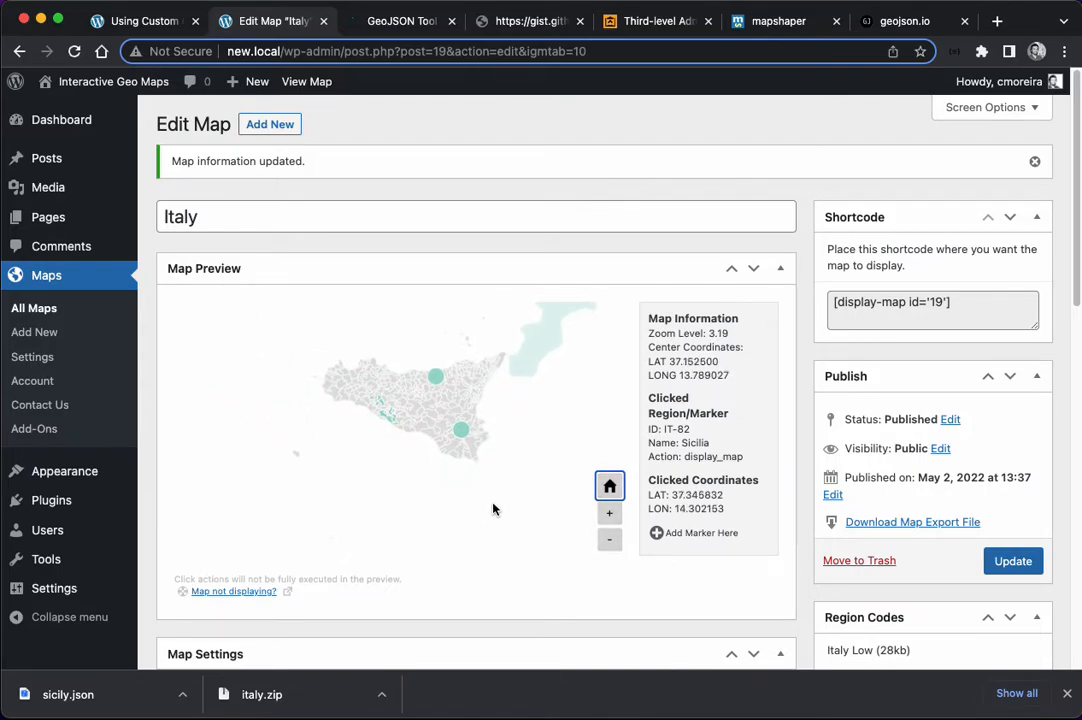
mouse_move(549, 484)
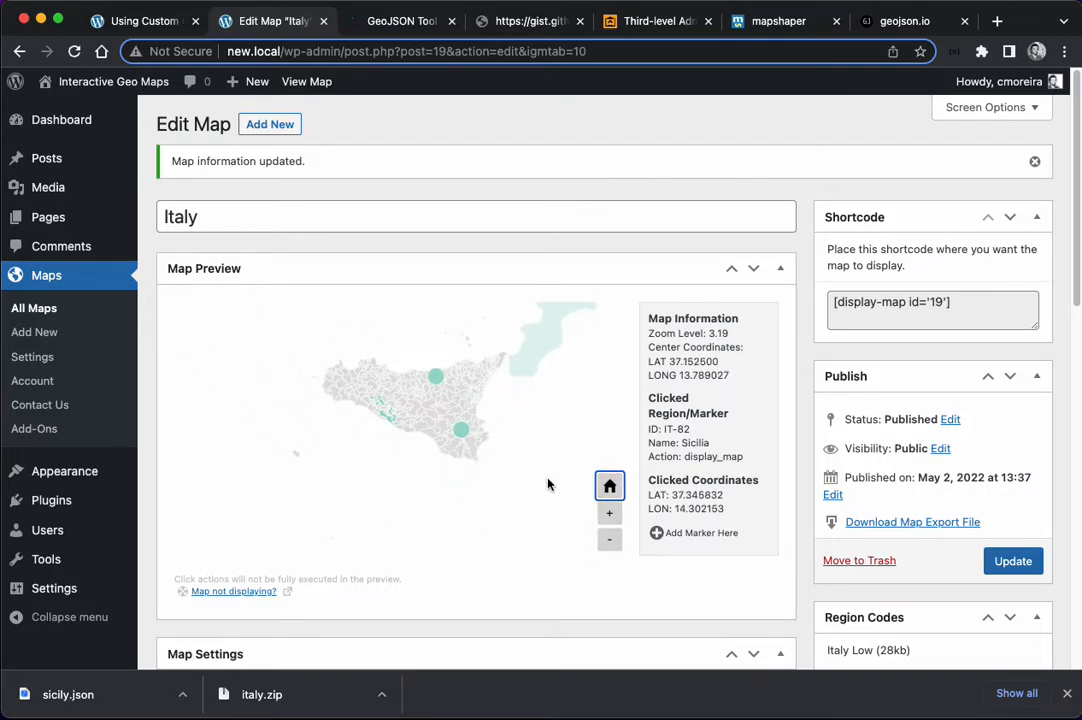